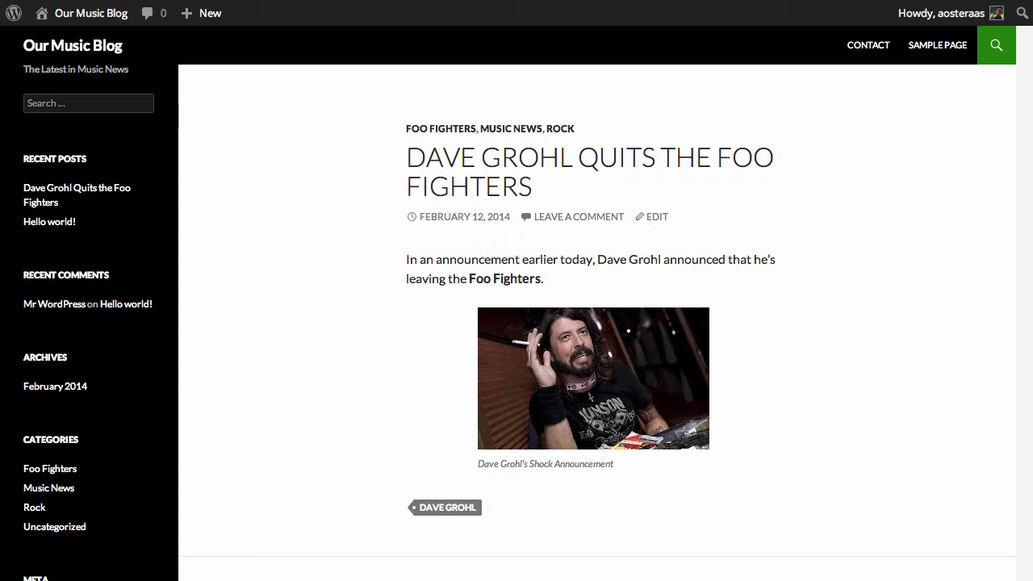
mouse_move(451, 482)
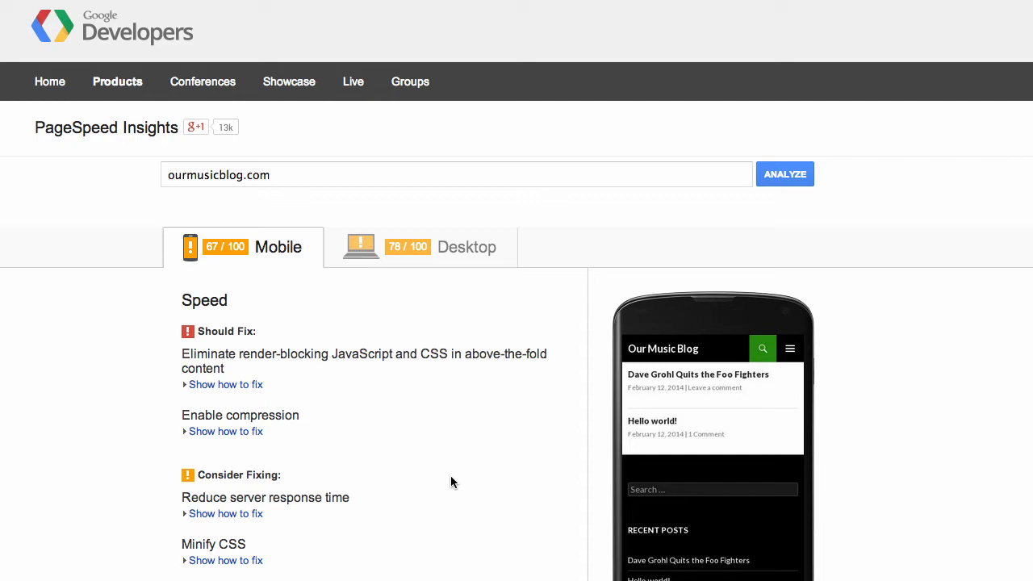
mouse_move(484, 517)
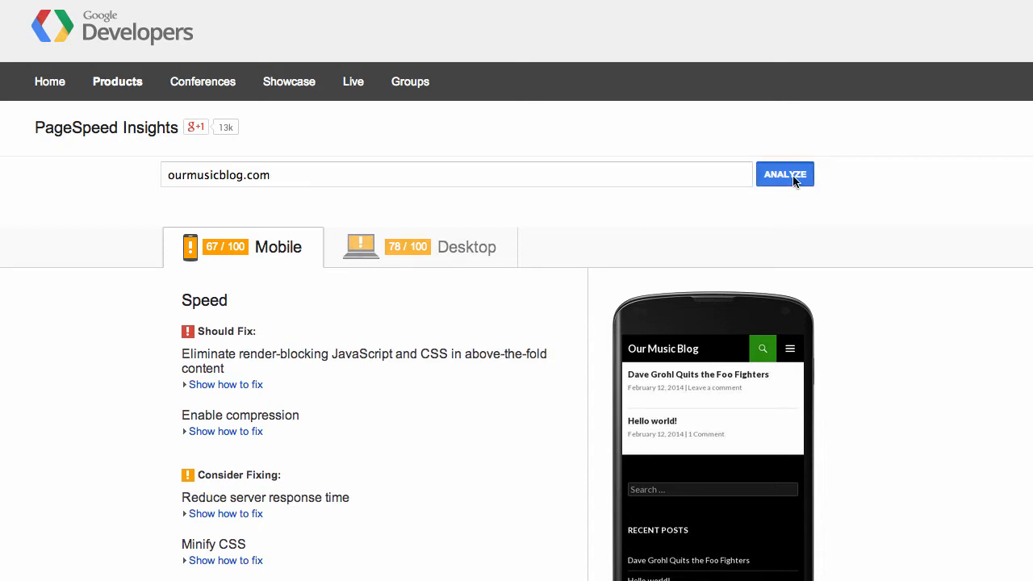
Analyze ourmusicblog.com in PageSpeed Insights, scoring 67/100 mobile and 78/100 desktop.
left_click(784, 174)
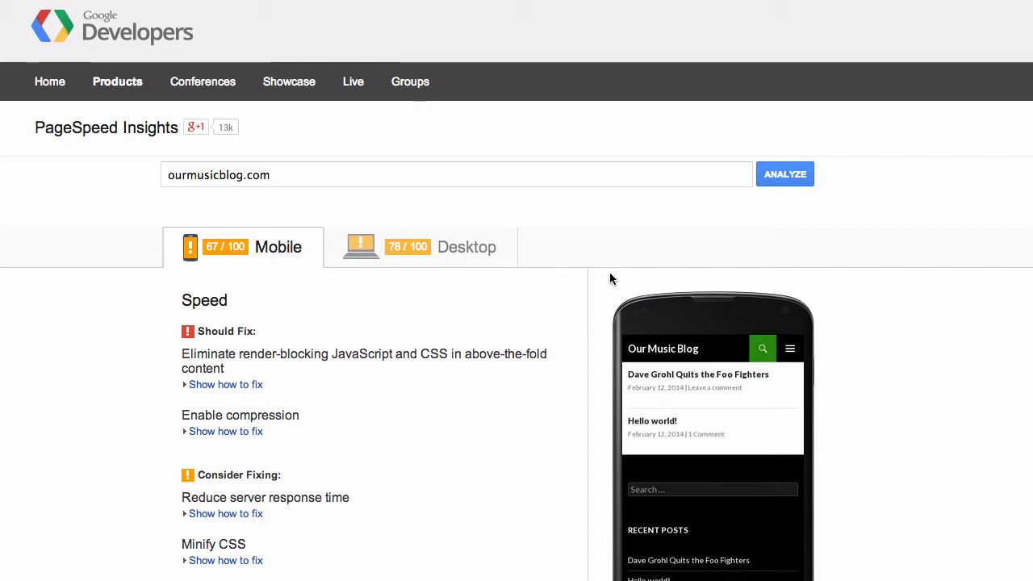
mouse_move(316, 410)
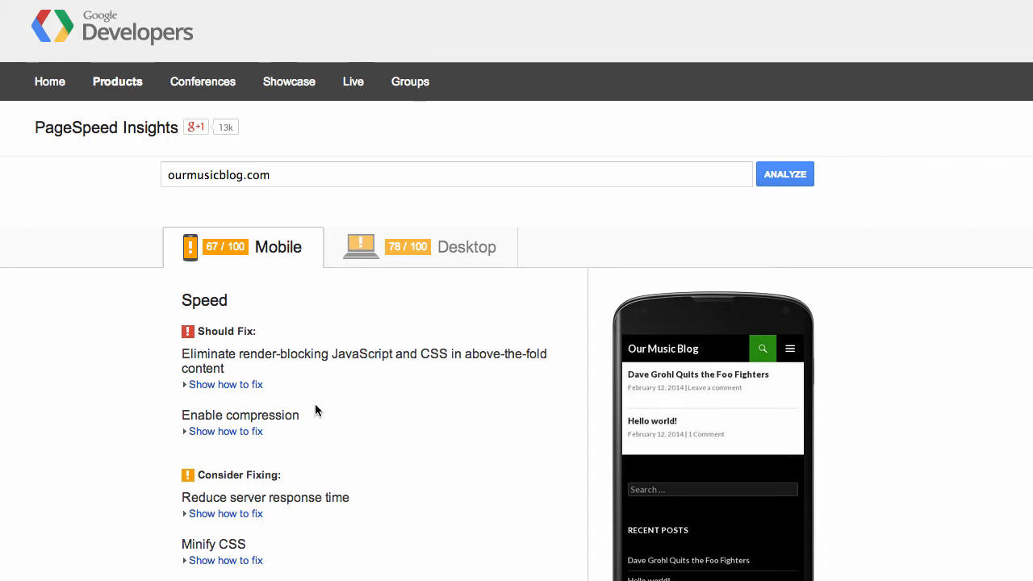
mouse_move(296, 351)
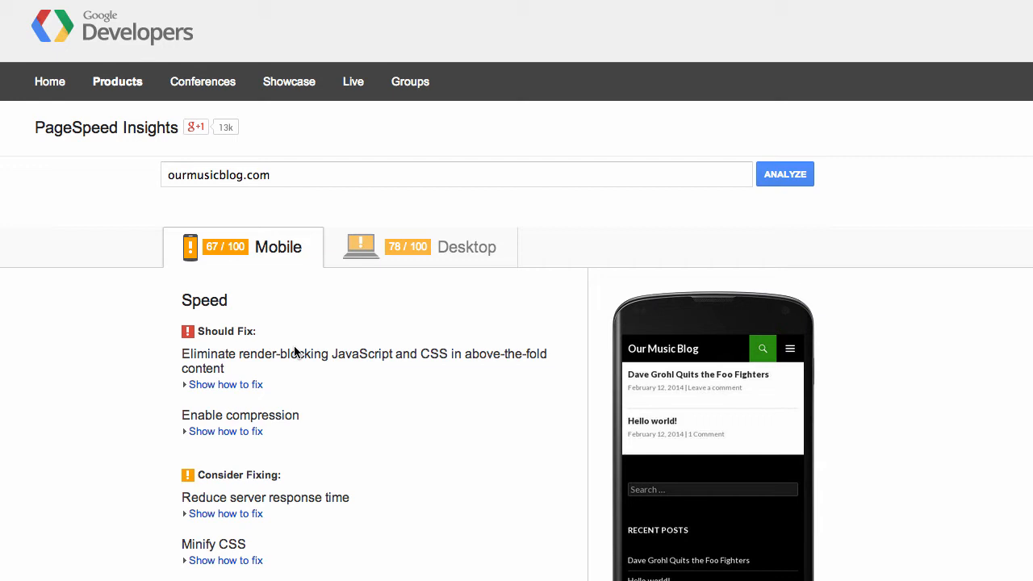
mouse_move(292, 341)
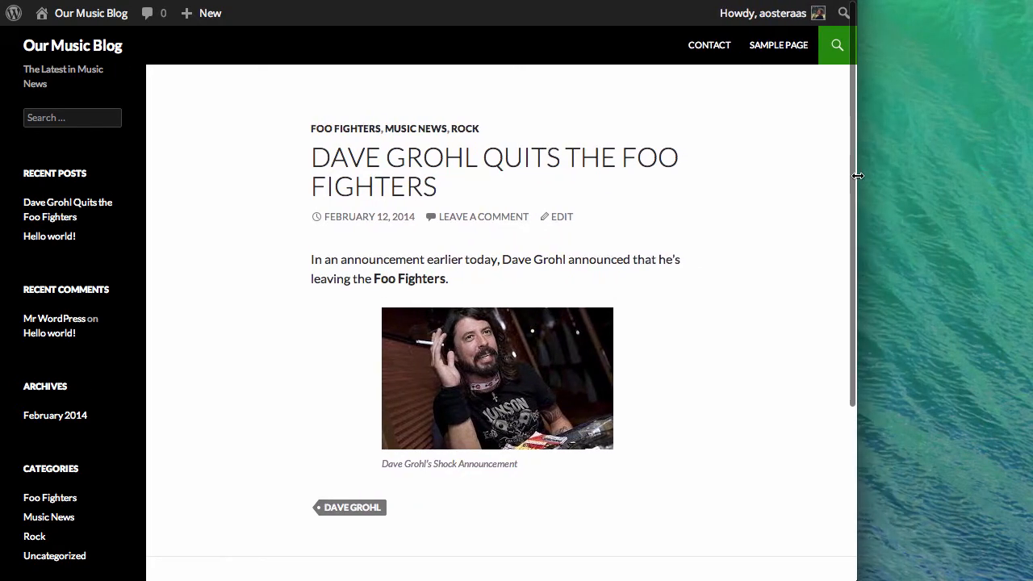
Narrow the blog window to phone width, toggling the mobile navigation menu open and closed.
left_click_drag(857, 176, 788, 184)
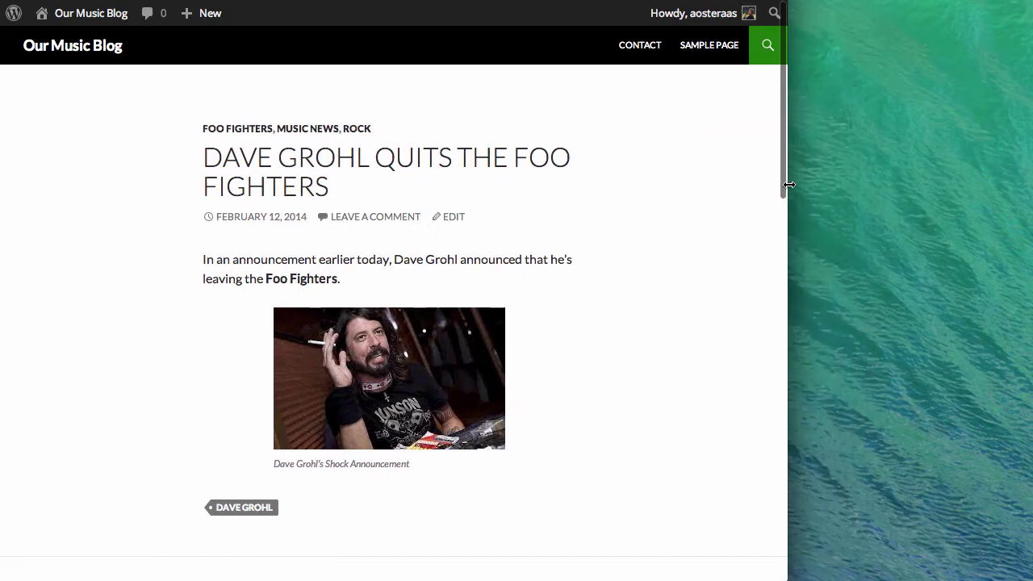
scroll("down", 3)
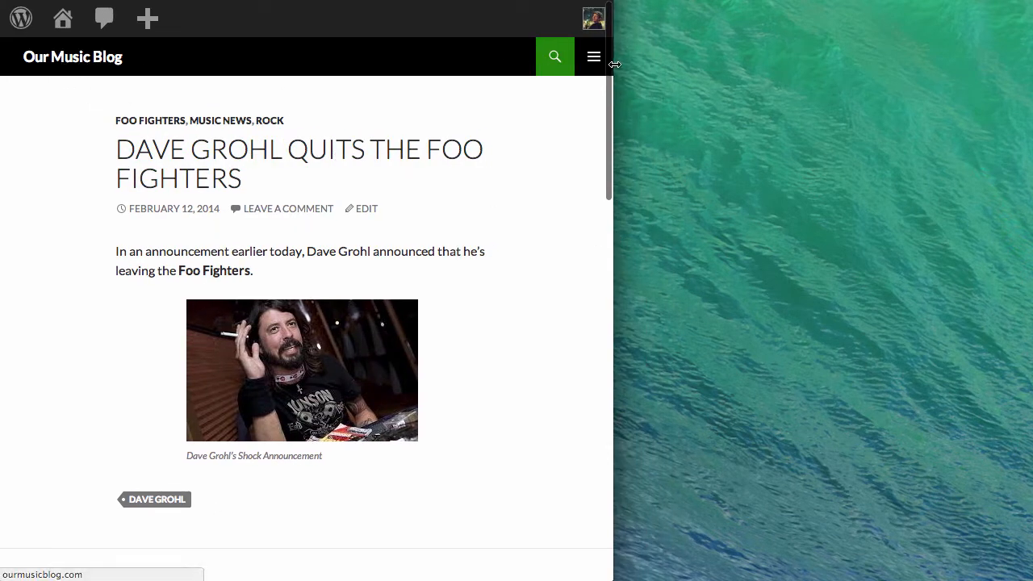
left_click(593, 57)
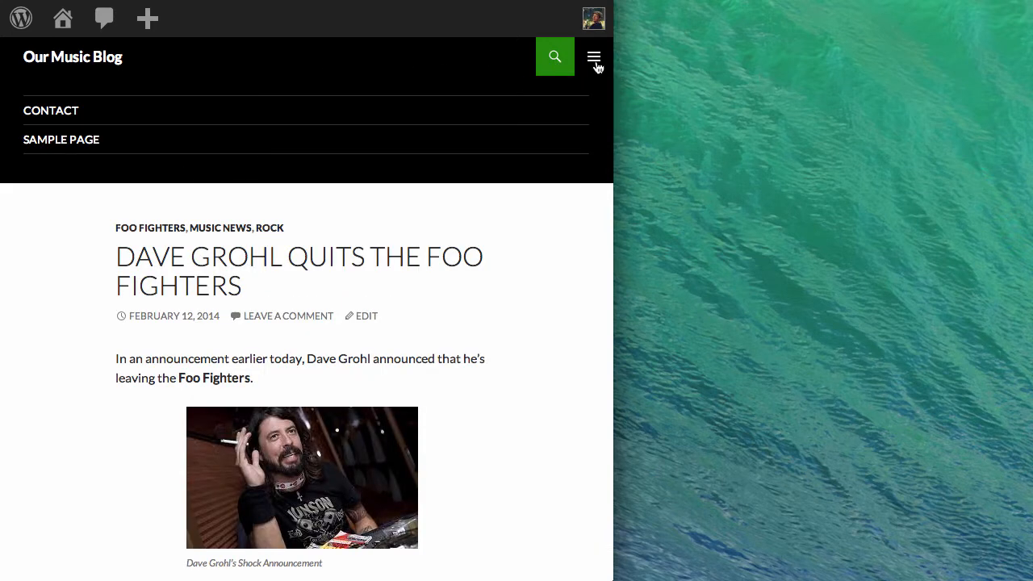
left_click(594, 56)
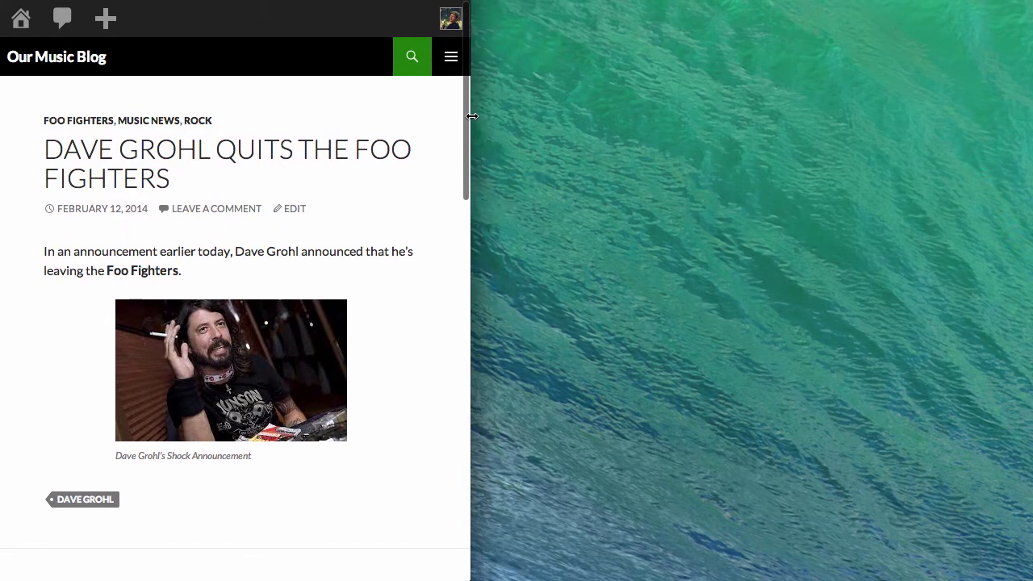
left_click_drag(471, 116, 367, 129)
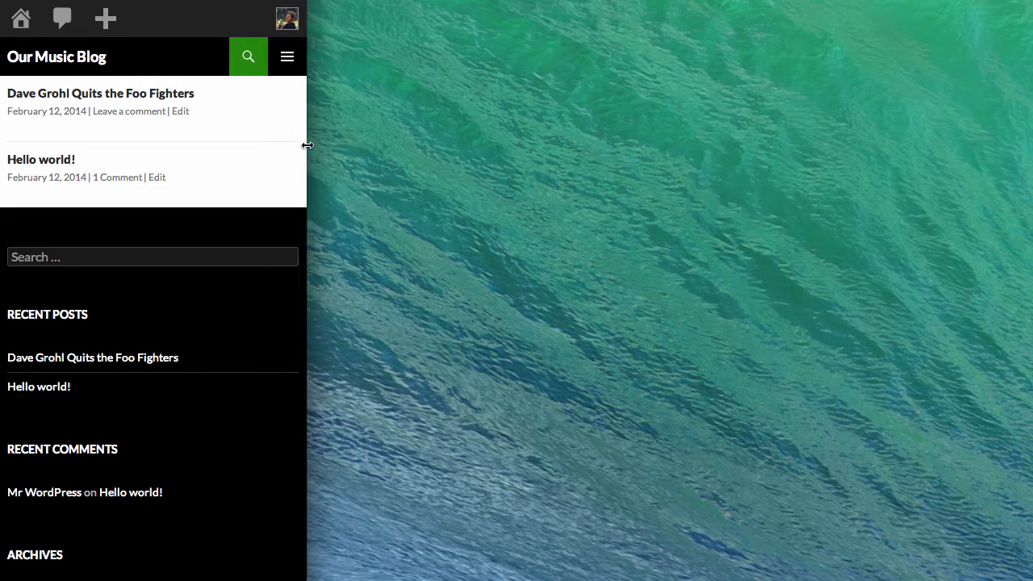
mouse_move(60, 93)
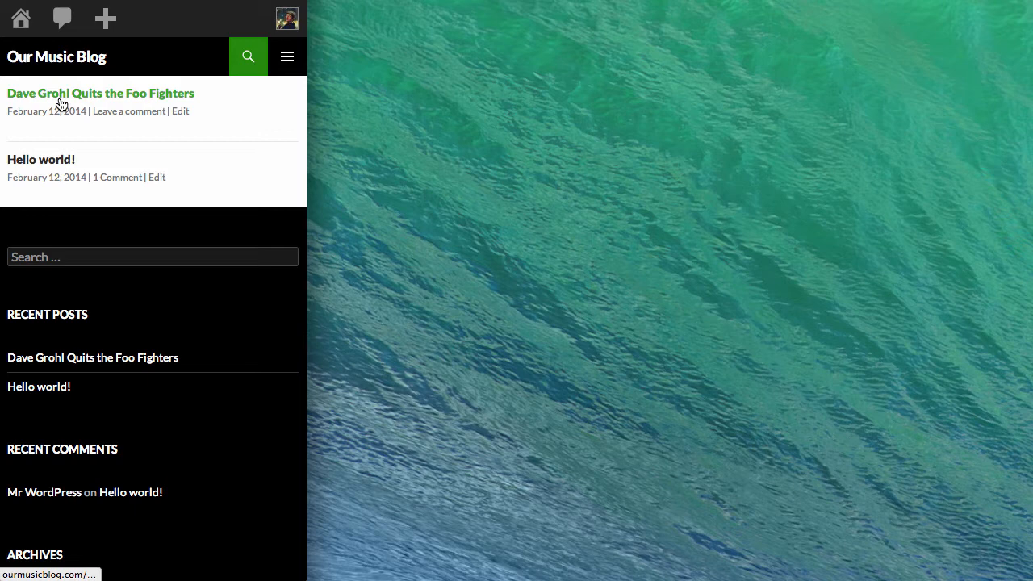
mouse_move(287, 57)
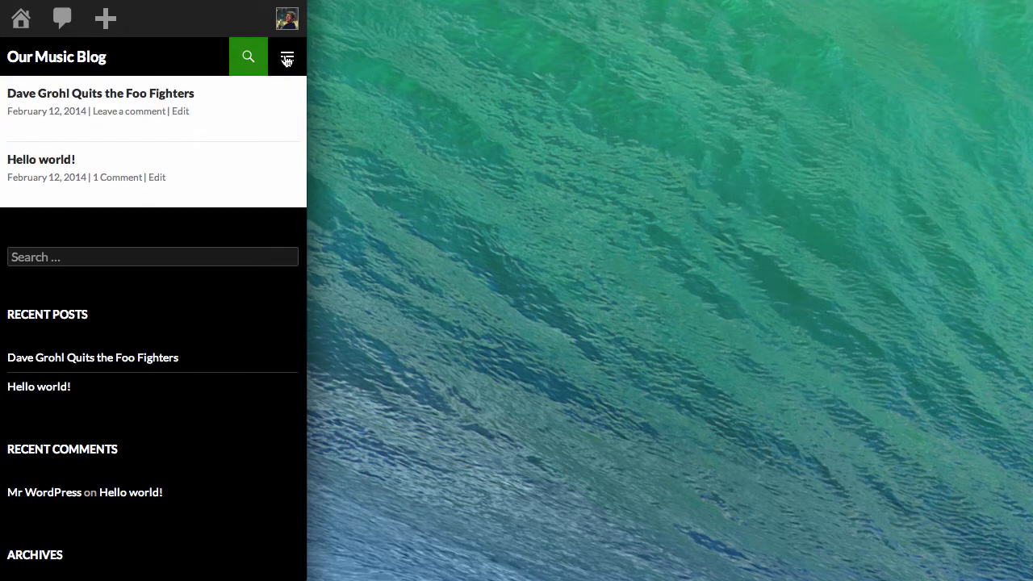
mouse_move(247, 63)
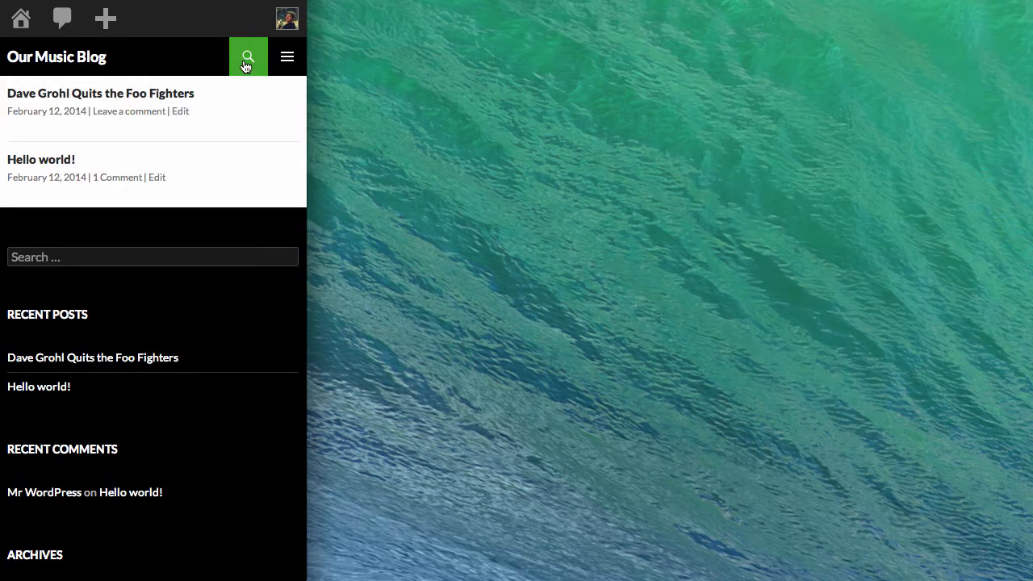
mouse_move(145, 111)
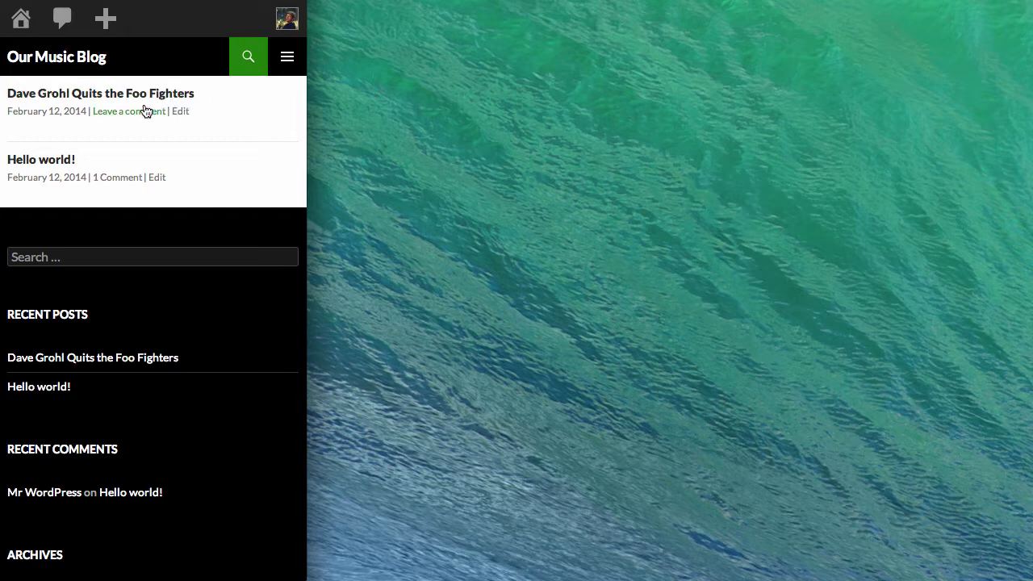
Scroll through the mobile layout's post list and stacked sidebar widgets.
scroll("up", 3)
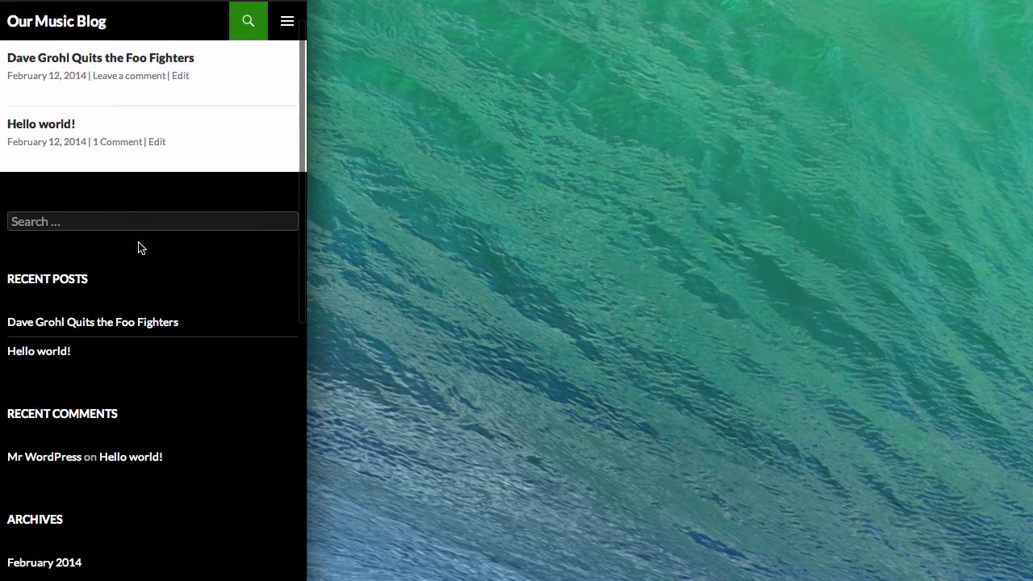
scroll("down", 3)
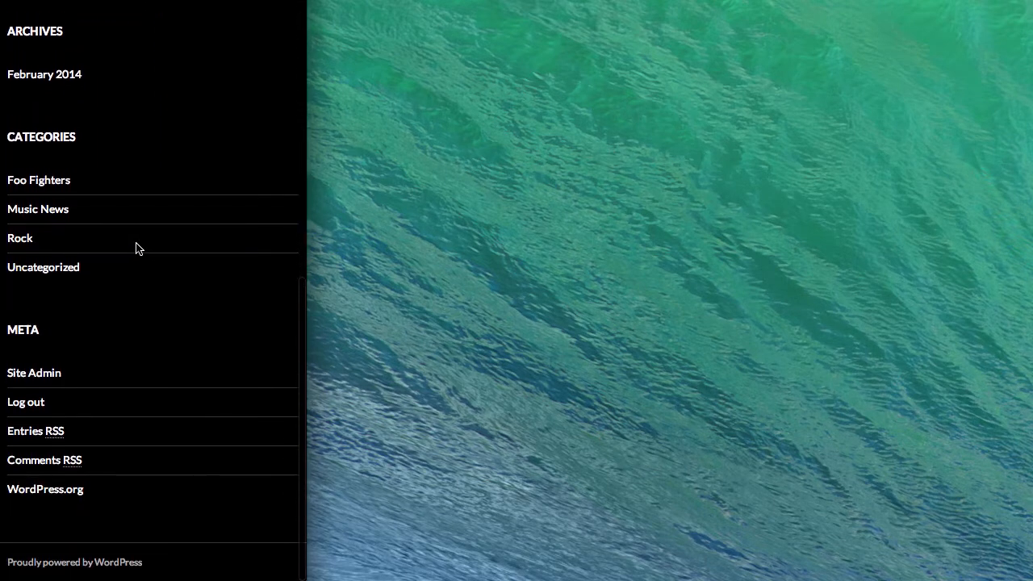
scroll("up", 3)
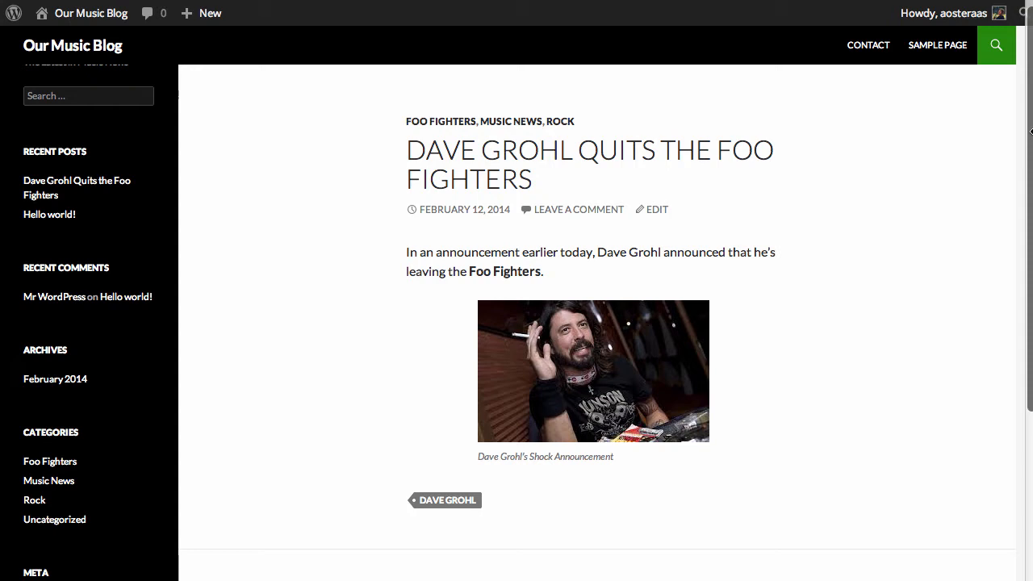
mouse_move(790, 135)
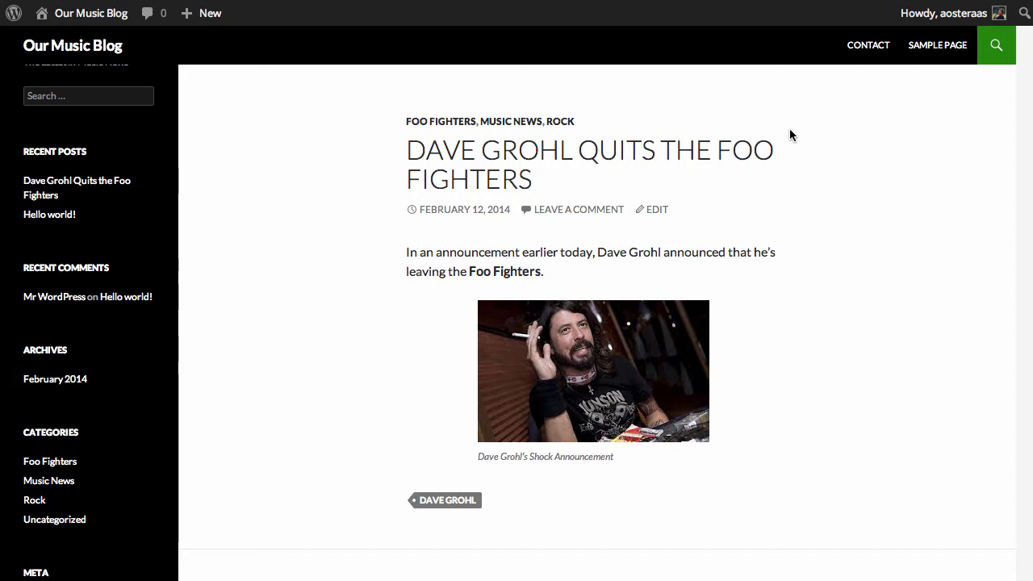
mouse_move(746, 131)
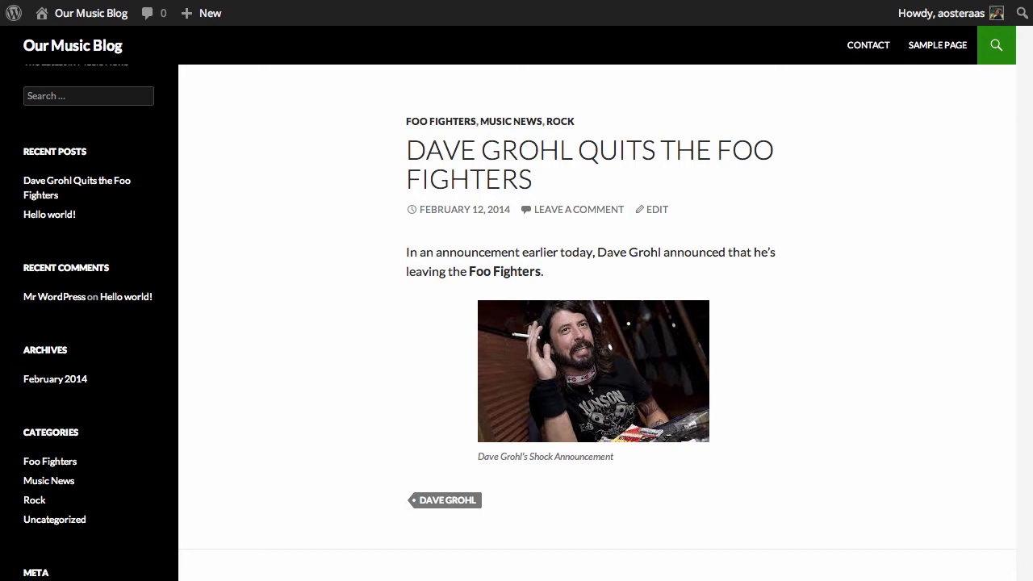
mouse_move(628, 244)
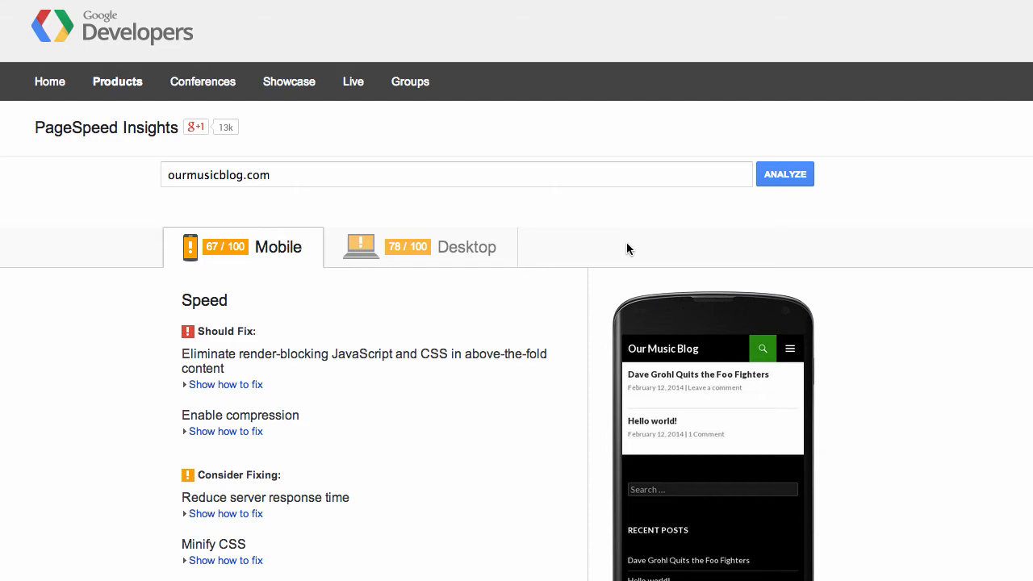
mouse_move(409, 367)
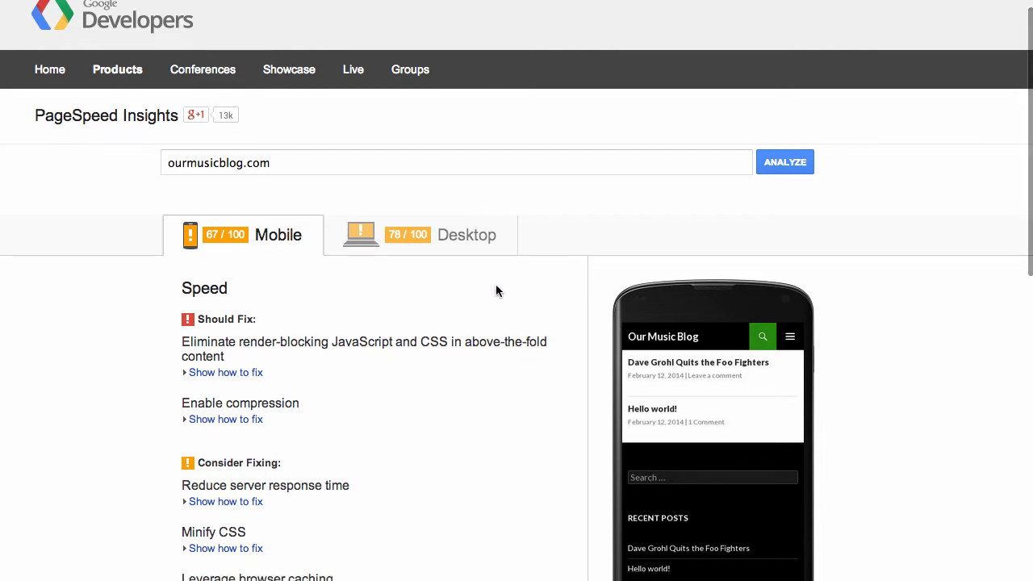
Expand the Enable compression fix, showing 141.5KiB (68%) possible gzip savings.
scroll("down", 3)
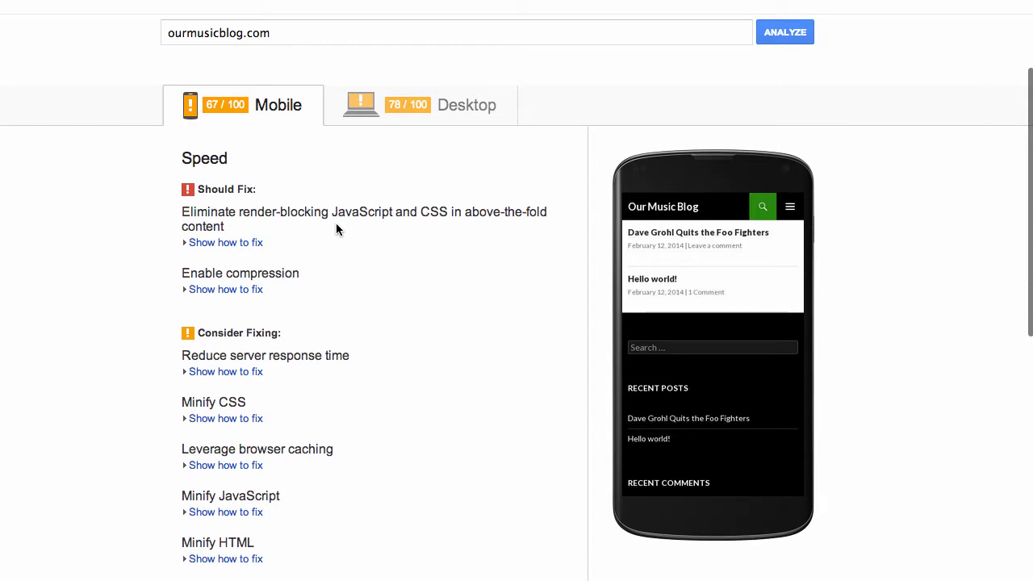
left_click(225, 289)
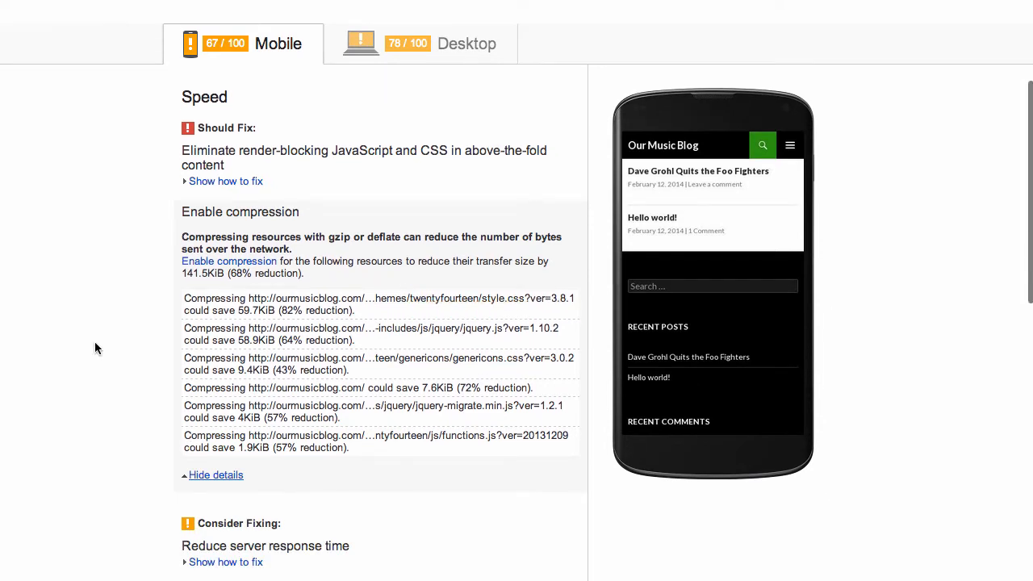
mouse_move(113, 350)
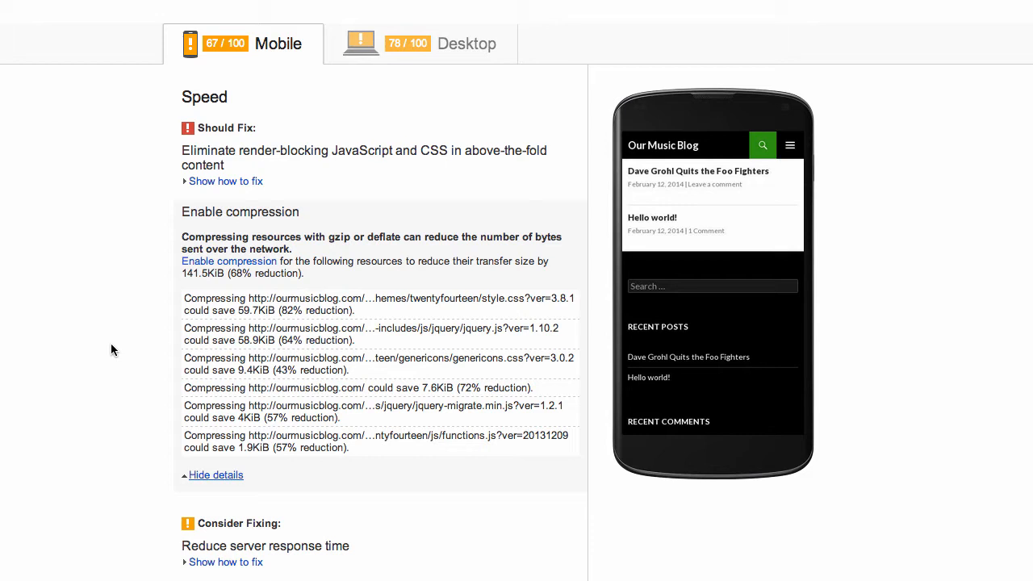
mouse_move(357, 284)
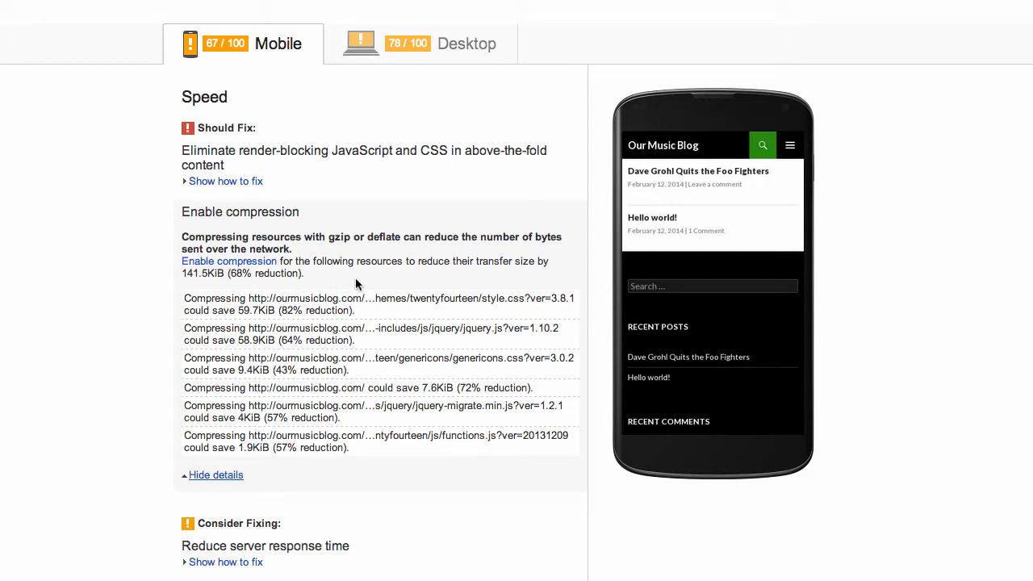
mouse_move(244, 274)
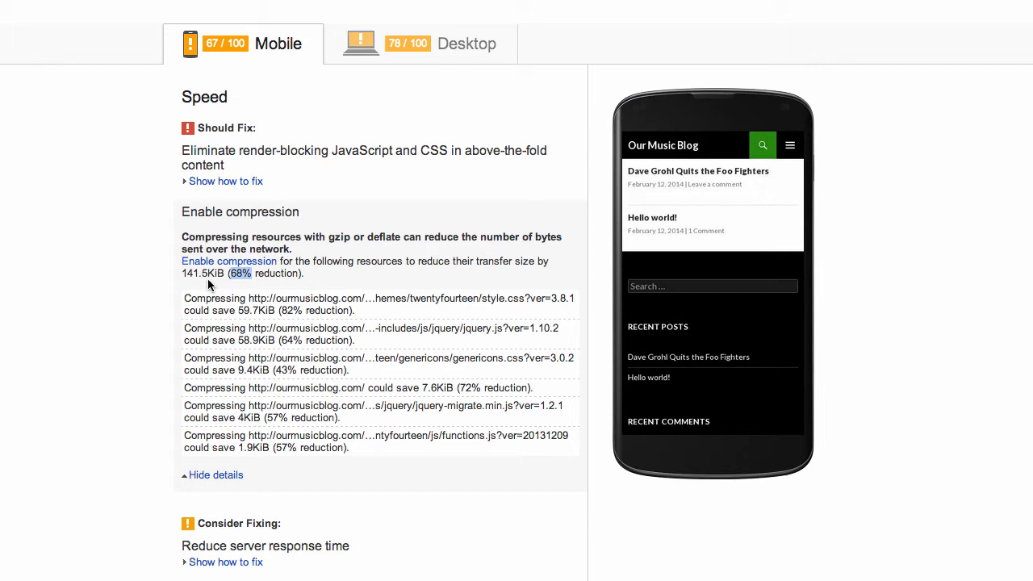
Expand the Reduce server response time advice, reporting a 0.46-second response.
scroll("down", 3)
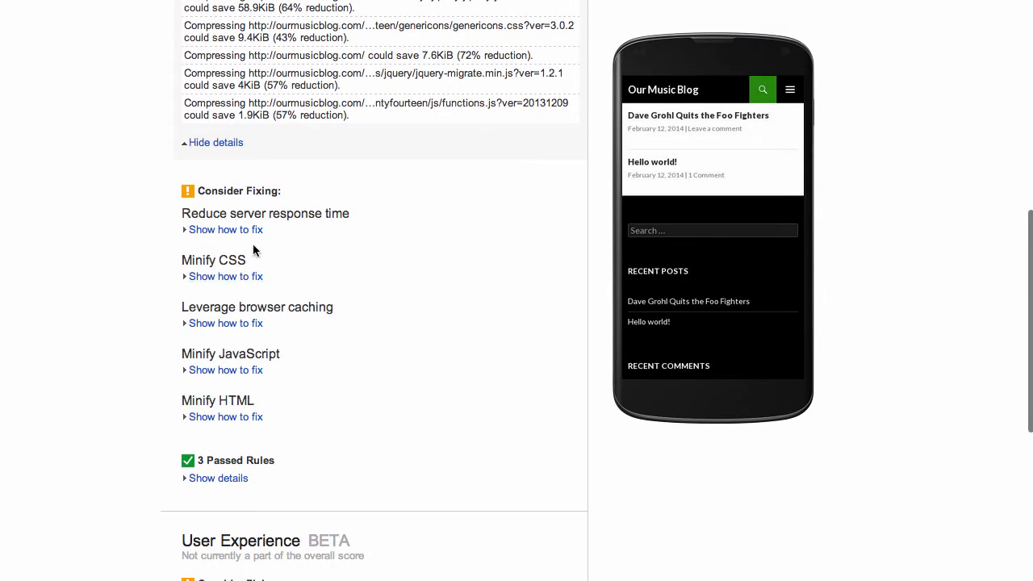
mouse_move(222, 216)
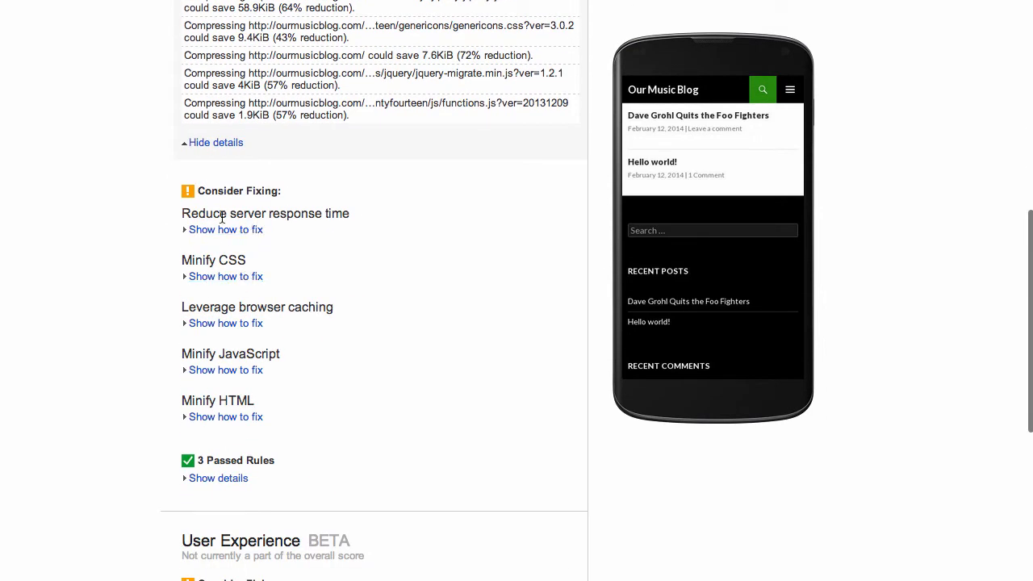
left_click(226, 229)
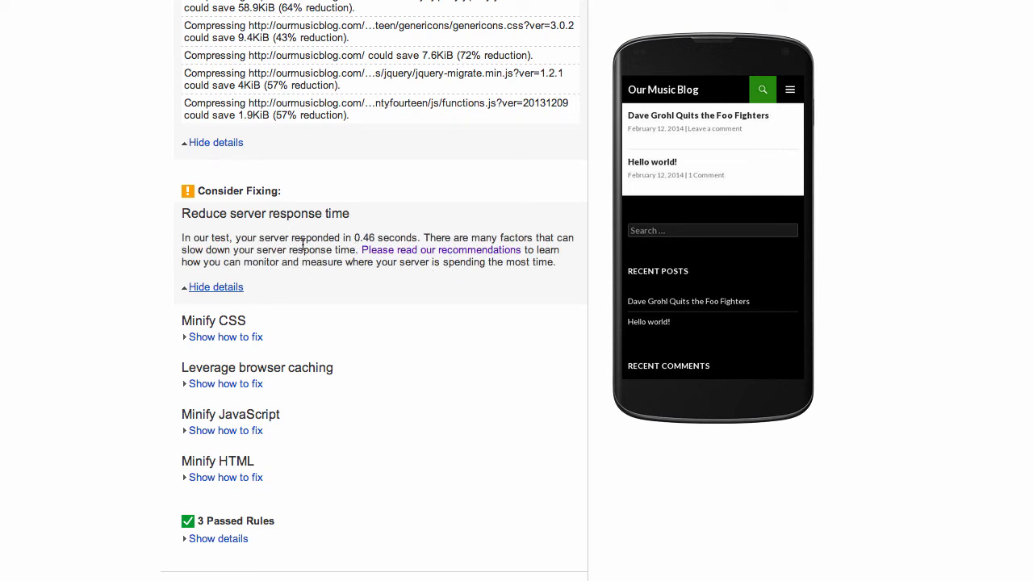
mouse_move(427, 256)
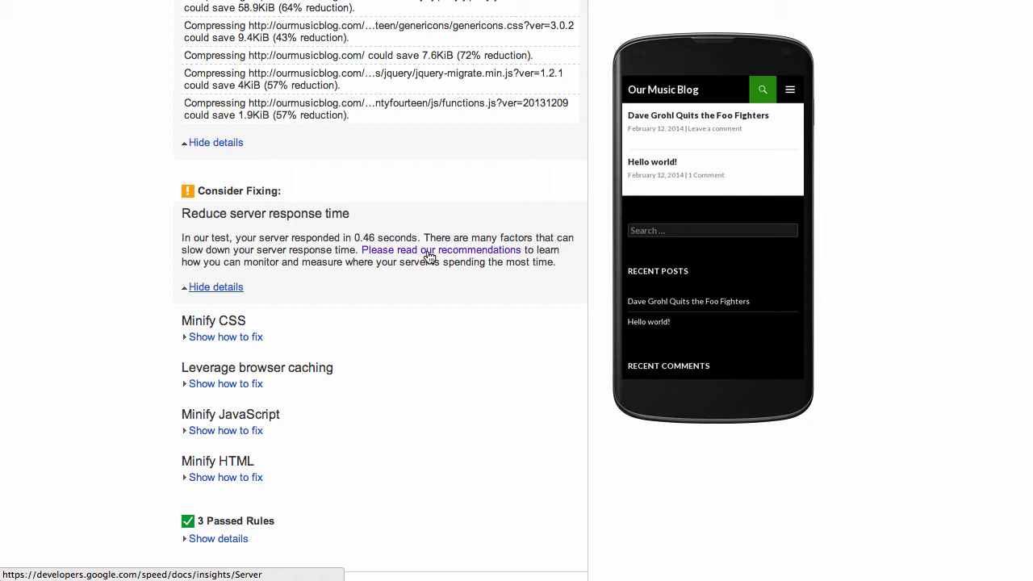
Expand the Leverage browser caching advice flagging dave-grohl.jpeg without an expiration date.
scroll("down", 3)
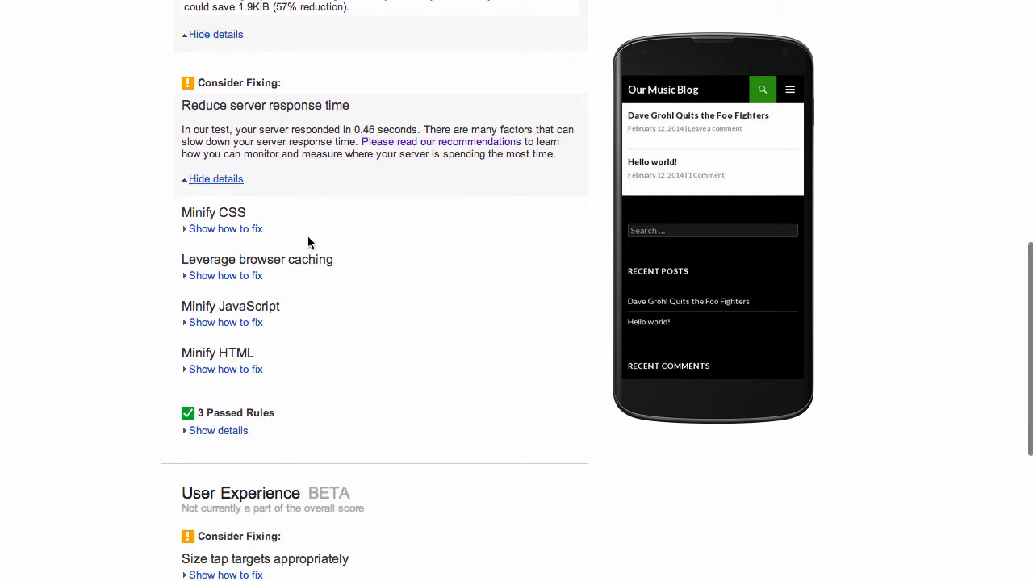
mouse_move(225, 229)
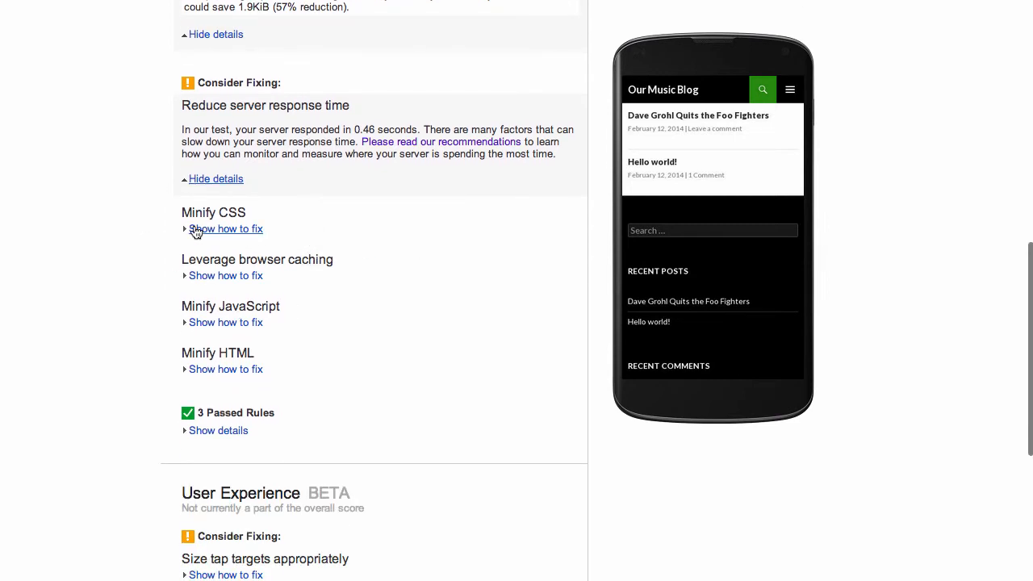
mouse_move(238, 384)
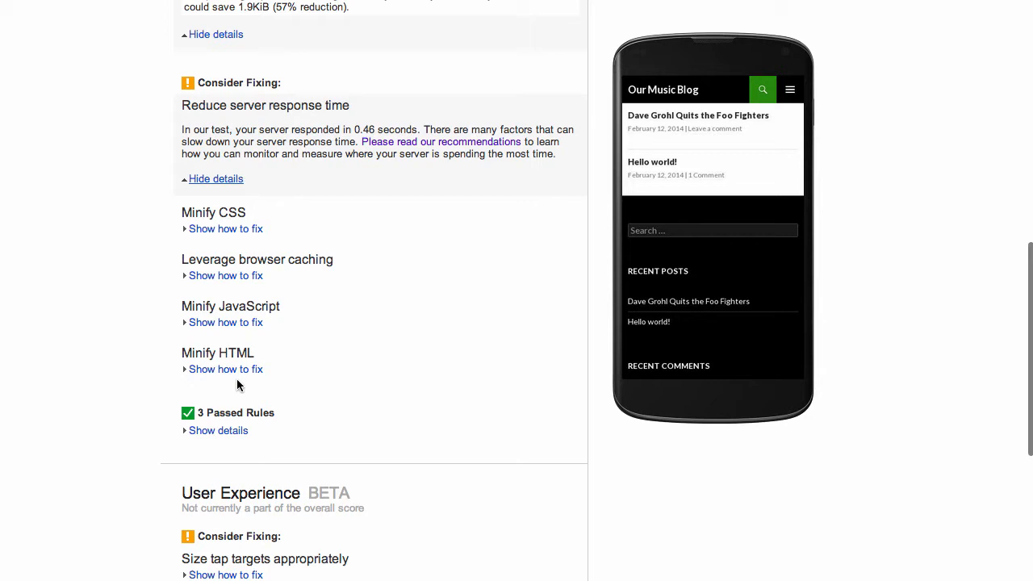
left_click(225, 276)
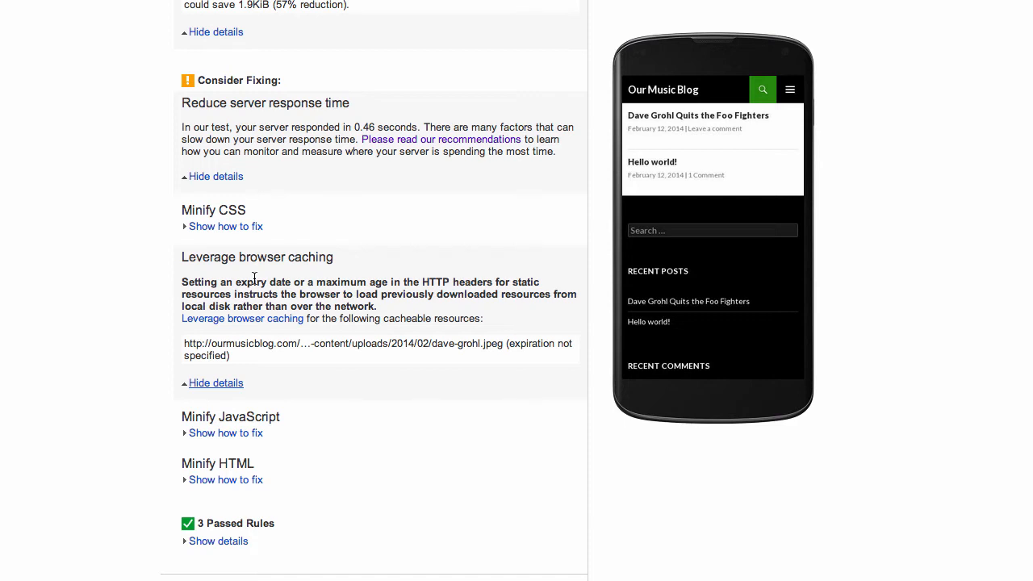
mouse_move(412, 359)
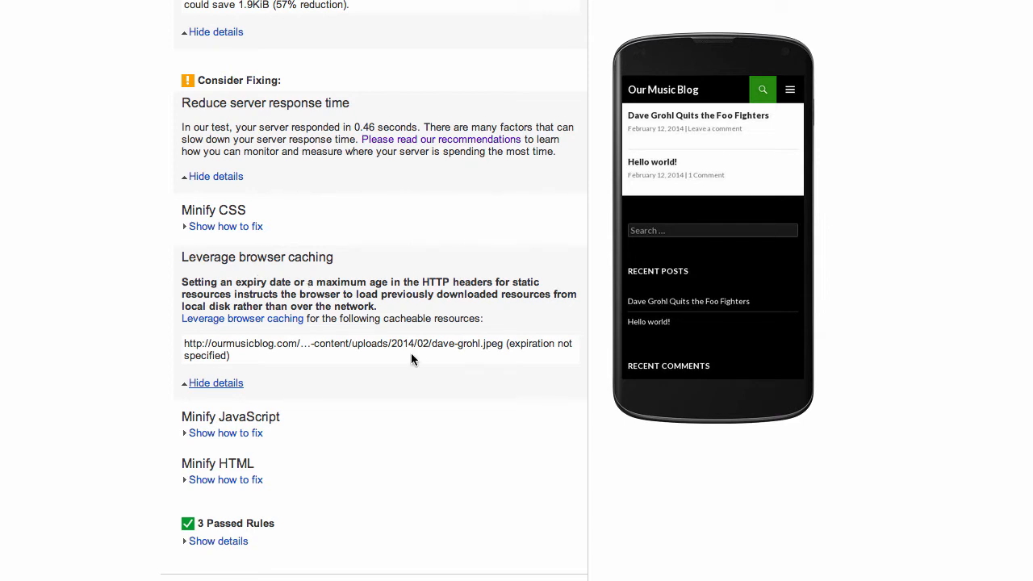
mouse_move(426, 360)
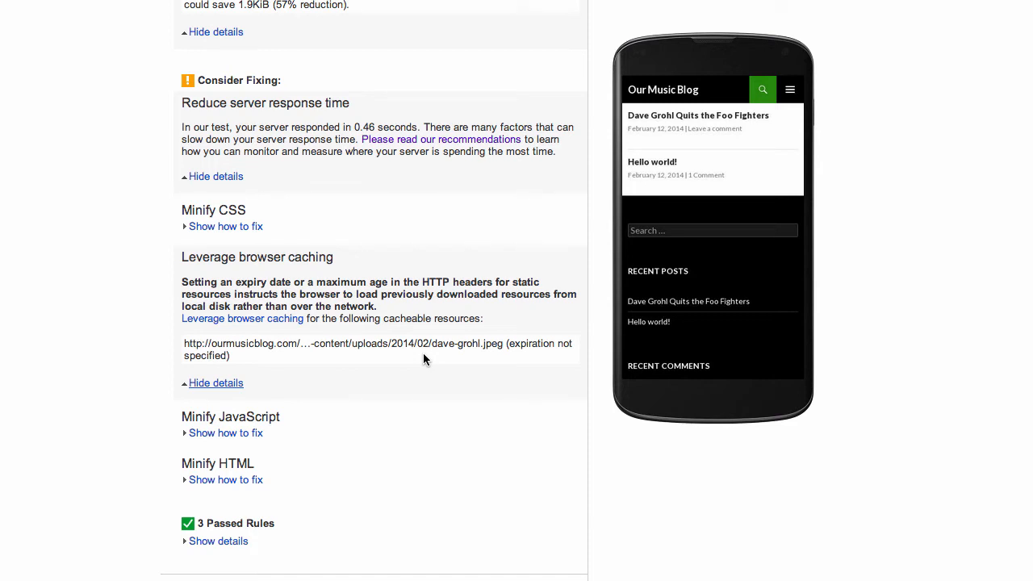
mouse_move(414, 343)
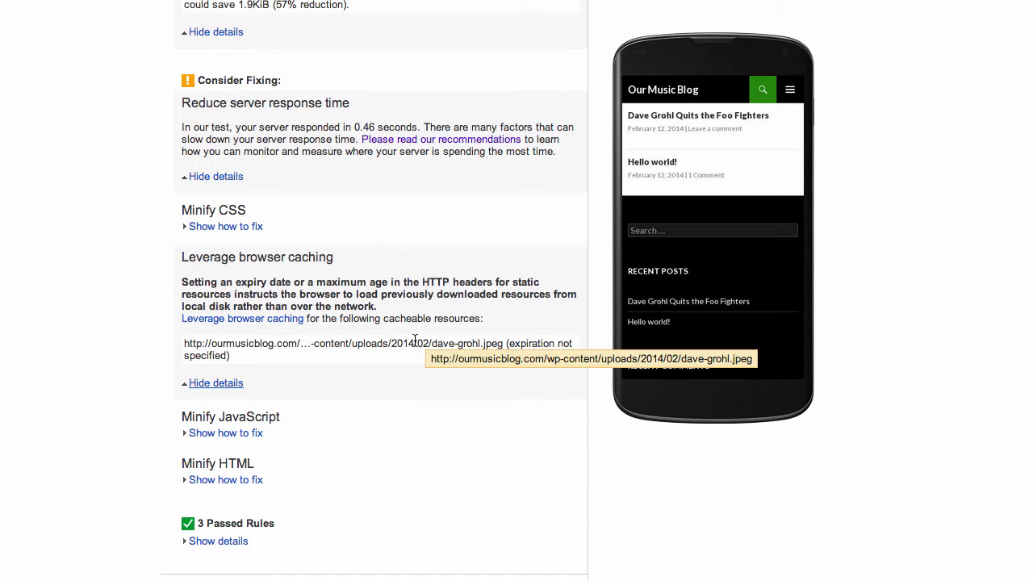
scroll("down", 3)
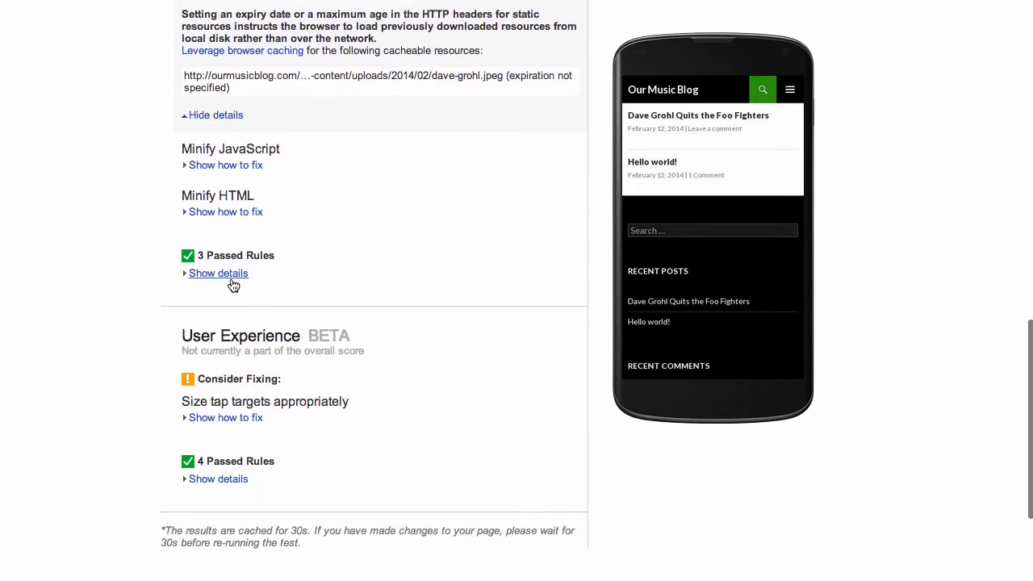
List the three passed PageSpeed rules, then return to the Our Music Blog post.
left_click(218, 273)
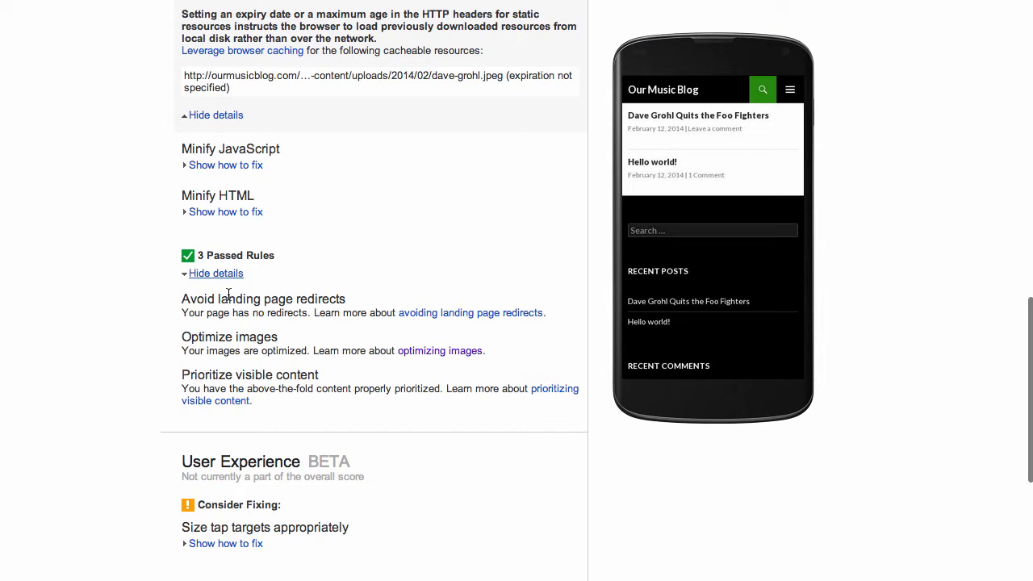
mouse_move(290, 342)
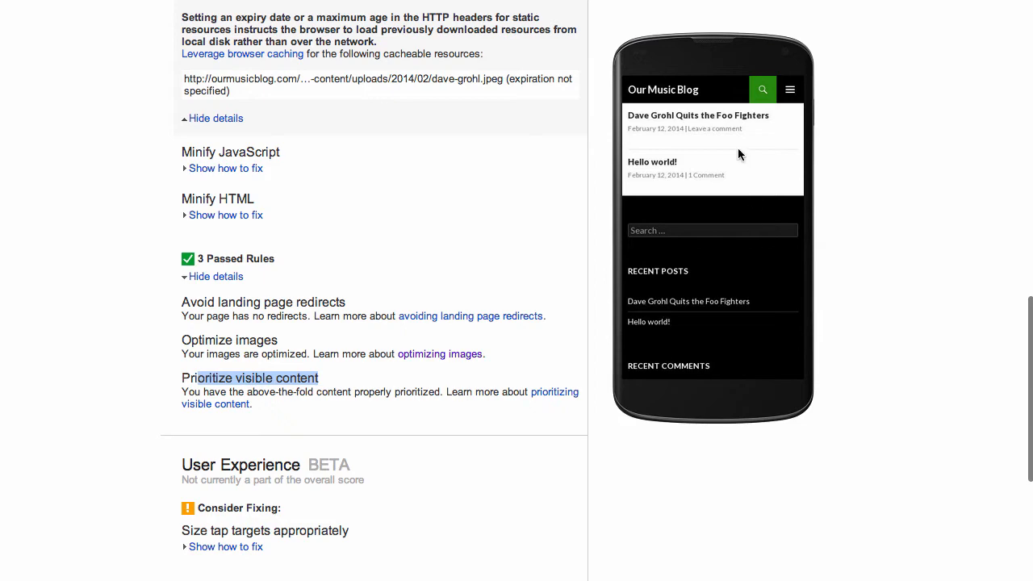
mouse_move(456, 420)
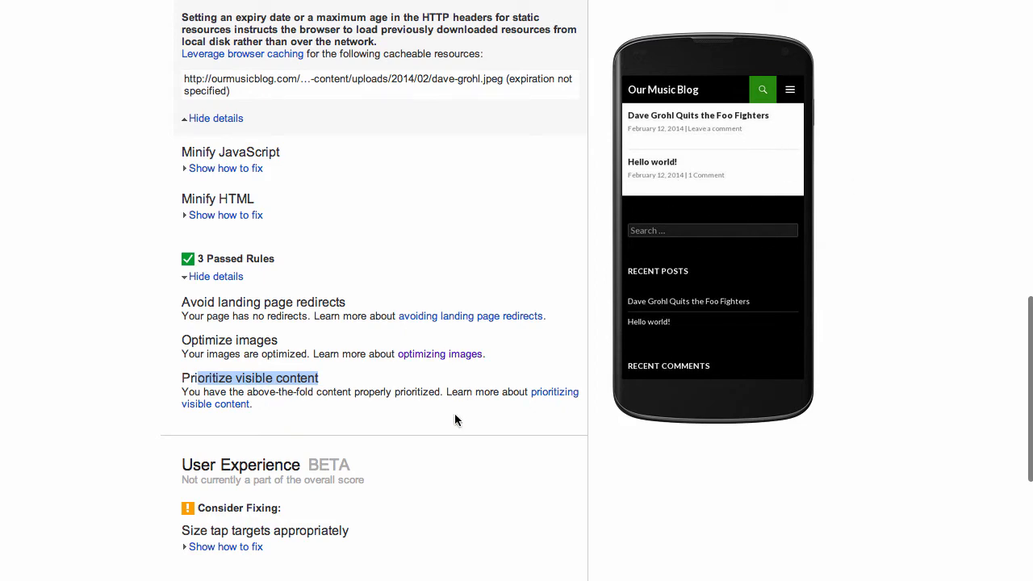
scroll("up", 3)
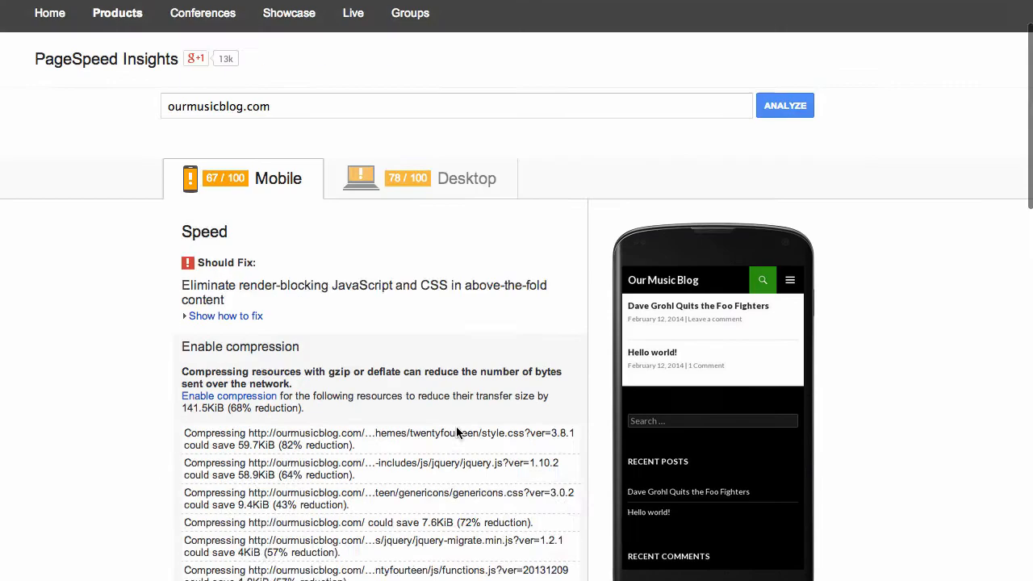
scroll("down", 3)
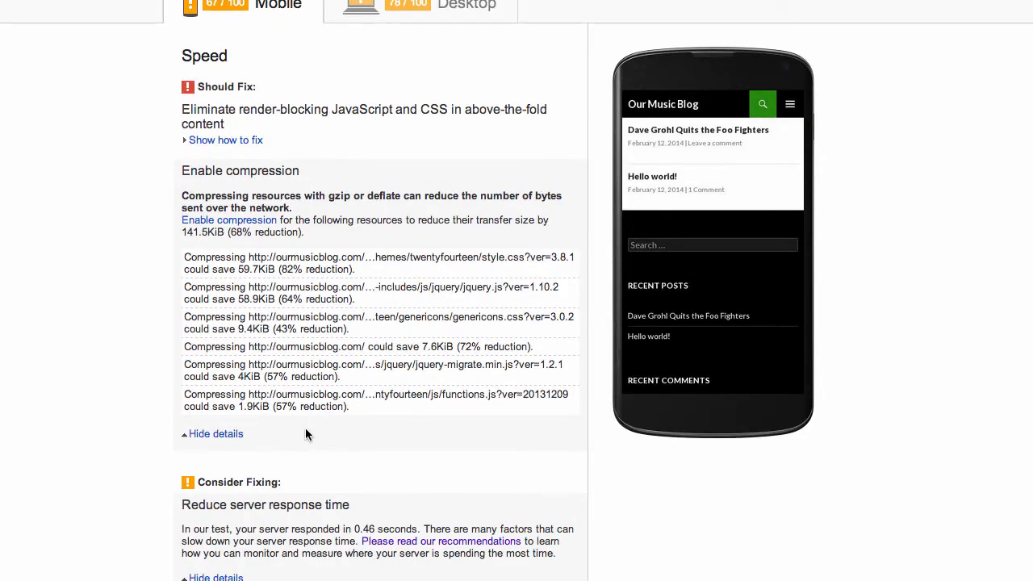
left_click(225, 140)
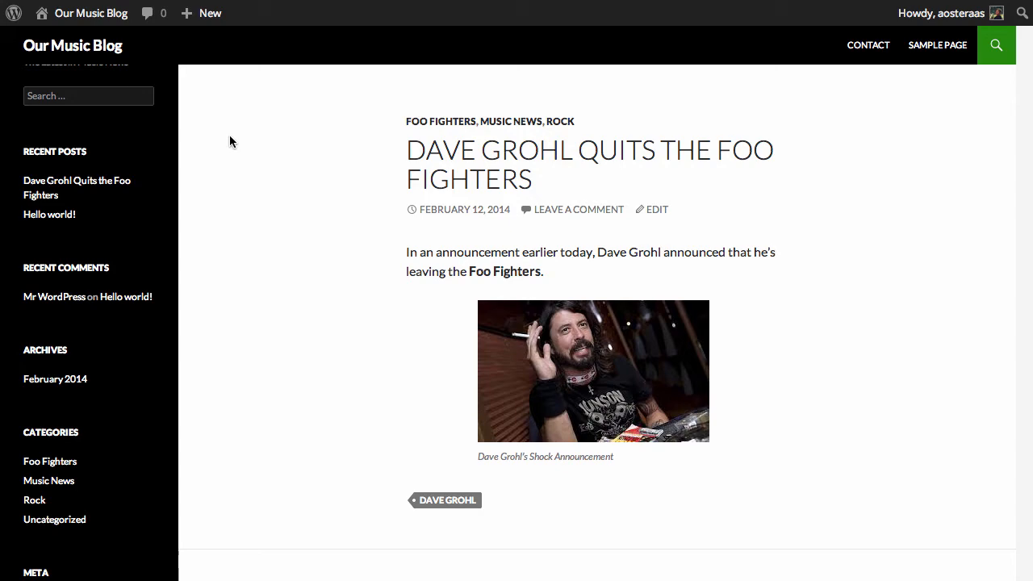
Search Plugins > Add New for 'autoptimize', with Autoptimize 1.8.1 listed first.
left_click(91, 13)
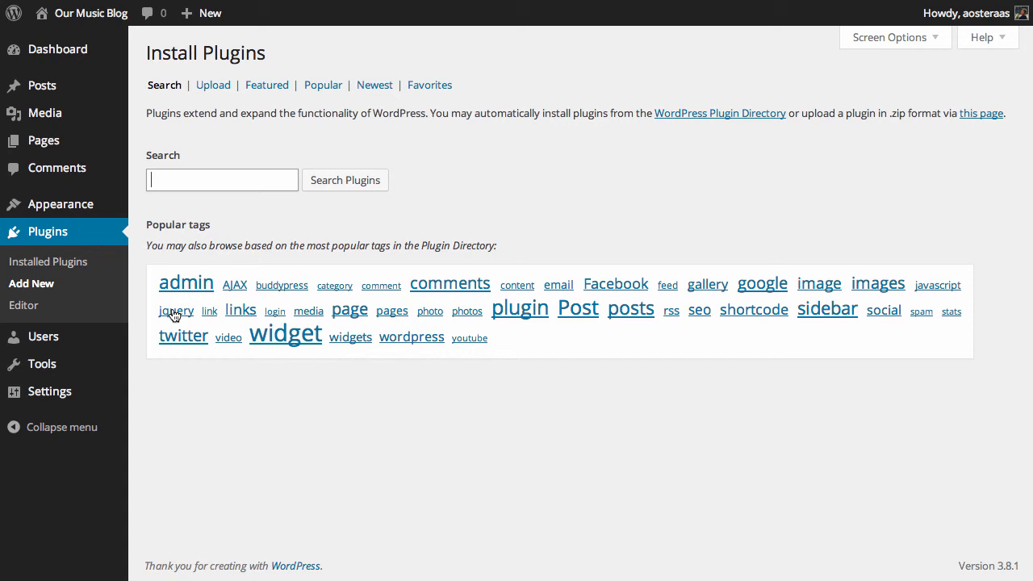
type("autoptimize")
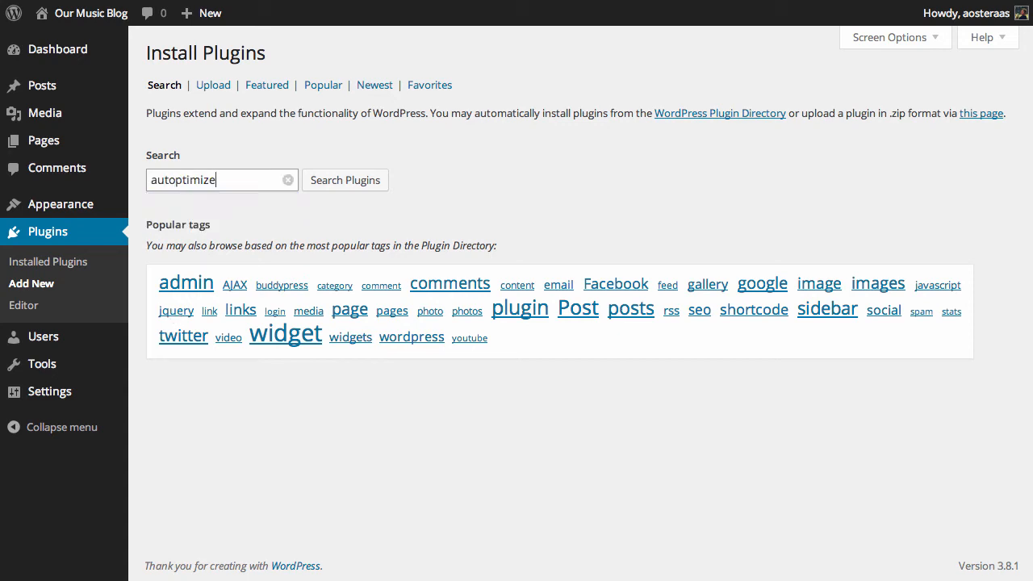
left_click(345, 179)
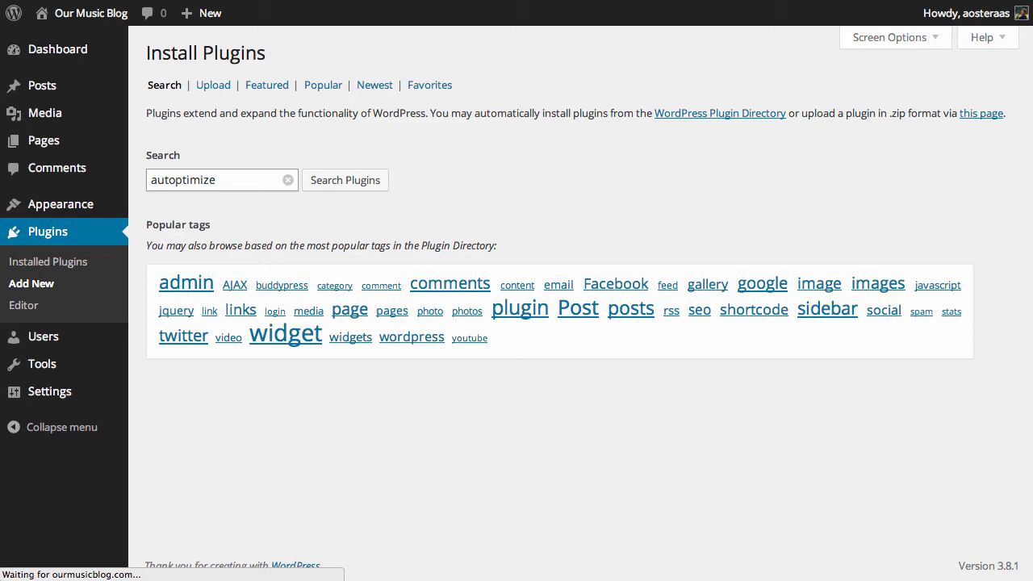
left_click(345, 180)
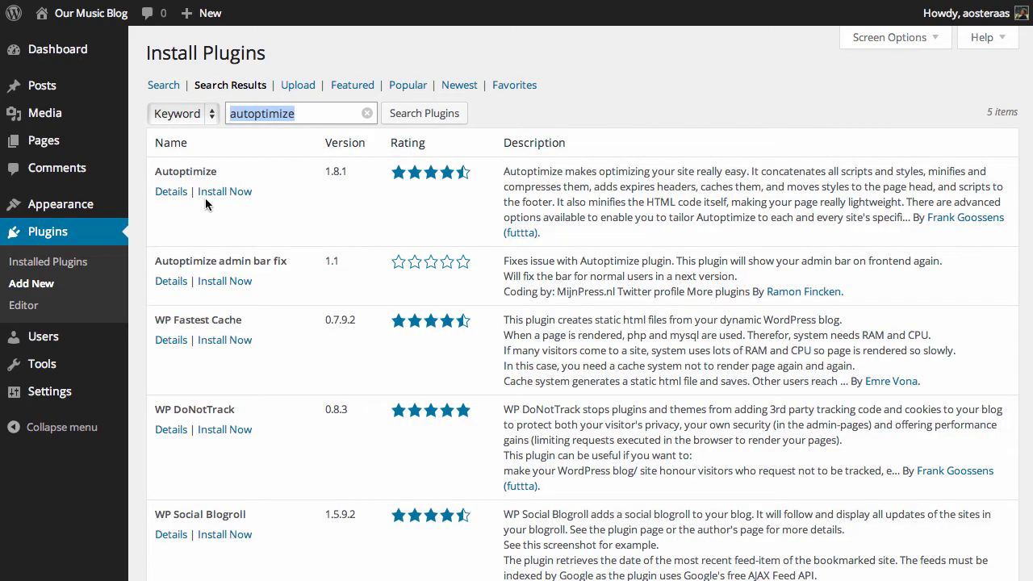
Install and activate Autoptimize 1.8.1, then bring up its settings page.
left_click(224, 191)
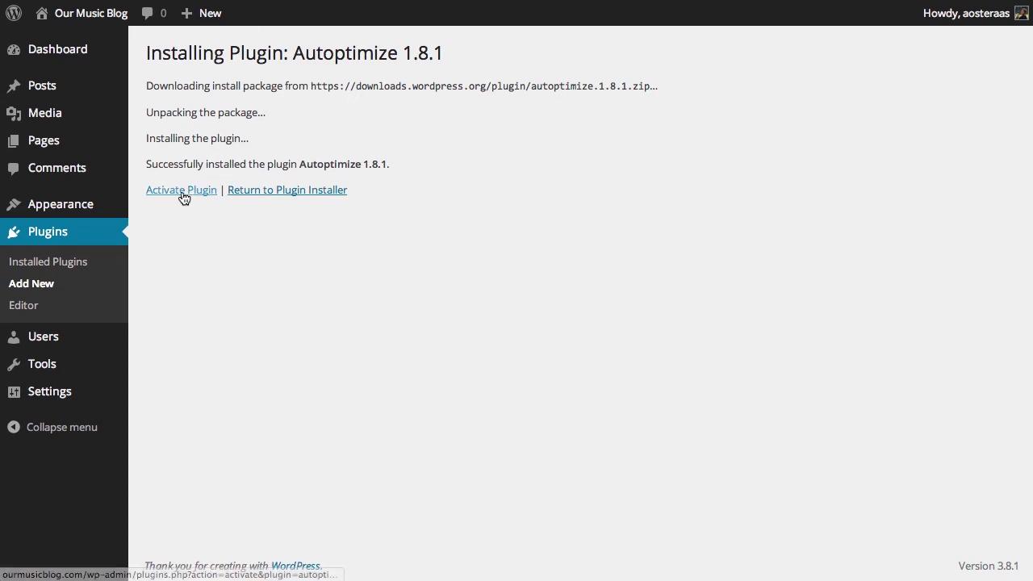
left_click(181, 189)
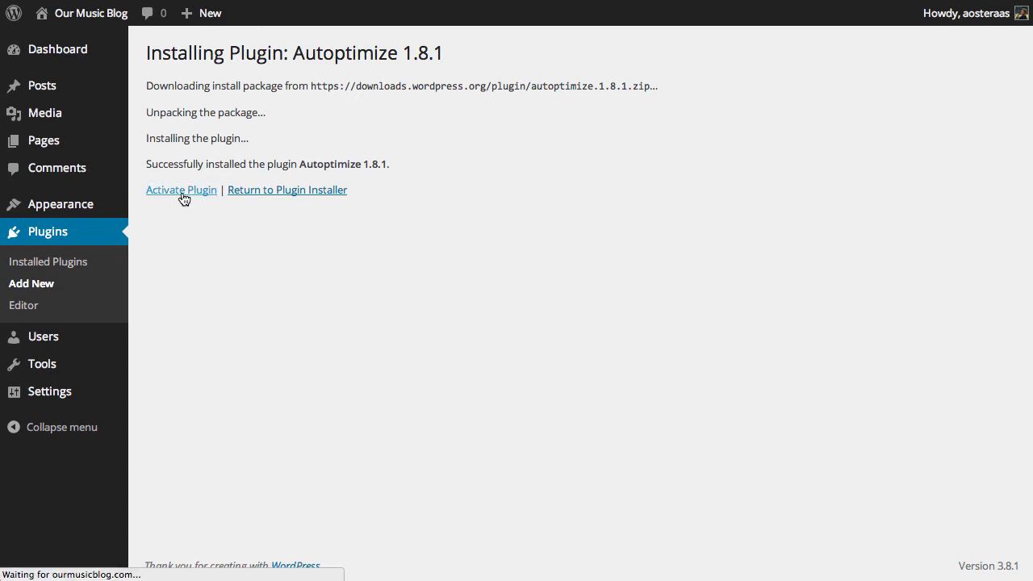
left_click(181, 190)
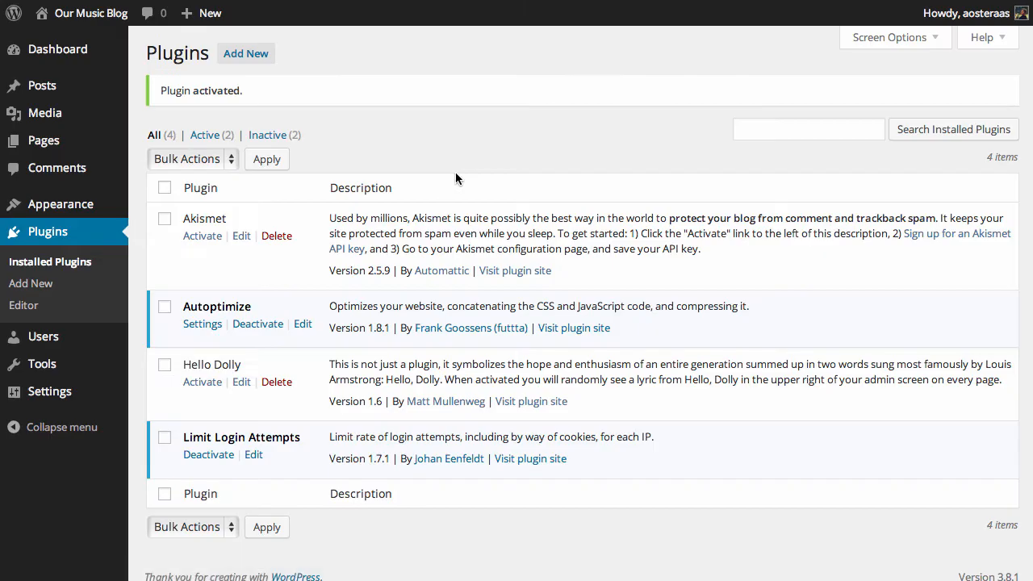
mouse_move(202, 323)
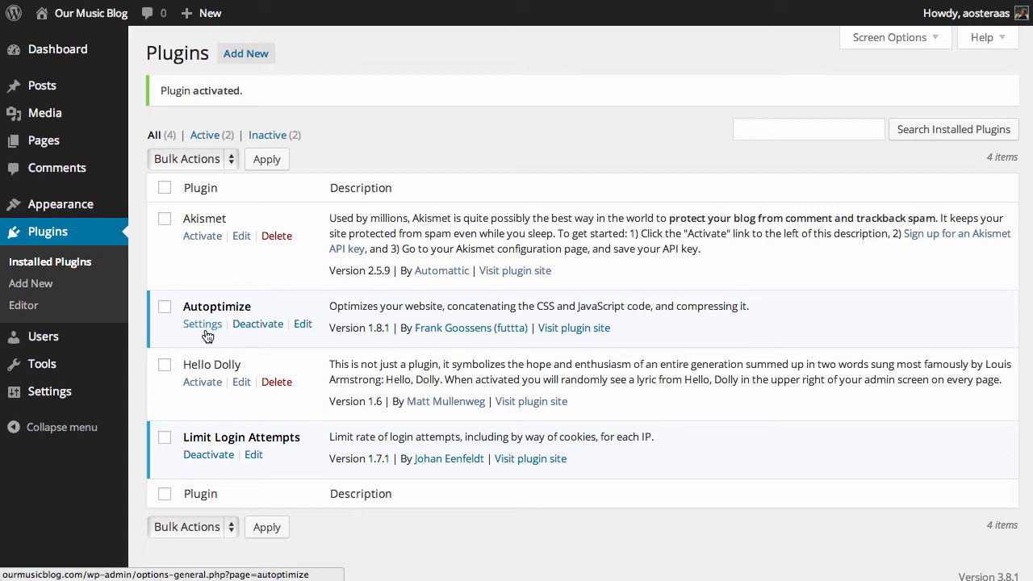
left_click(202, 323)
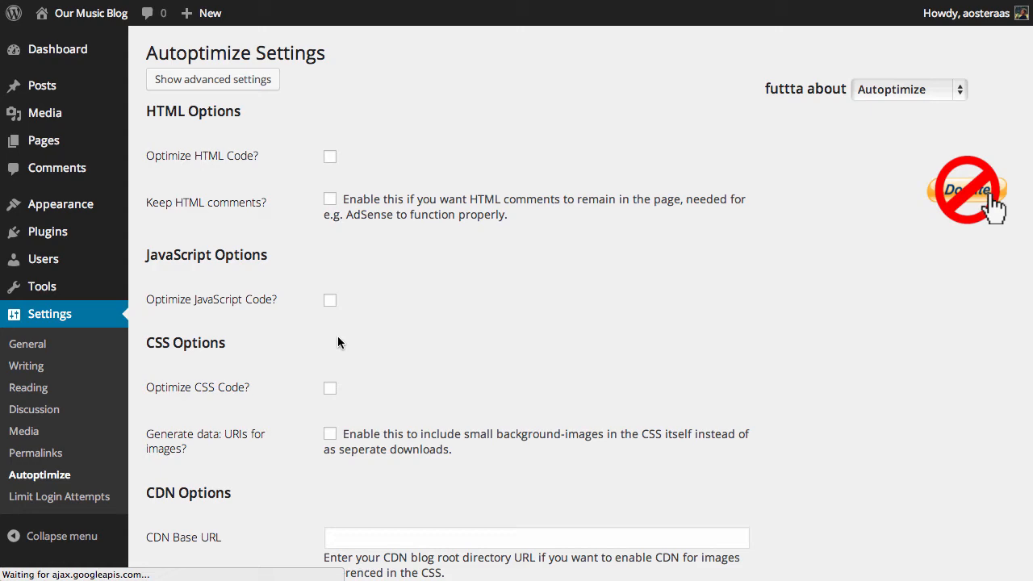
Tick Optimize JavaScript Code and Optimize CSS Code in Autoptimize and save.
left_click(330, 300)
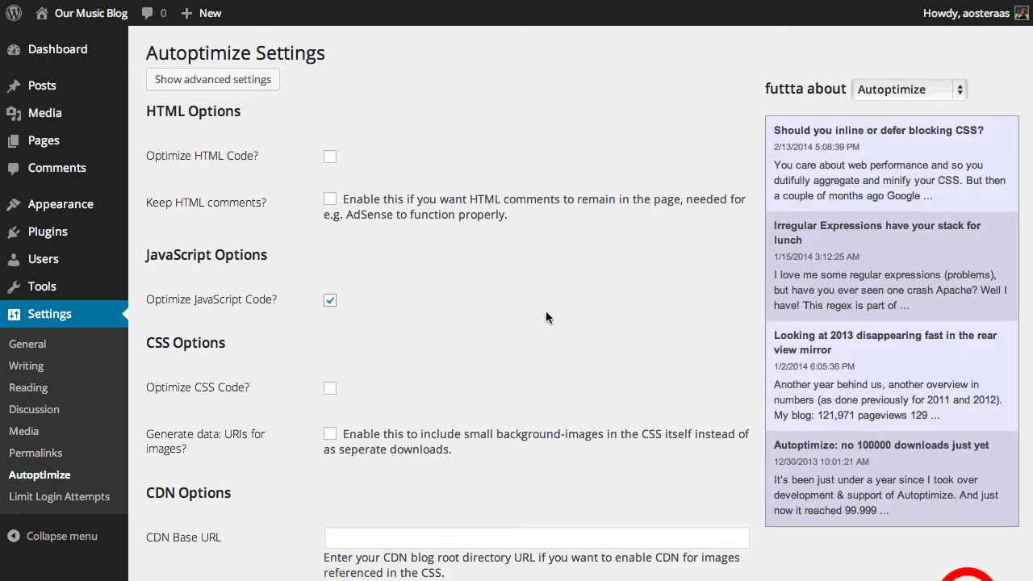
left_click(330, 388)
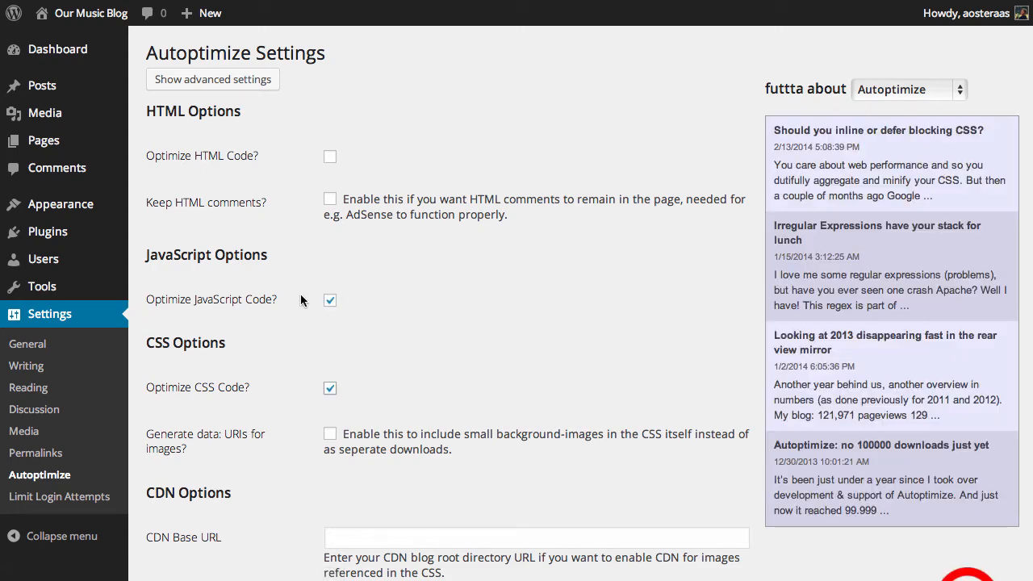
scroll("down", 3)
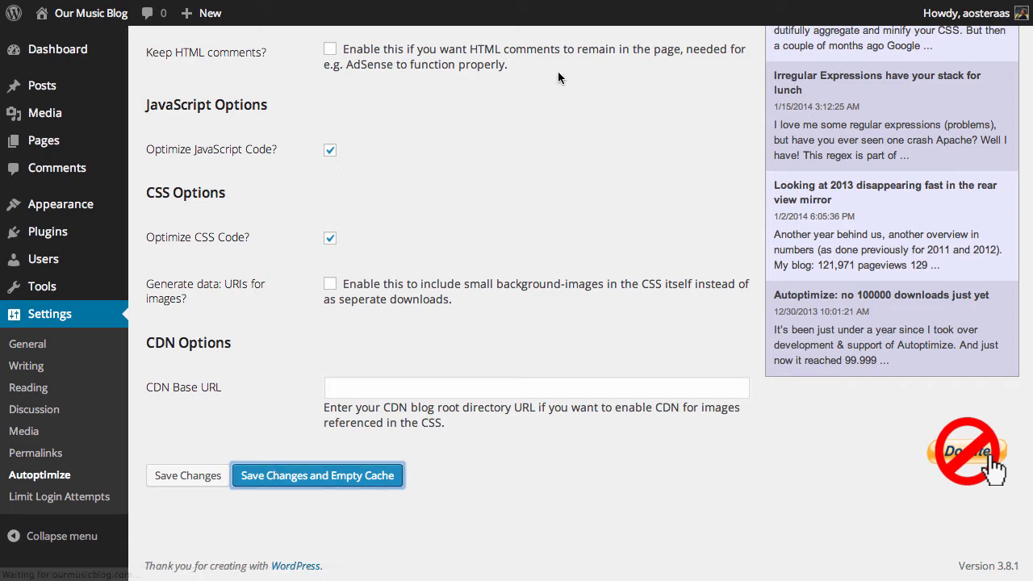
left_click(316, 475)
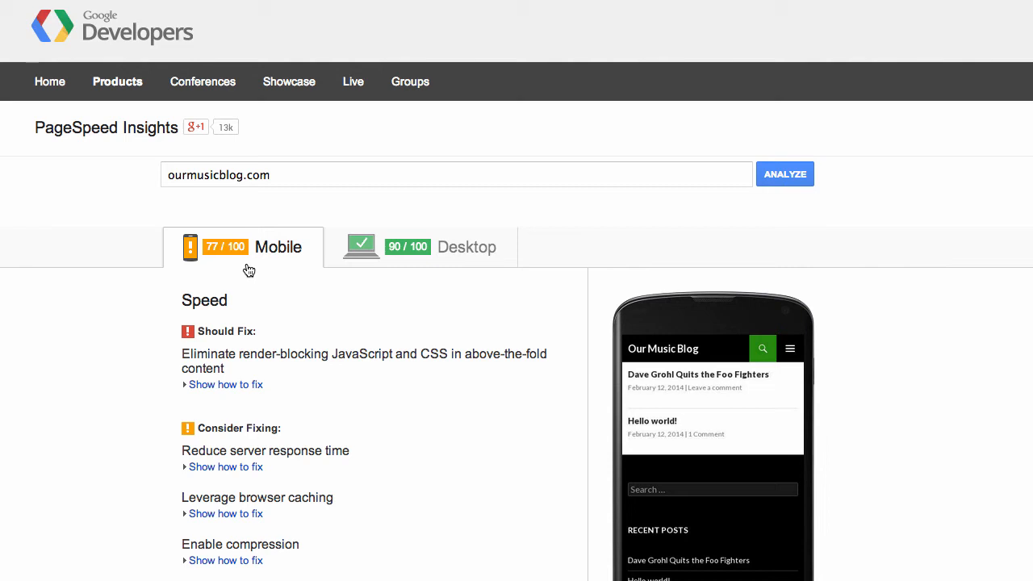
mouse_move(232, 384)
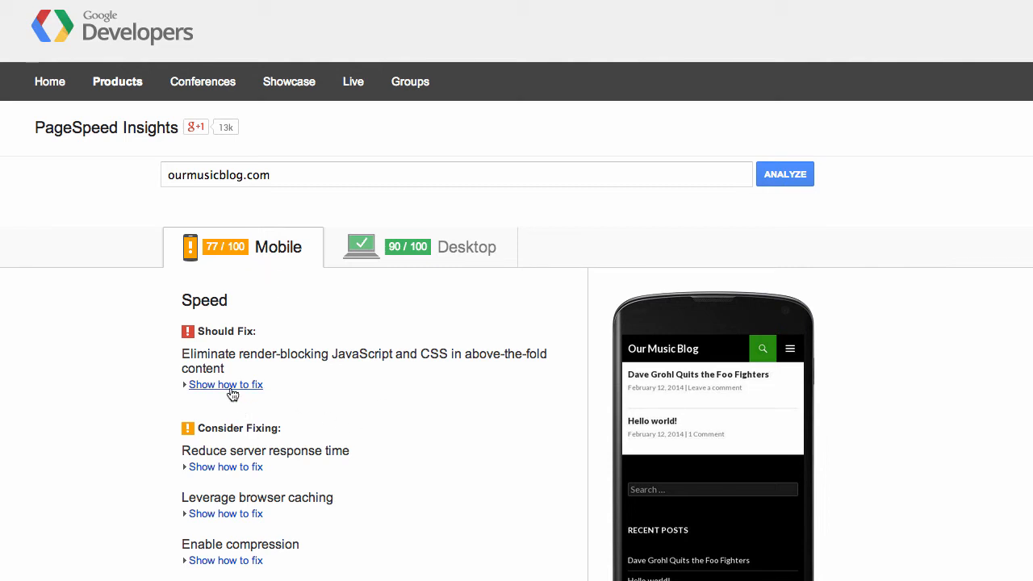
mouse_move(197, 472)
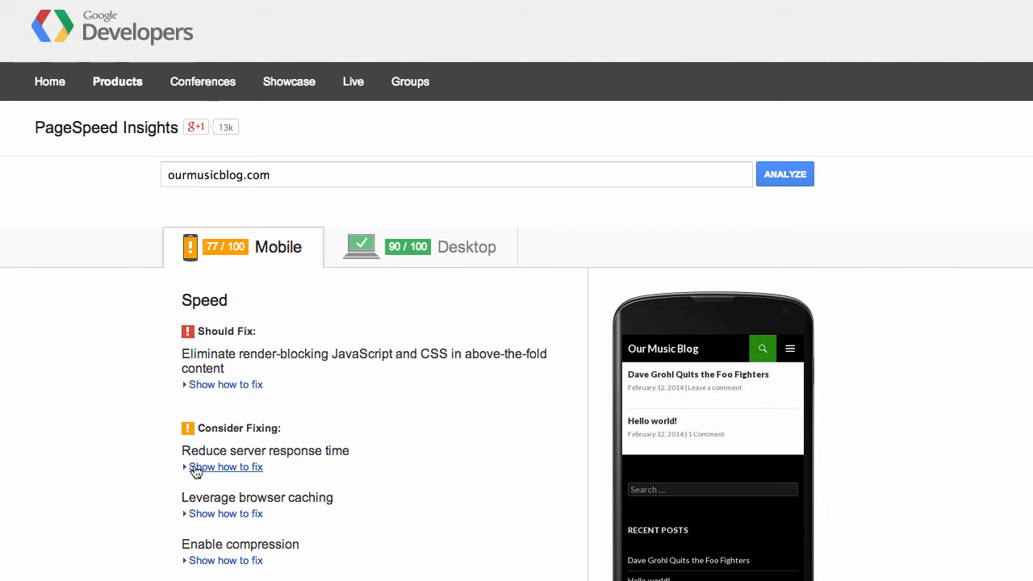
scroll("down", 3)
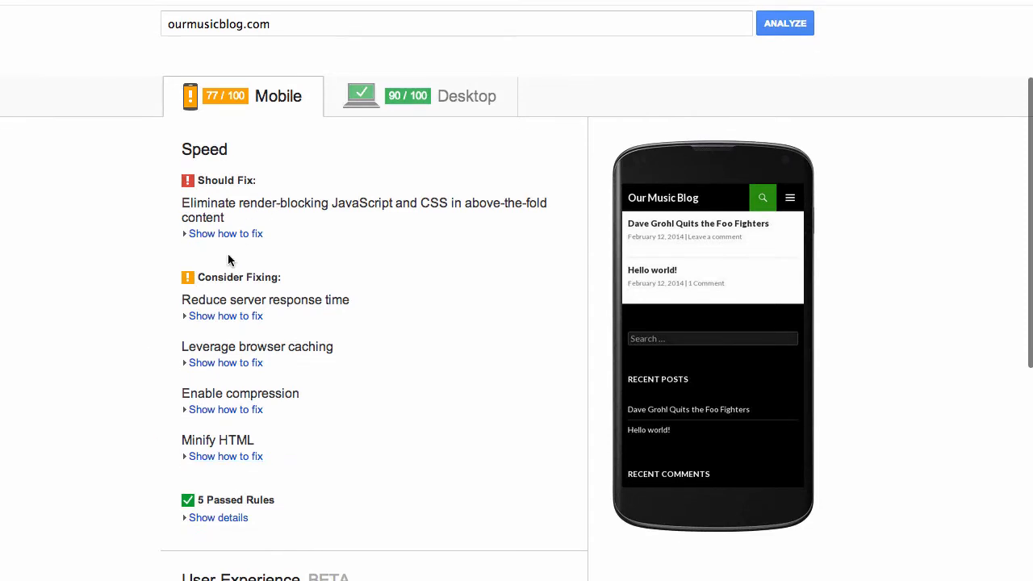
mouse_move(182, 203)
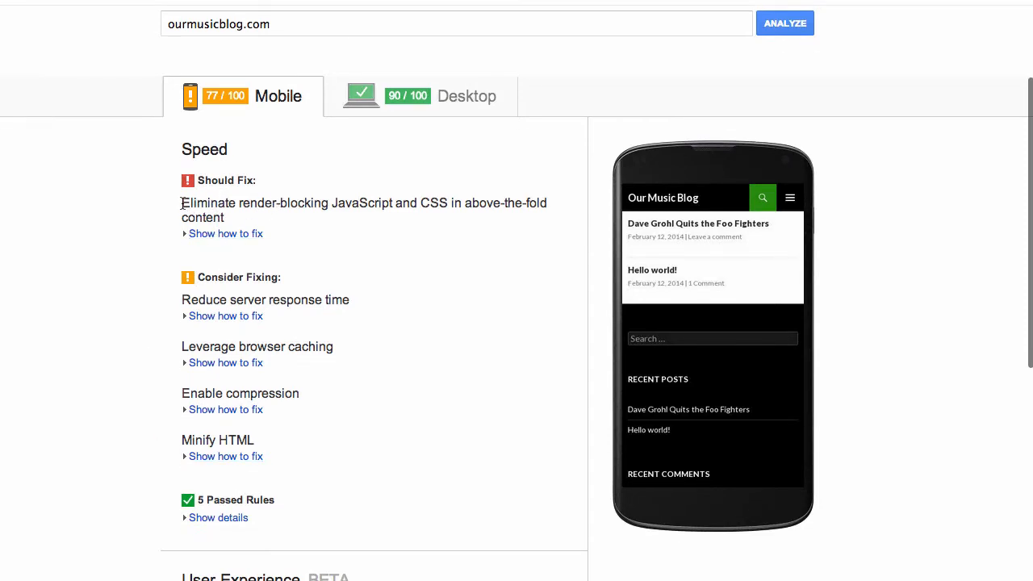
left_click(225, 233)
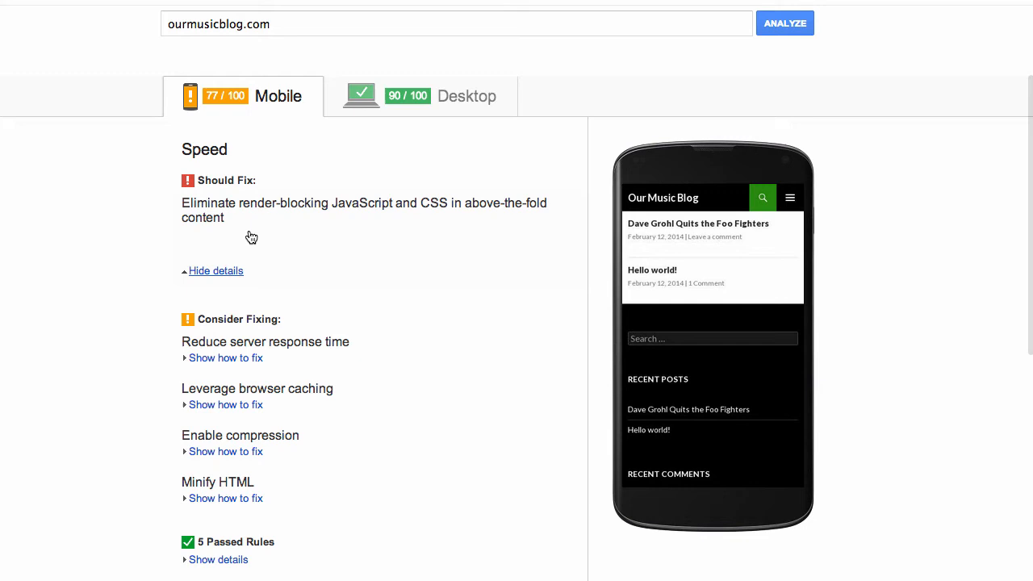
left_click(216, 271)
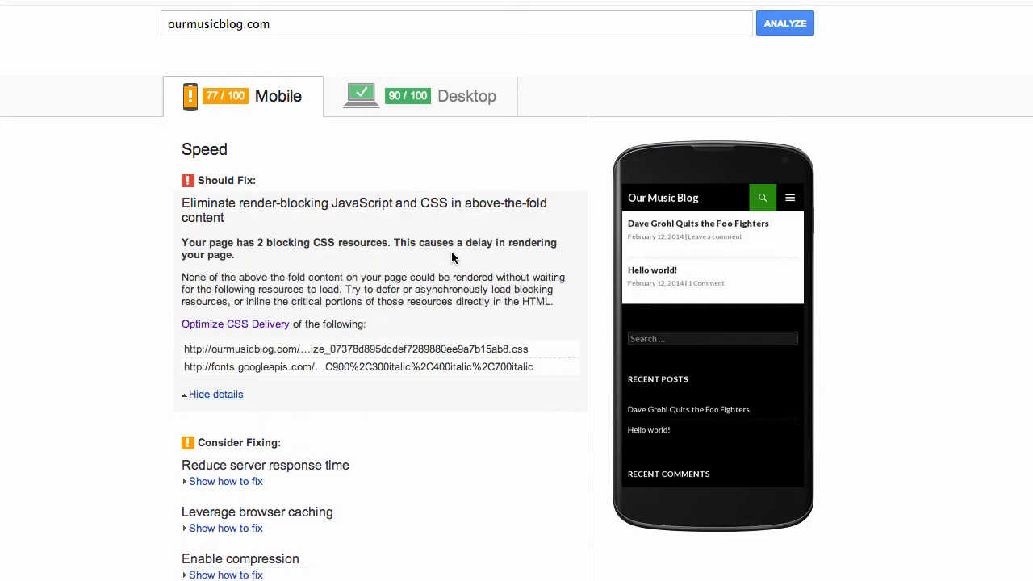
mouse_move(294, 357)
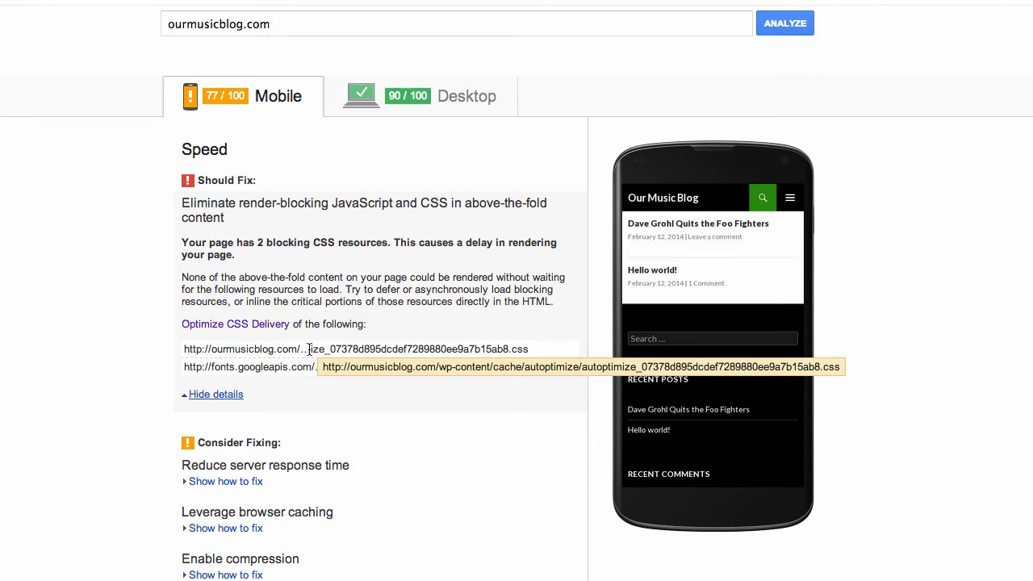
mouse_move(539, 353)
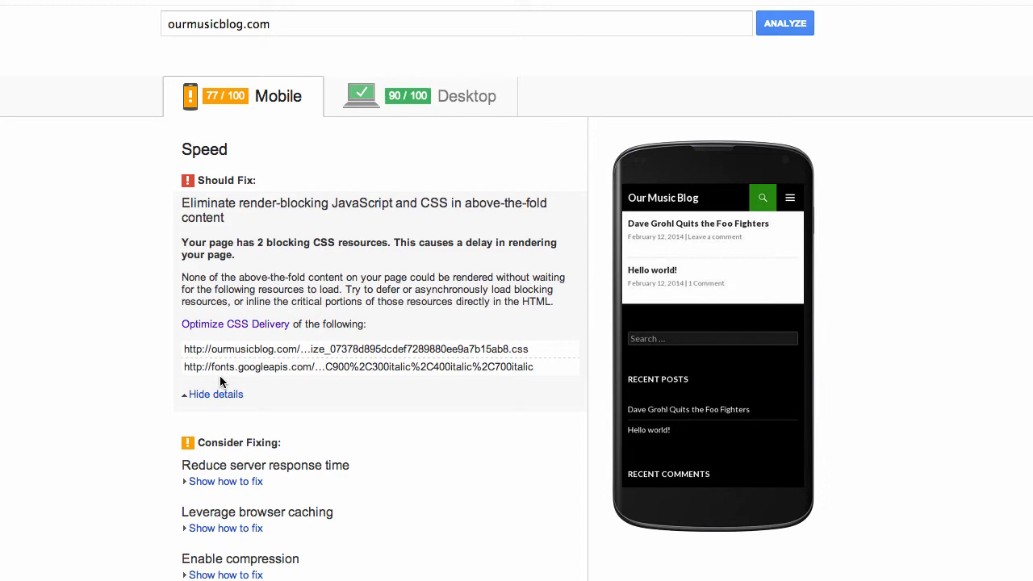
mouse_move(358, 367)
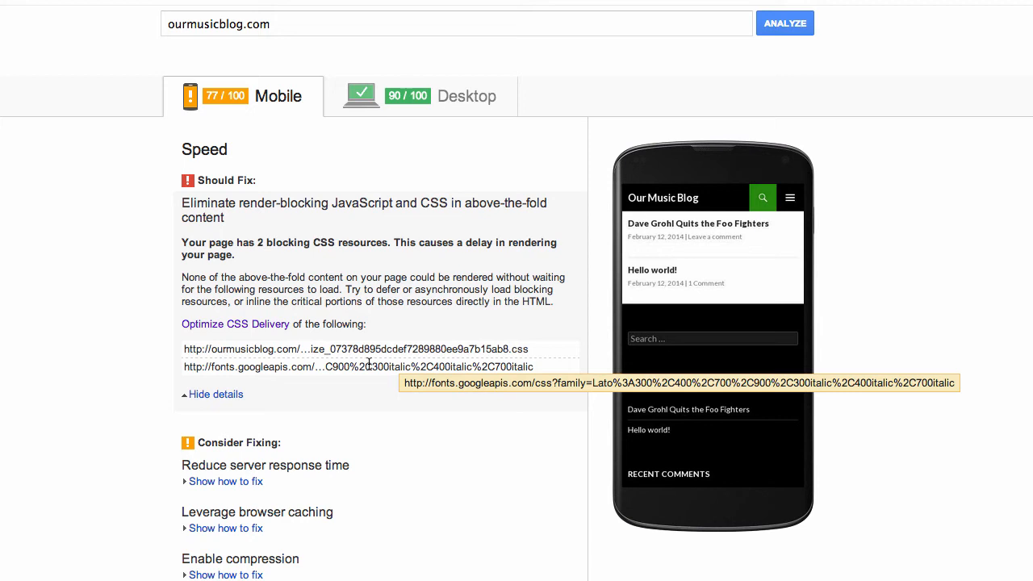
mouse_move(194, 407)
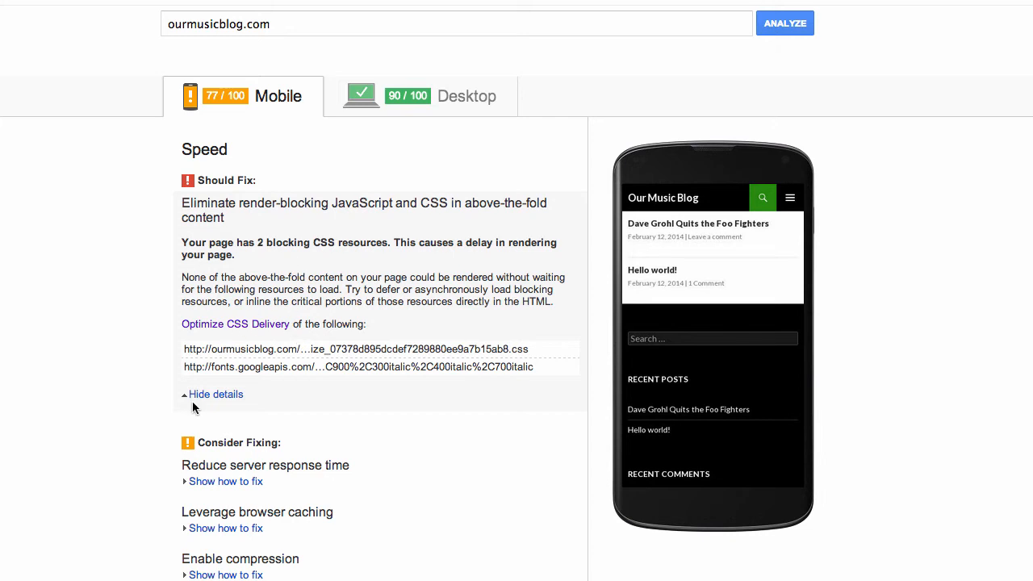
left_click(216, 393)
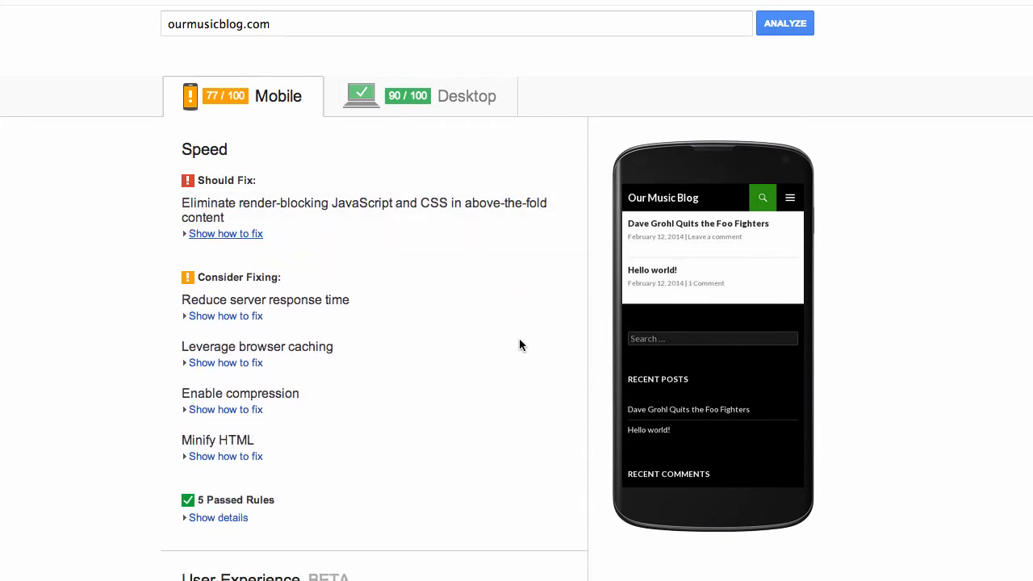
mouse_move(208, 292)
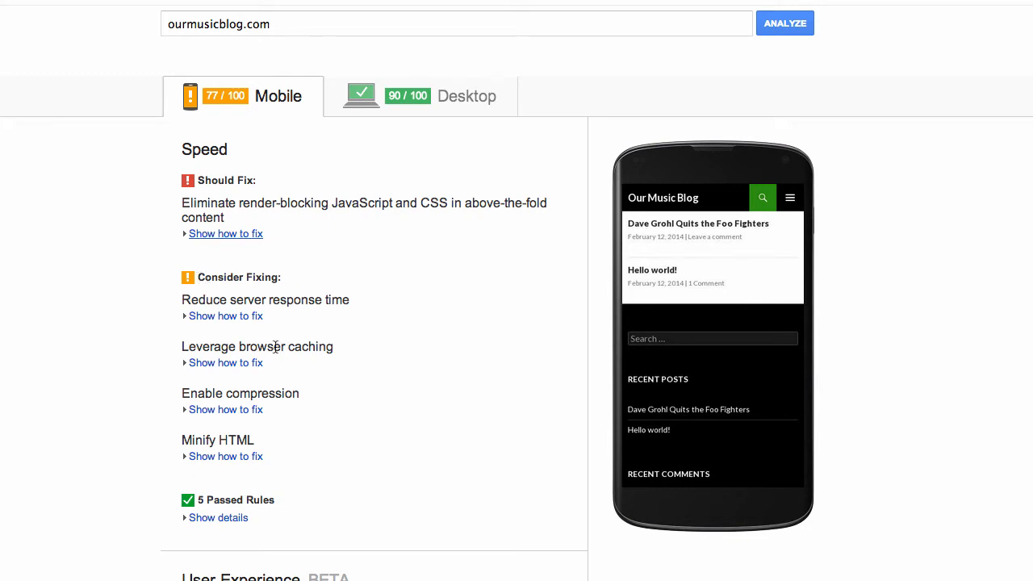
mouse_move(261, 334)
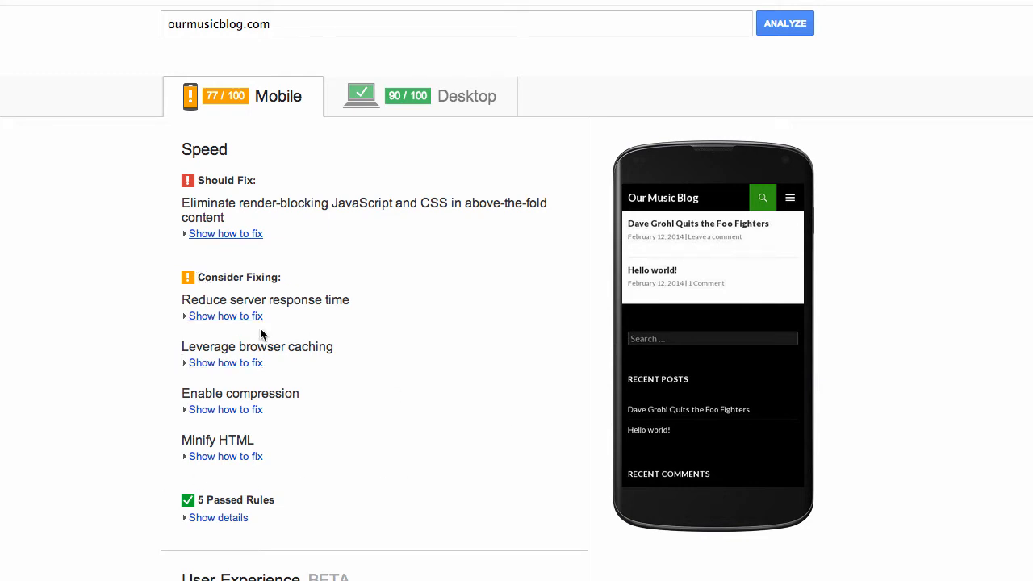
mouse_move(251, 413)
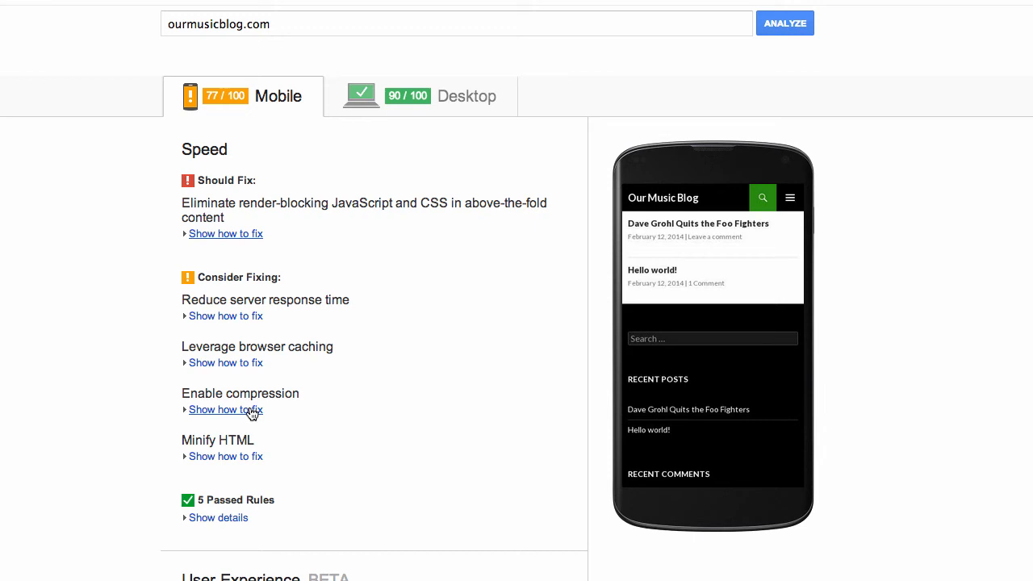
Expand the fix details for Minify HTML (956B savings) and Enable compression (7.1KiB savings).
left_click(225, 456)
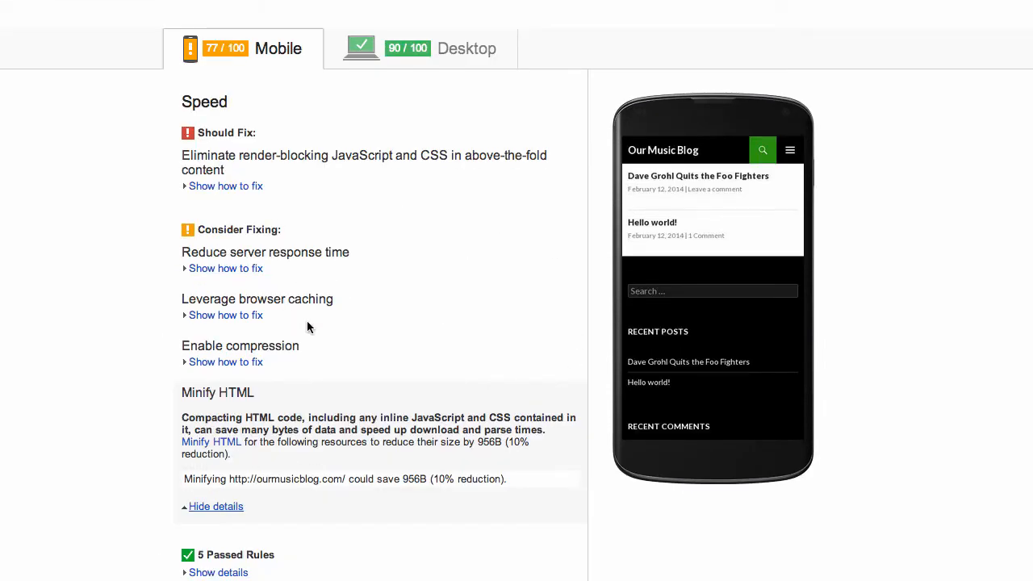
mouse_move(225, 362)
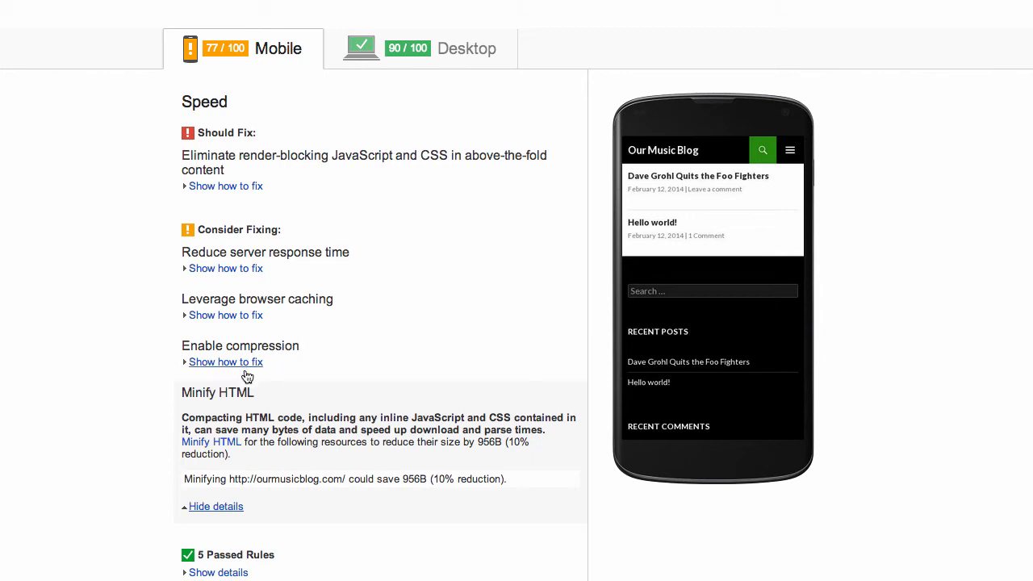
left_click(225, 361)
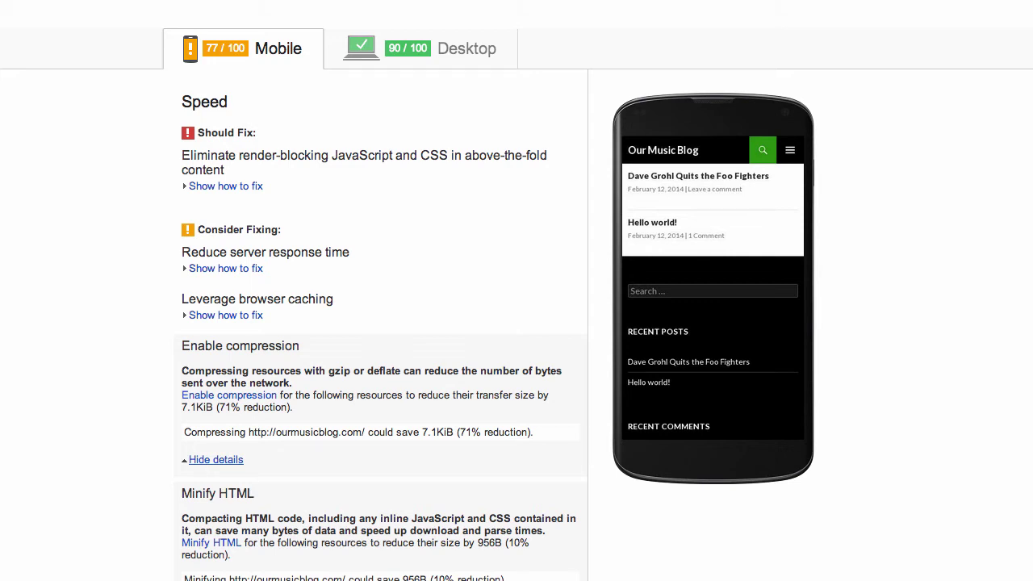
mouse_move(644, 323)
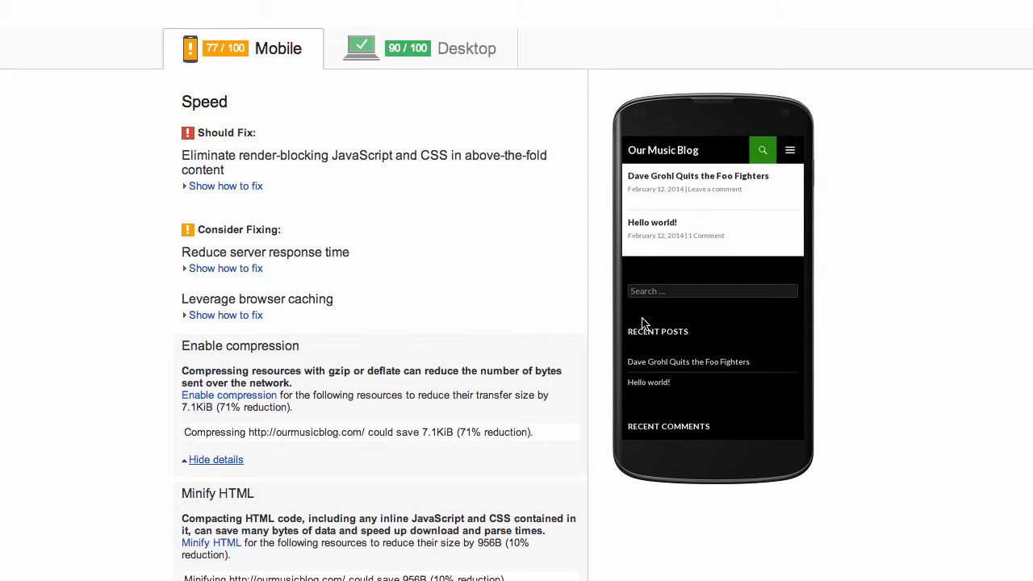
mouse_move(255, 6)
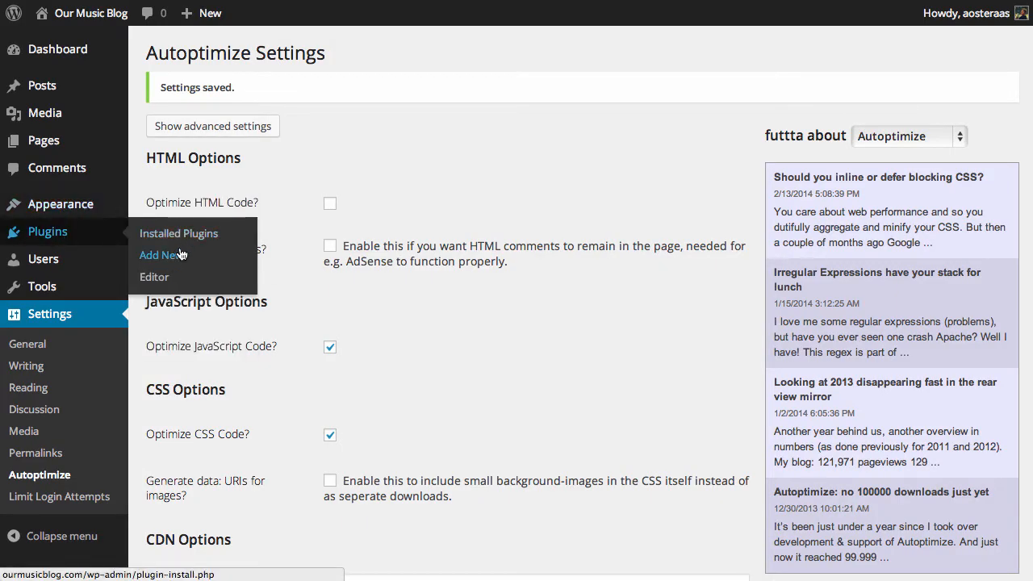
Find WP Super Cache by searching 'wp s', then install and activate version 1.4.
left_click(162, 255)
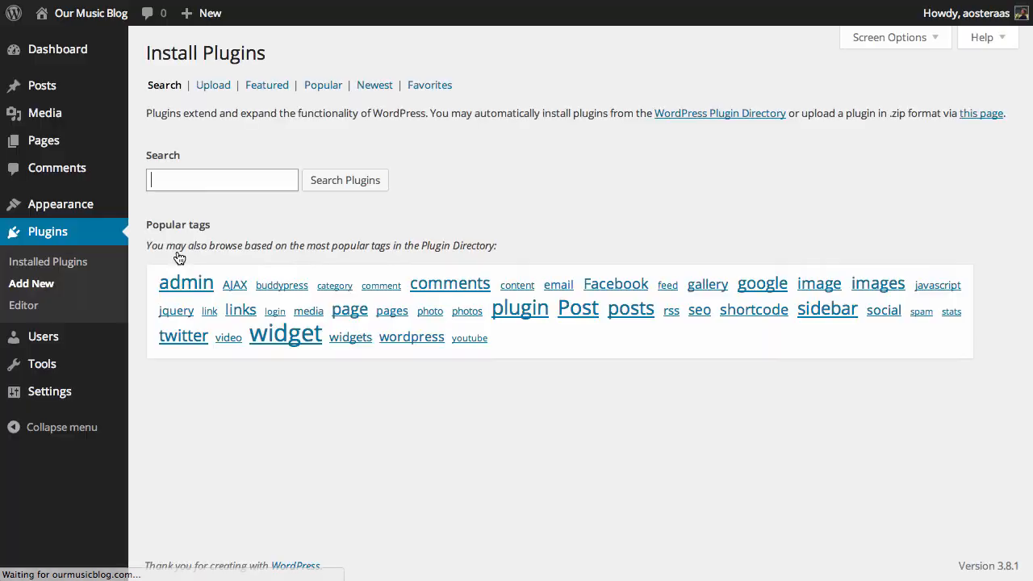
type("wp super cache")
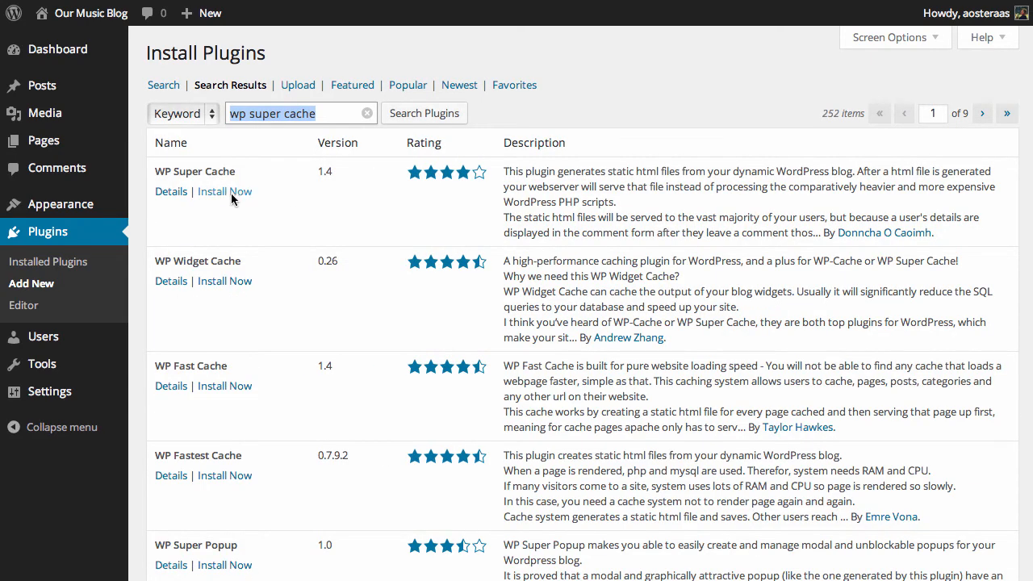
left_click(224, 191)
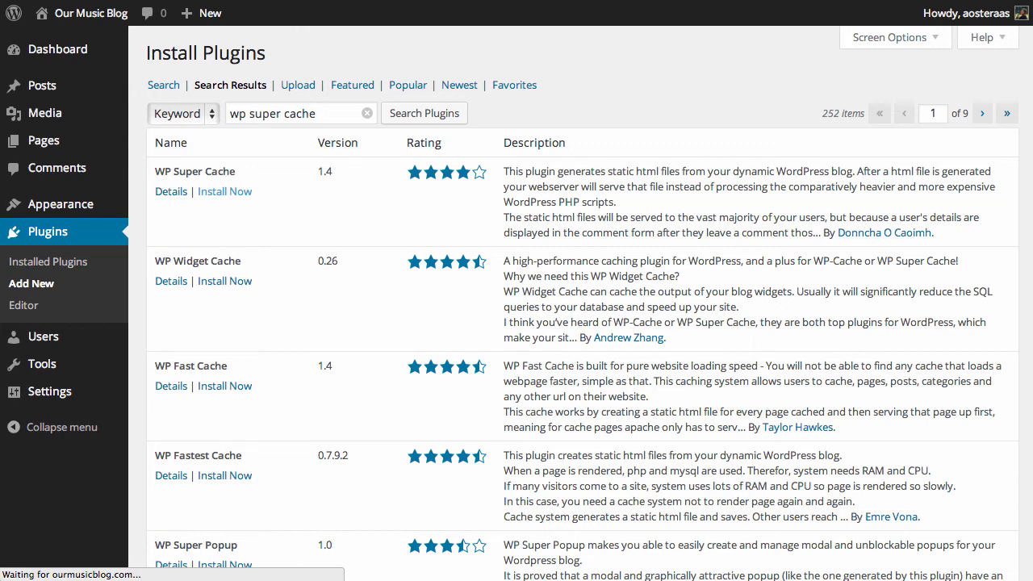
left_click(224, 191)
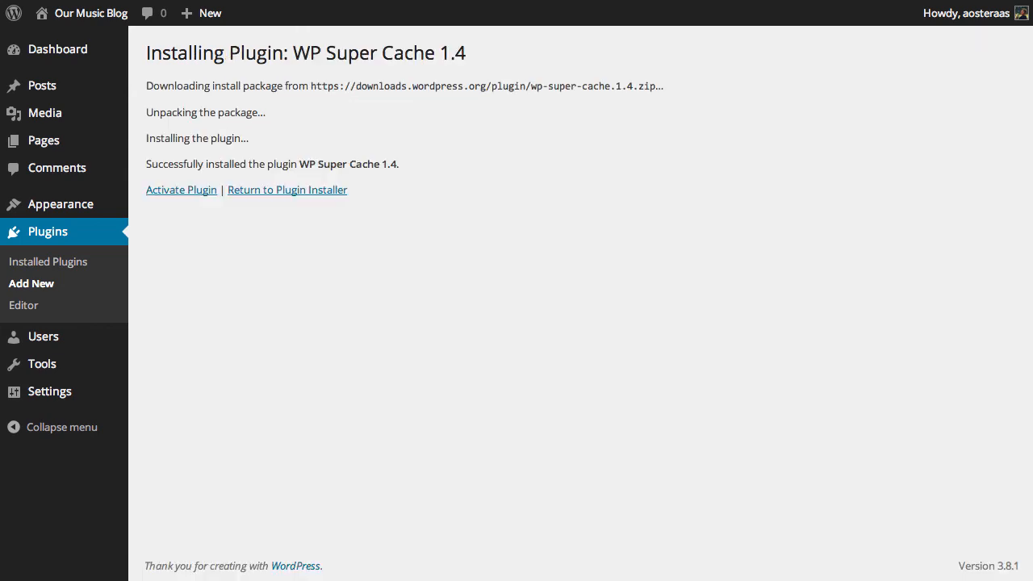
mouse_move(174, 202)
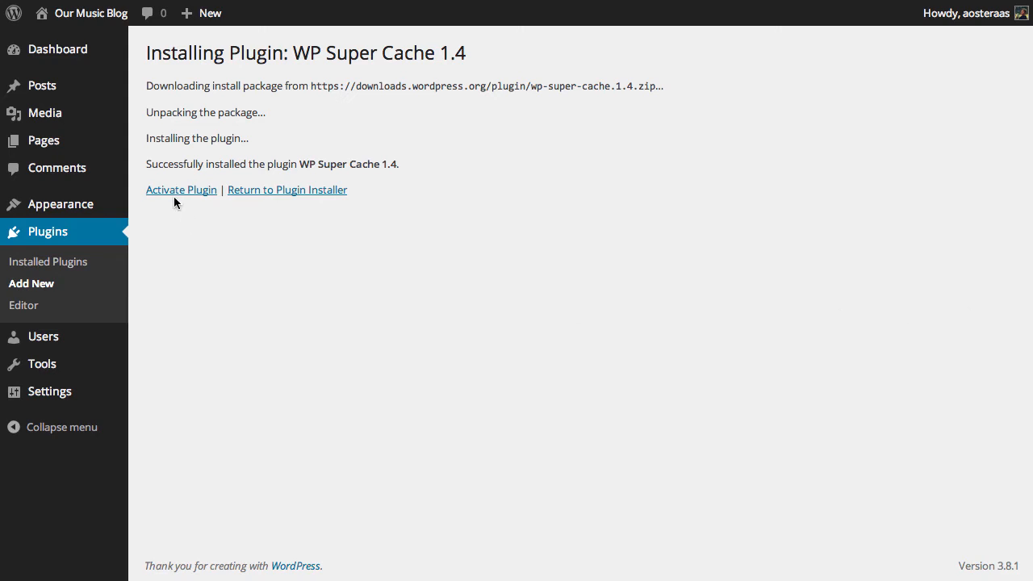
left_click(181, 189)
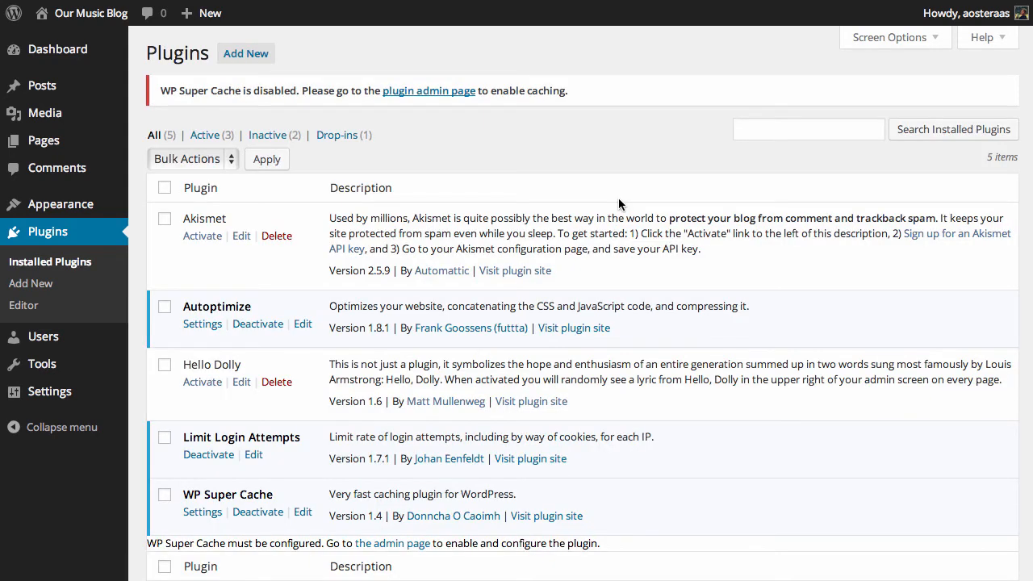
mouse_move(255, 355)
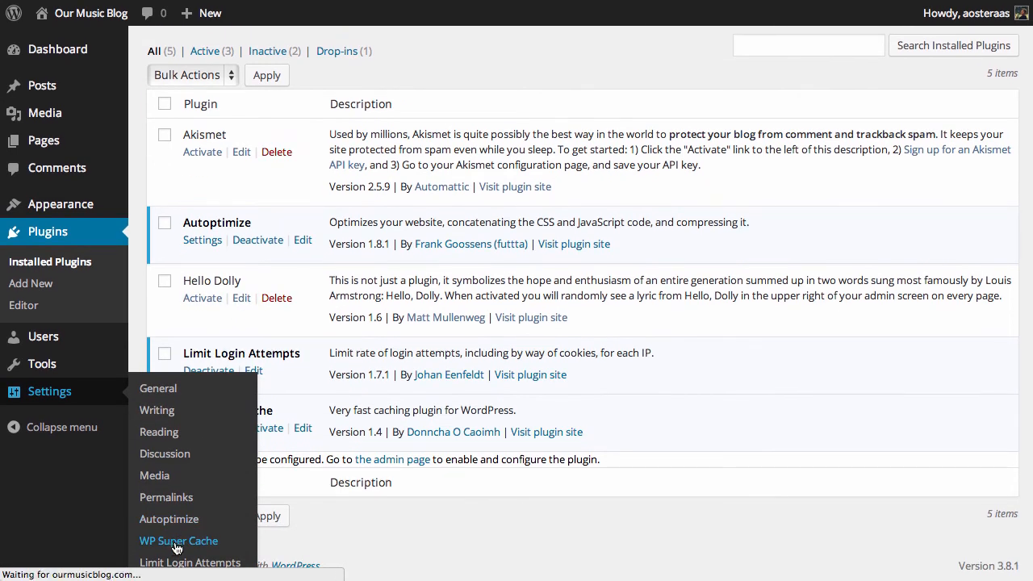
Set WP Super Cache to Caching On, save the status, and view Advanced settings.
left_click(179, 540)
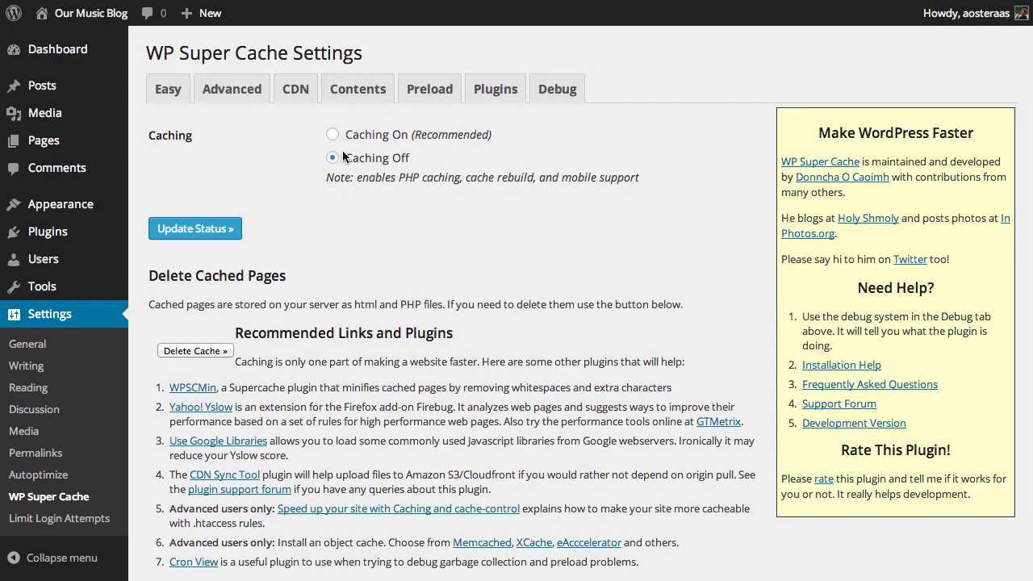
left_click(332, 134)
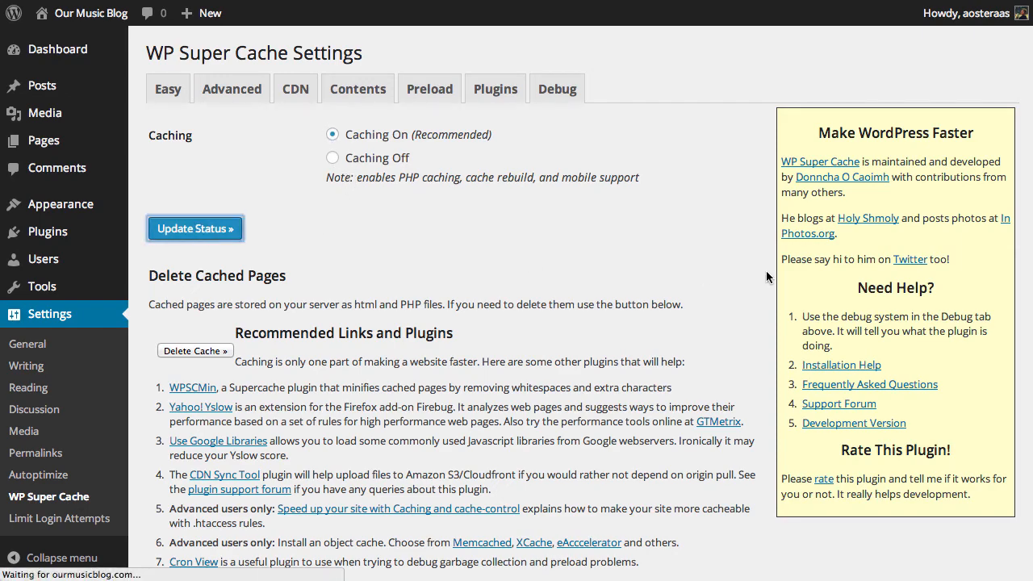
left_click(194, 228)
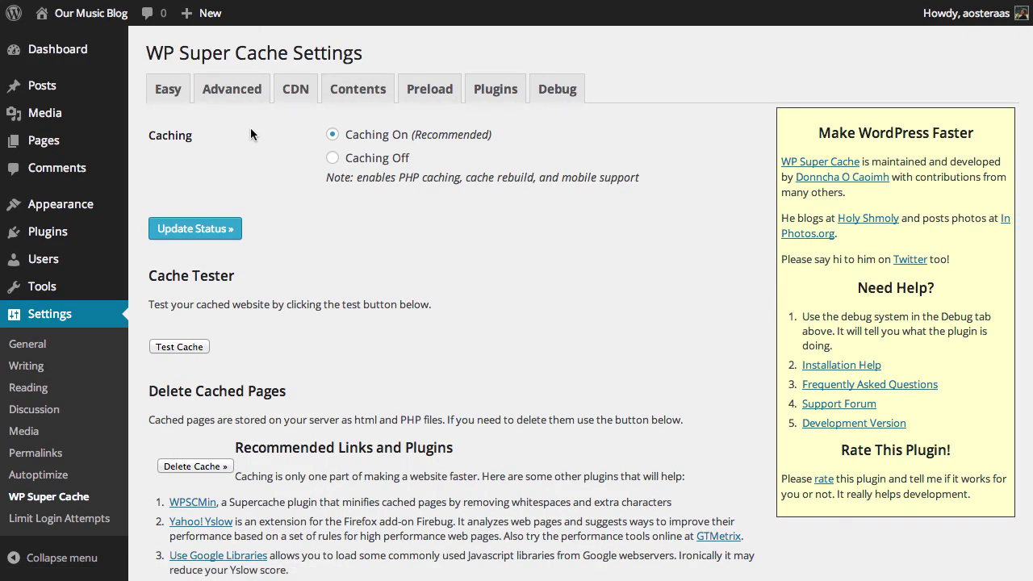
left_click(232, 89)
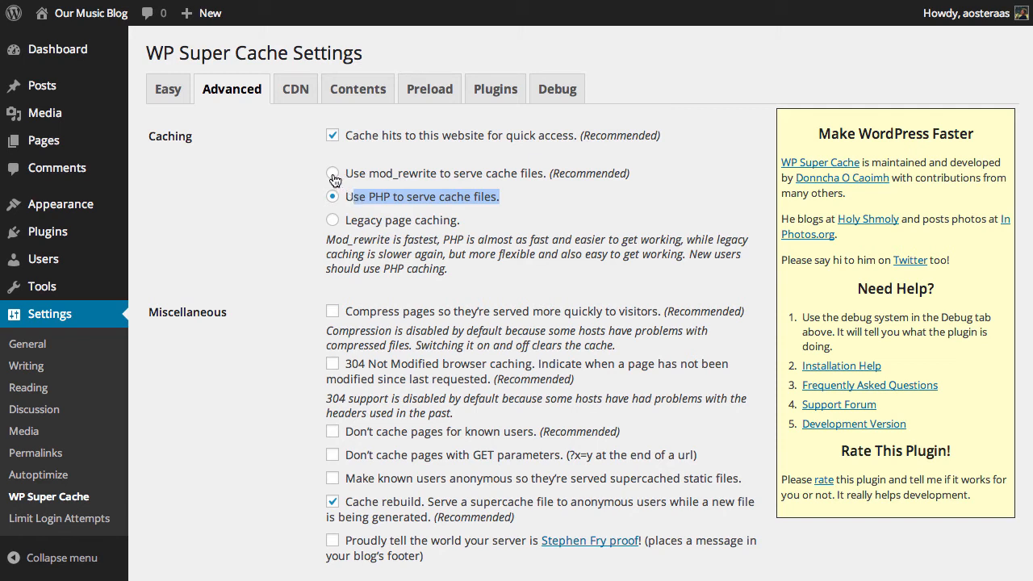
Select Use mod_rewrite, enable Compress pages, and save the advanced caching settings.
left_click(332, 173)
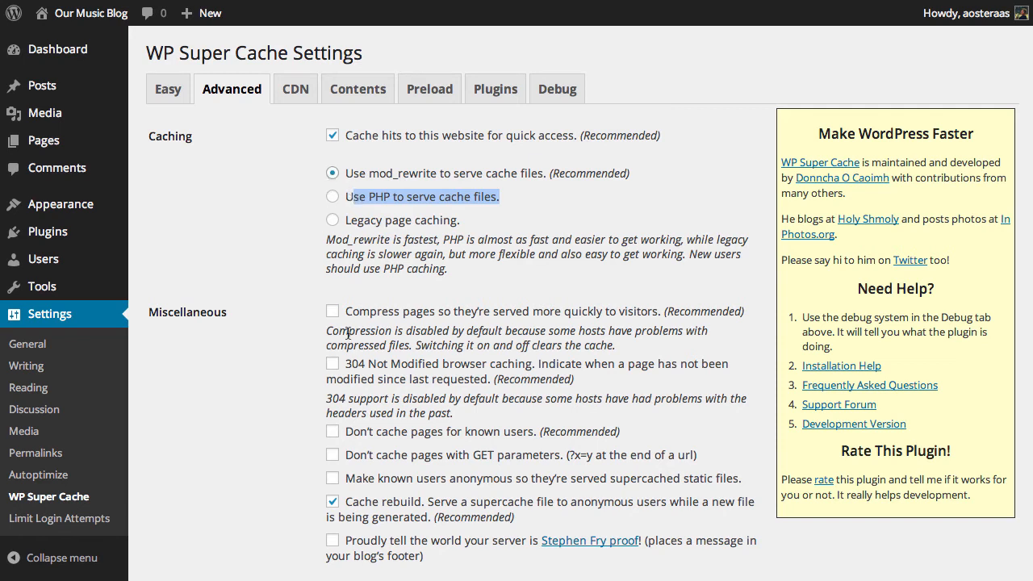
mouse_move(395, 322)
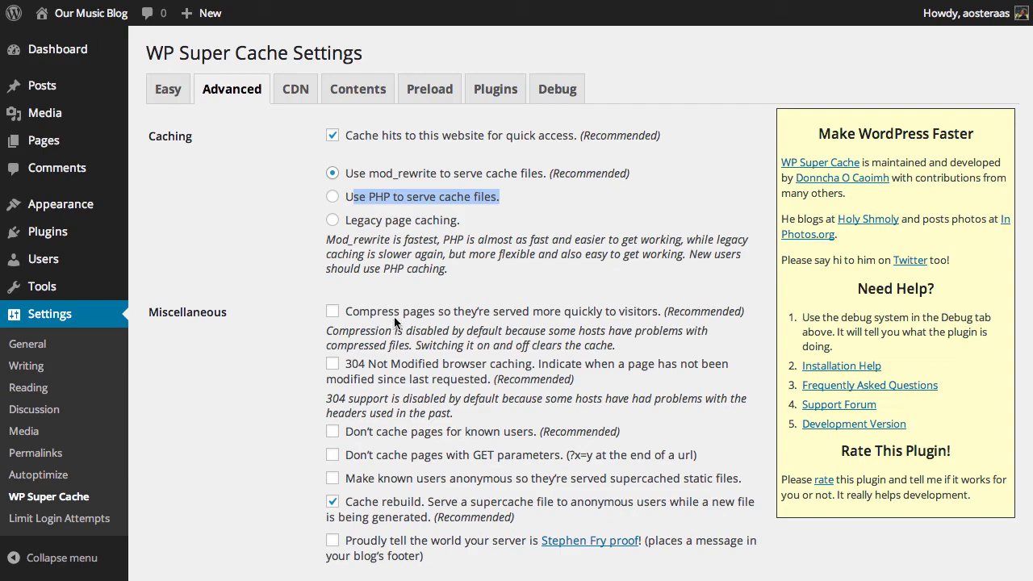
left_click(333, 311)
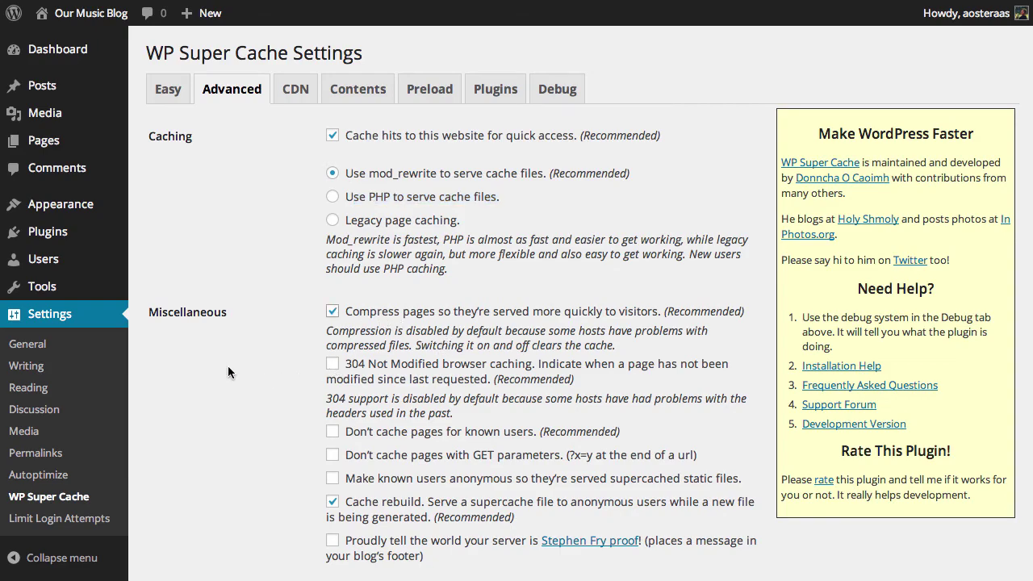
scroll("down", 3)
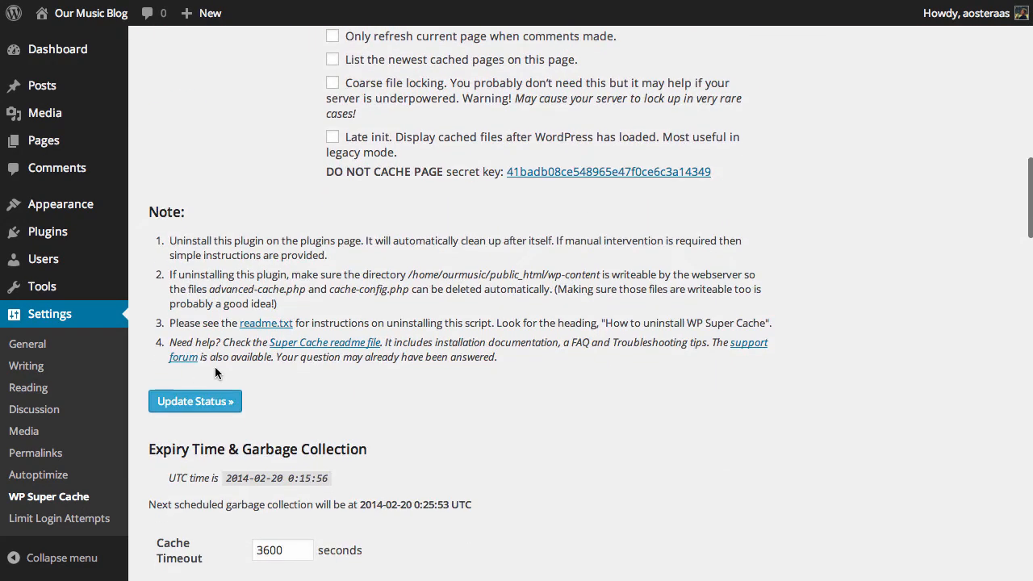
left_click(195, 391)
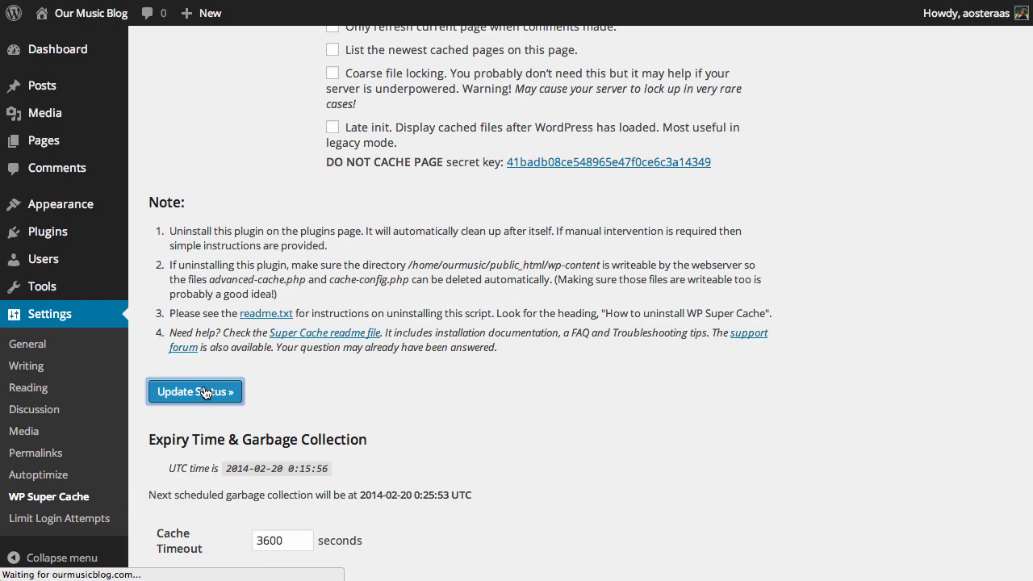
left_click(194, 391)
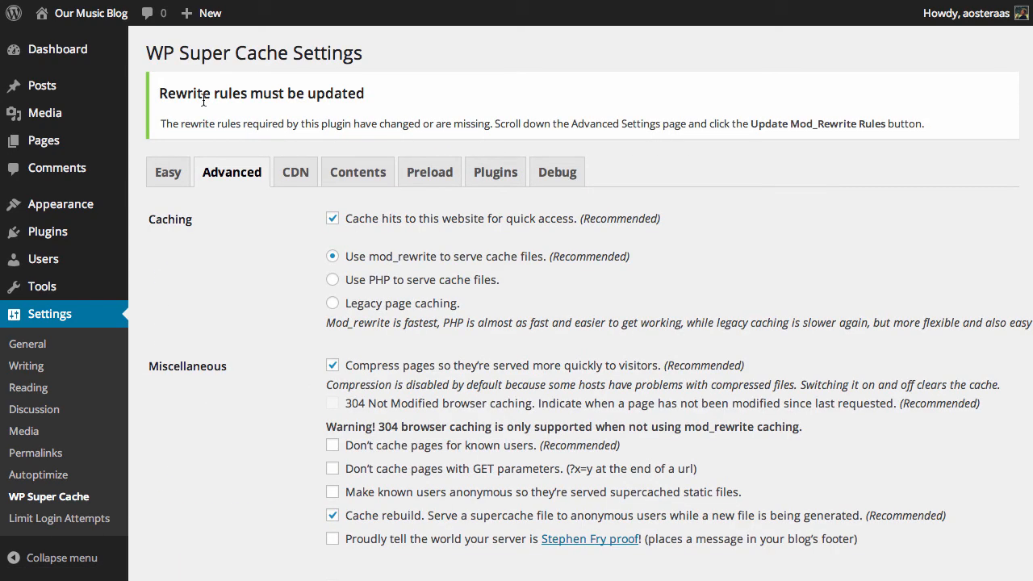
mouse_move(300, 127)
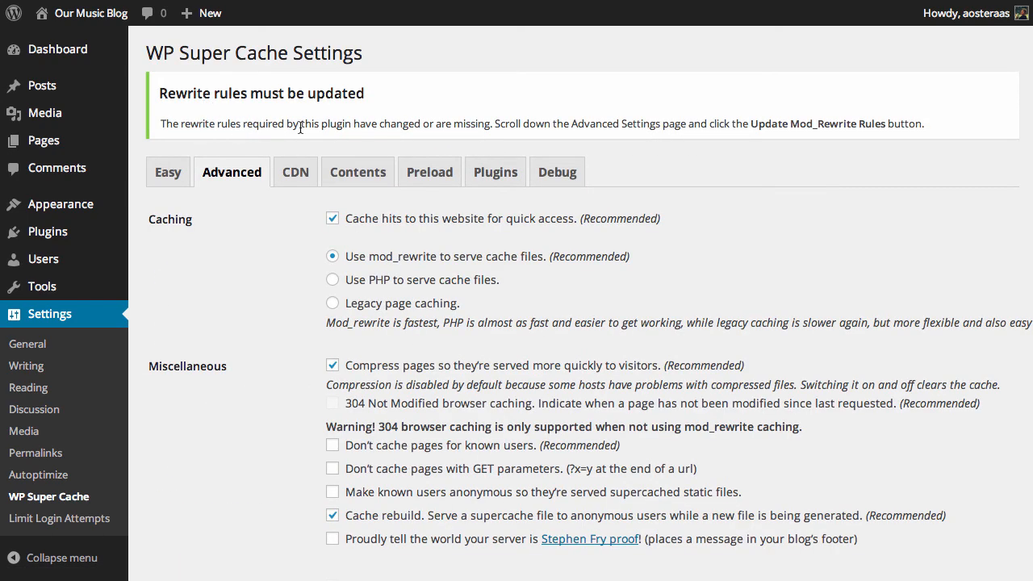
Update the Mod_Rewrite Rules so WP Super Cache's rules are written to .htaccess.
scroll("down", 3)
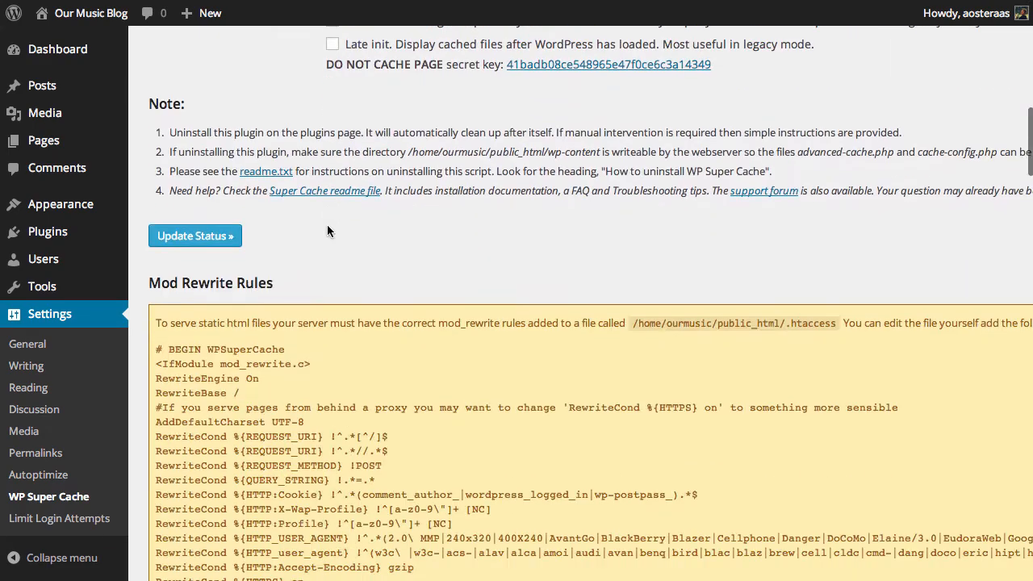
scroll("down", 3)
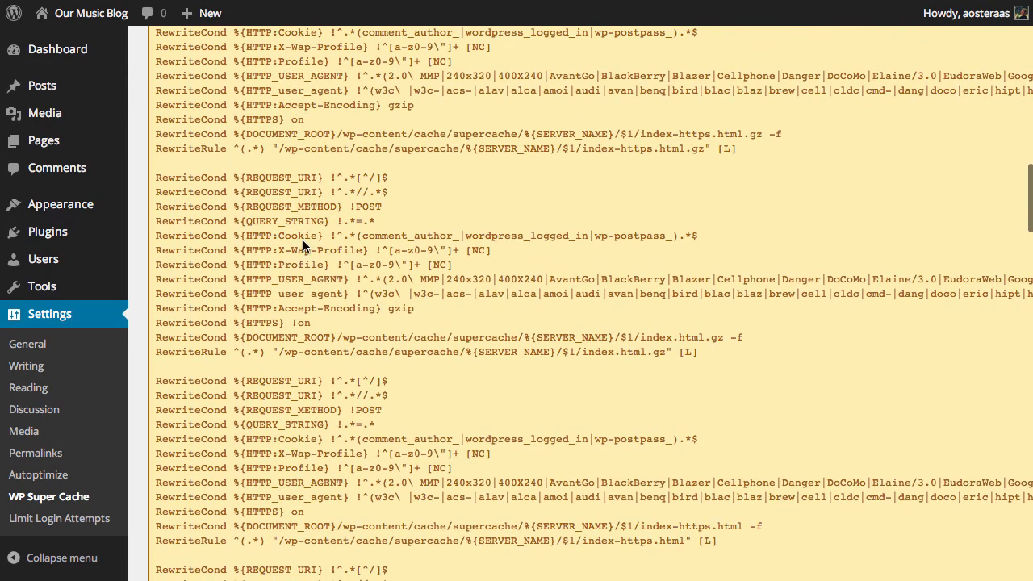
scroll("down", 3)
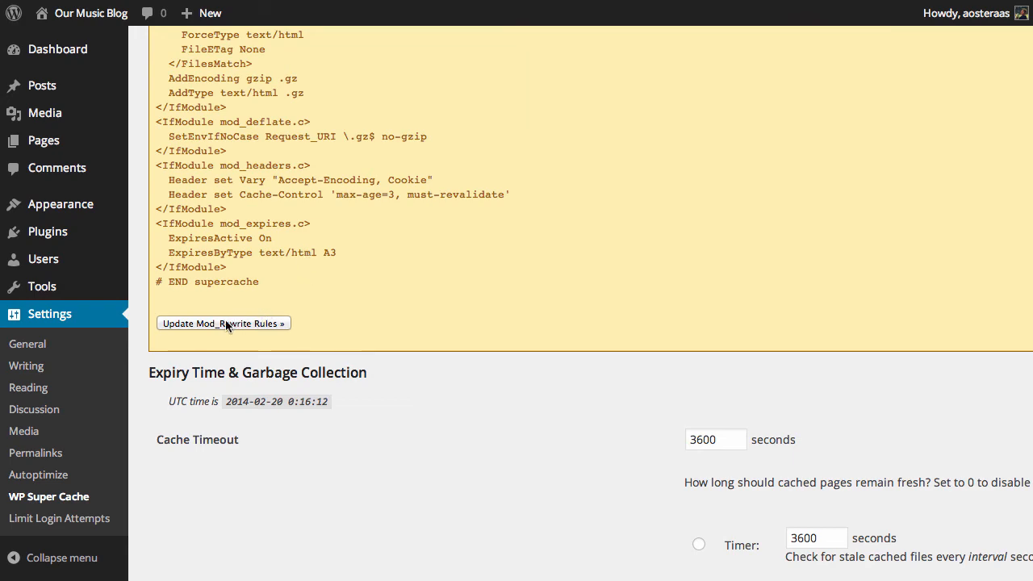
left_click(224, 322)
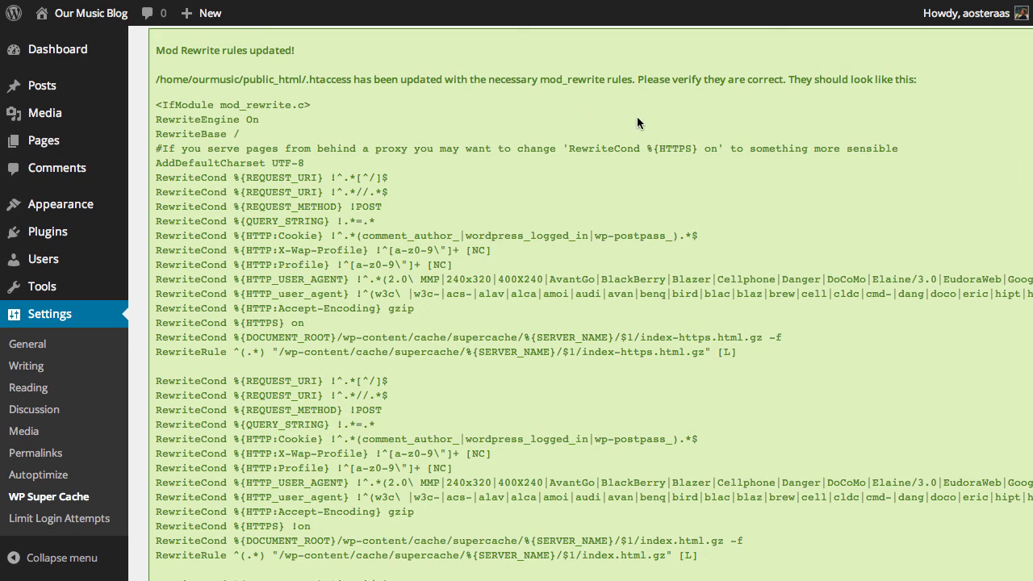
mouse_move(638, 122)
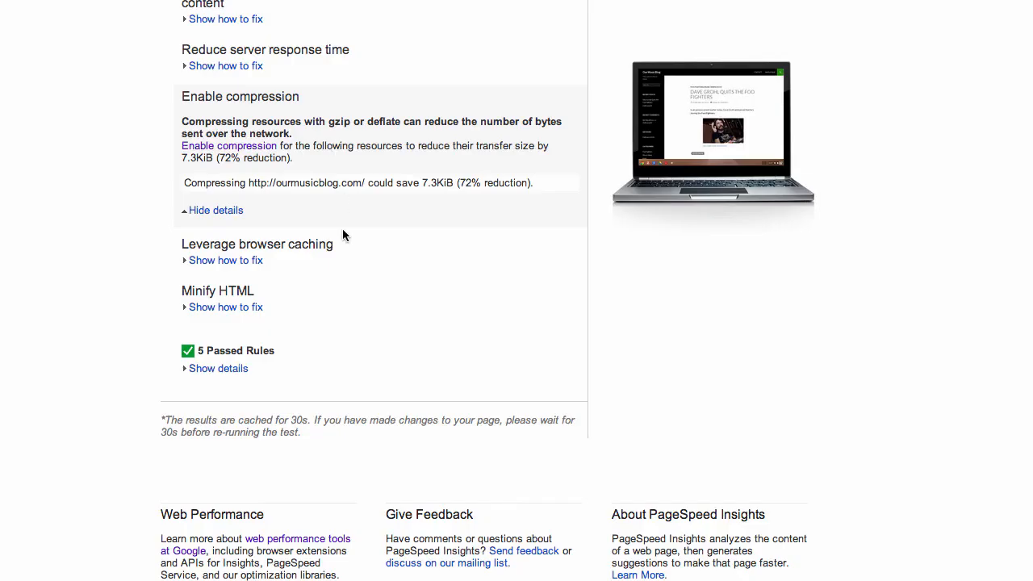
Analyze ourmusicblog.com and review mobile 78/100 and desktop 91/100 issue details.
left_click(784, 174)
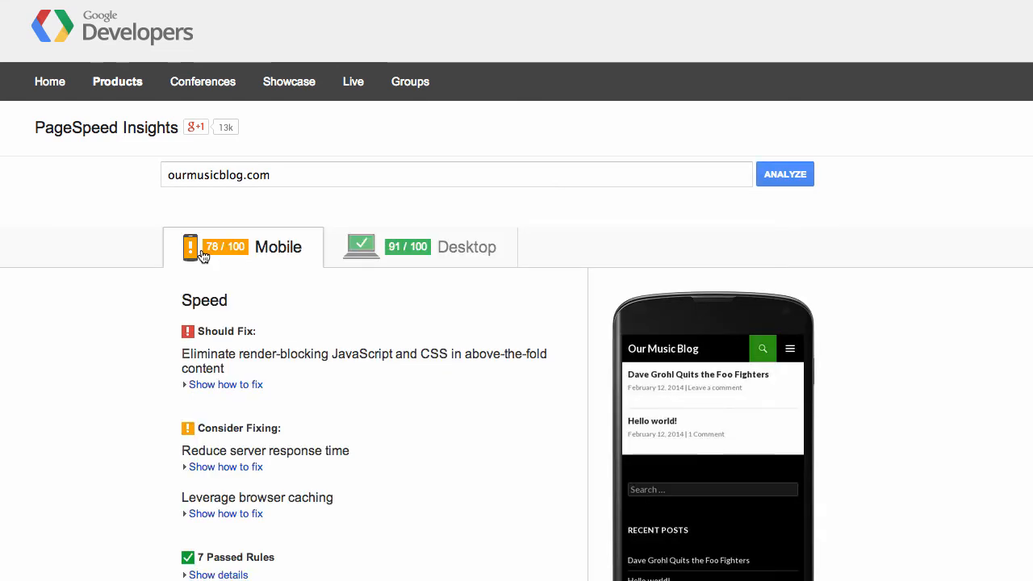
mouse_move(259, 275)
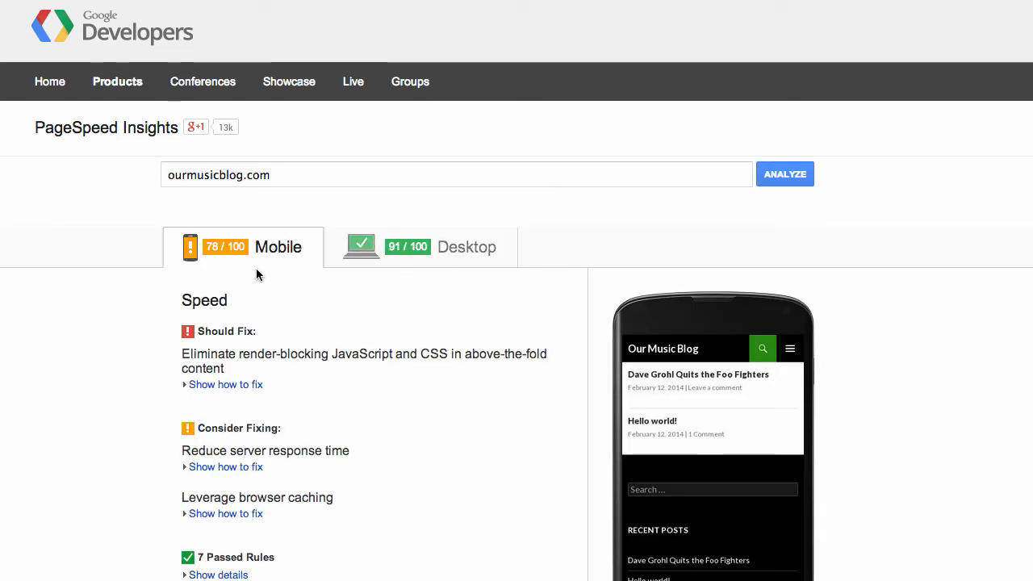
mouse_move(226, 547)
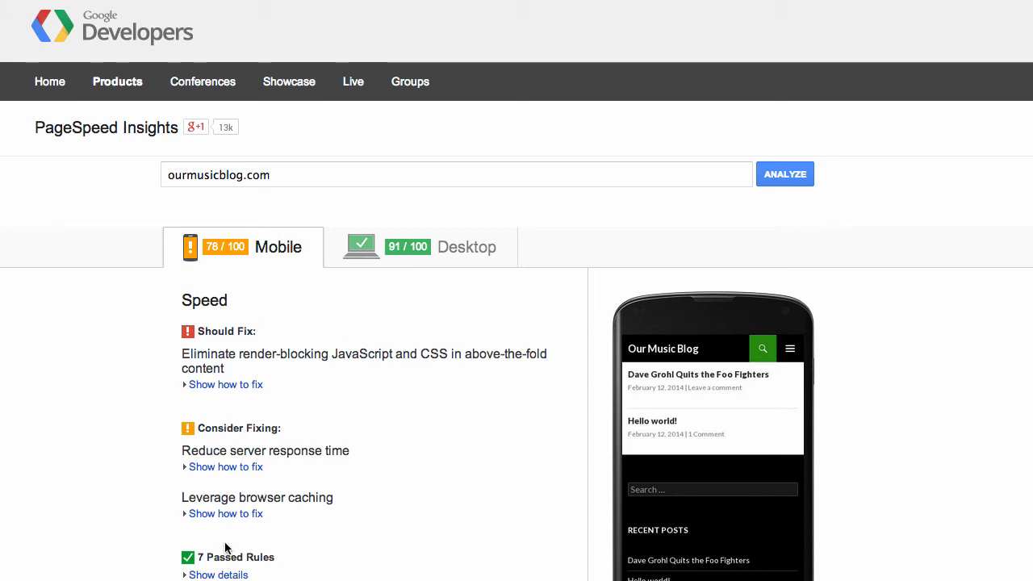
mouse_move(451, 541)
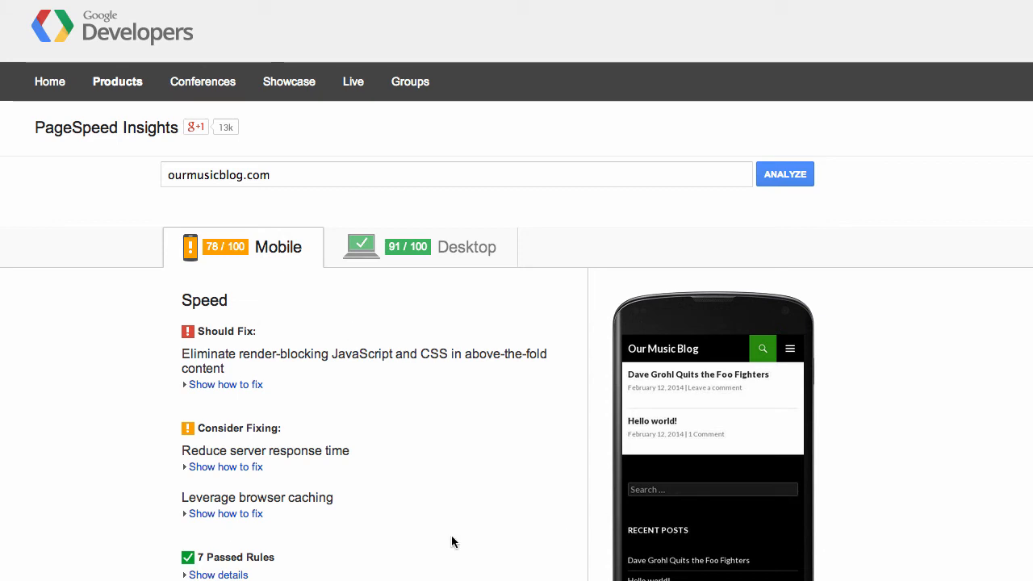
mouse_move(411, 485)
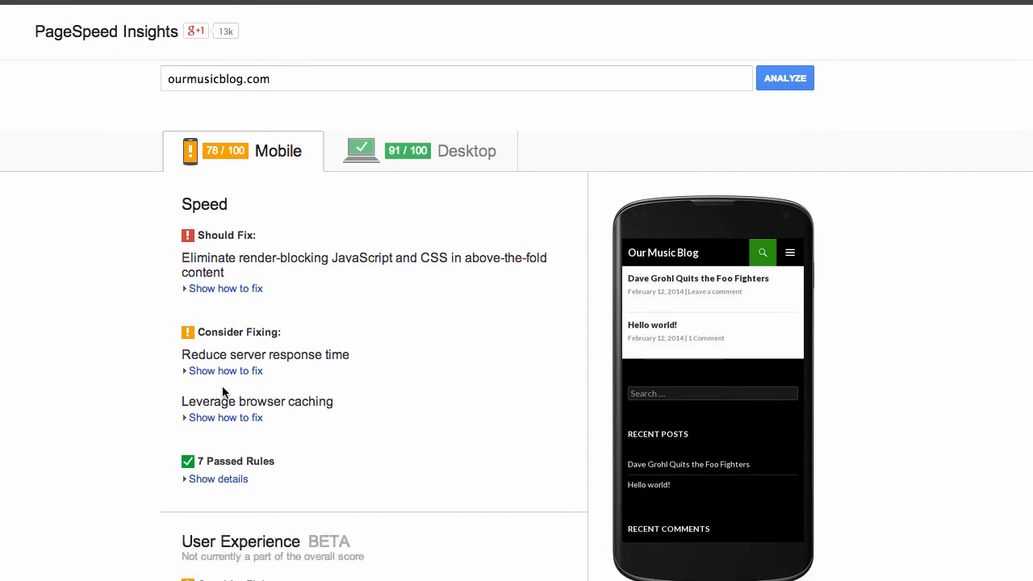
mouse_move(193, 246)
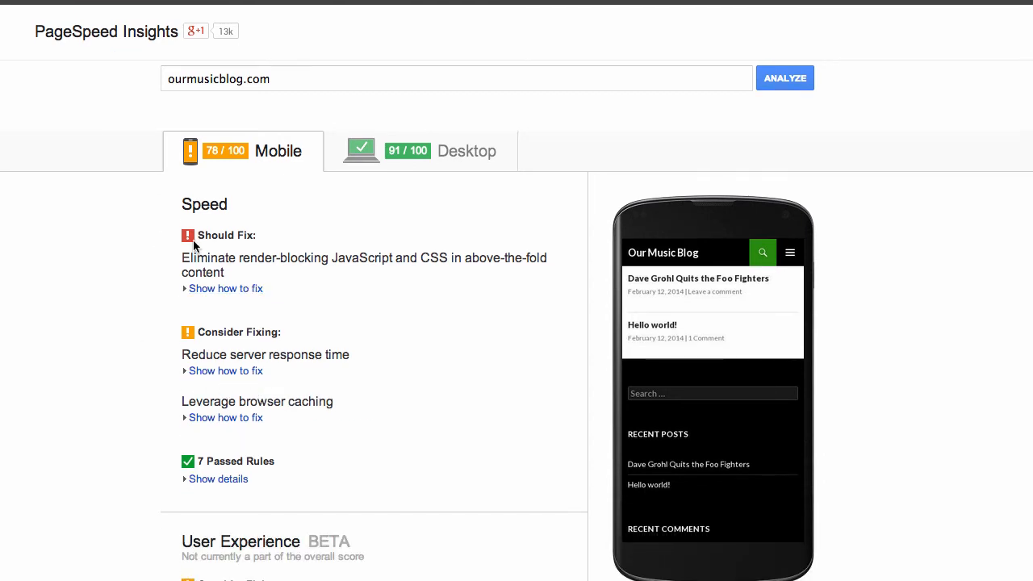
left_click(225, 288)
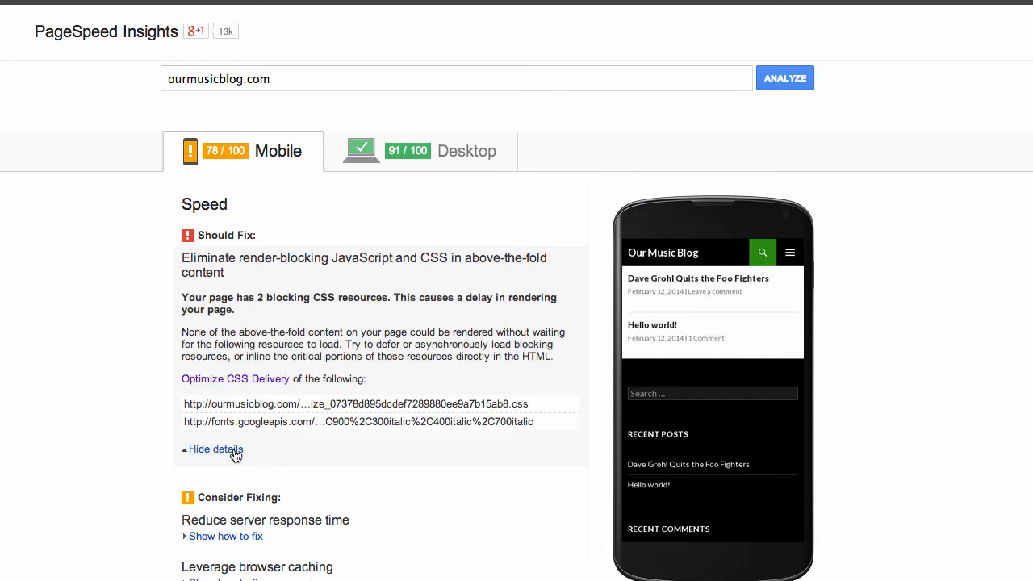
left_click(216, 448)
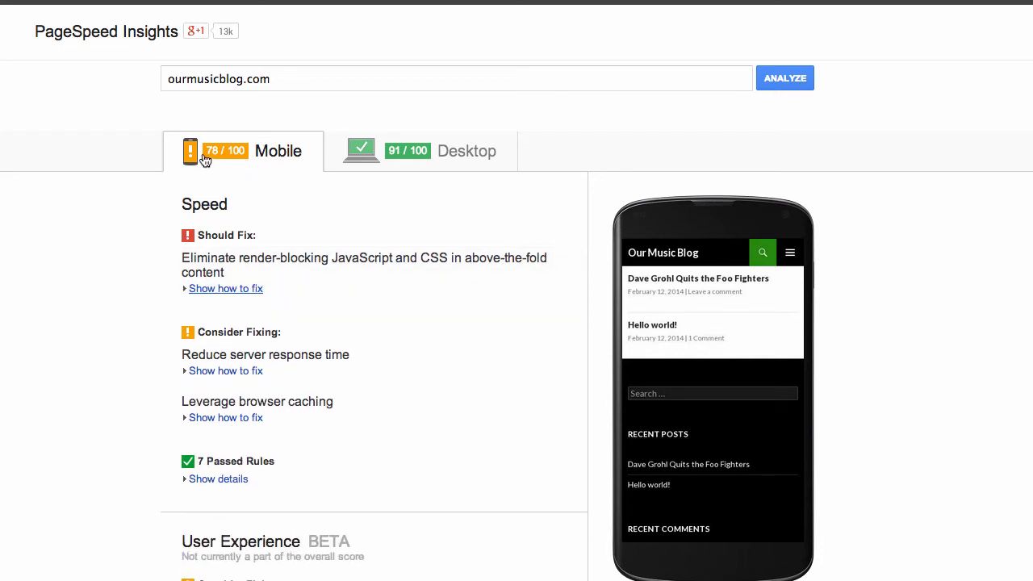
mouse_move(351, 393)
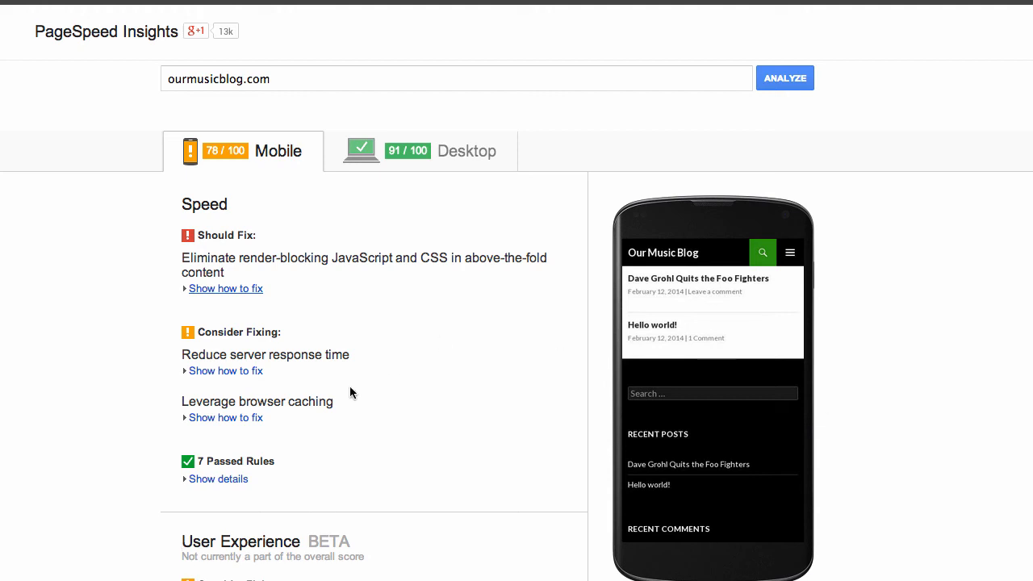
double_click(265, 354)
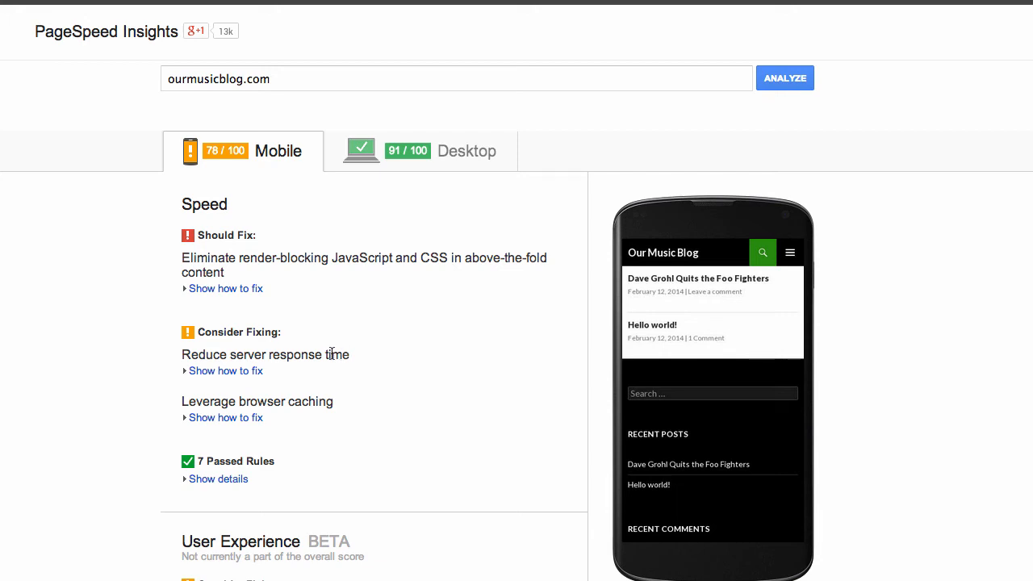
left_click(225, 417)
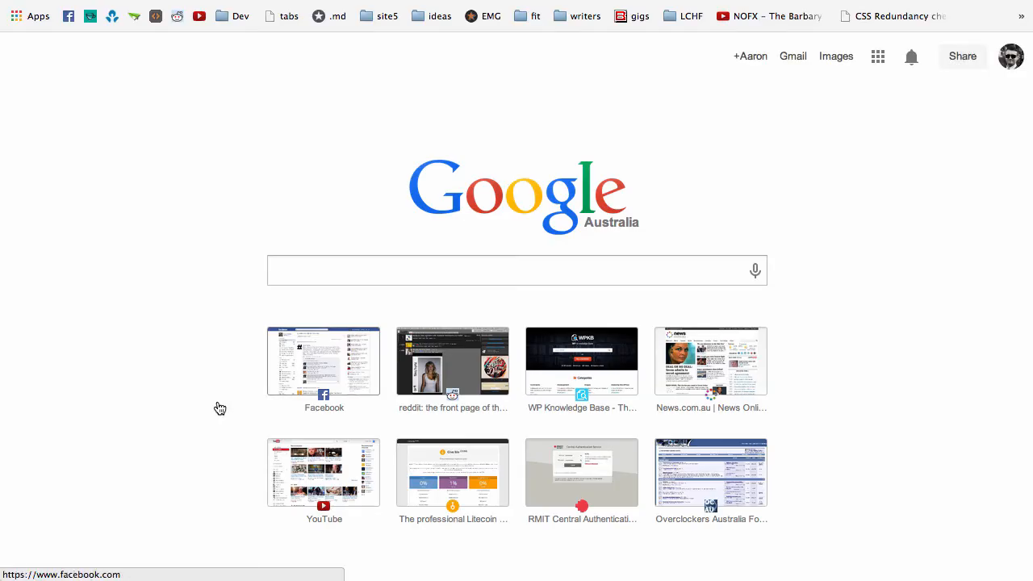
Sign in to Site5 Backstage and switch to the other hosting account.
left_click(378, 15)
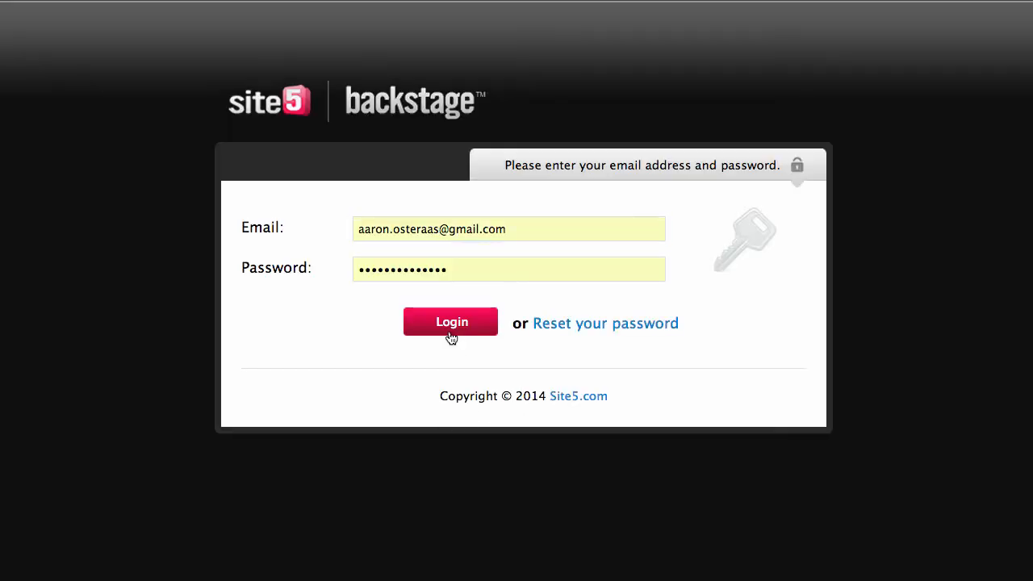
left_click(450, 322)
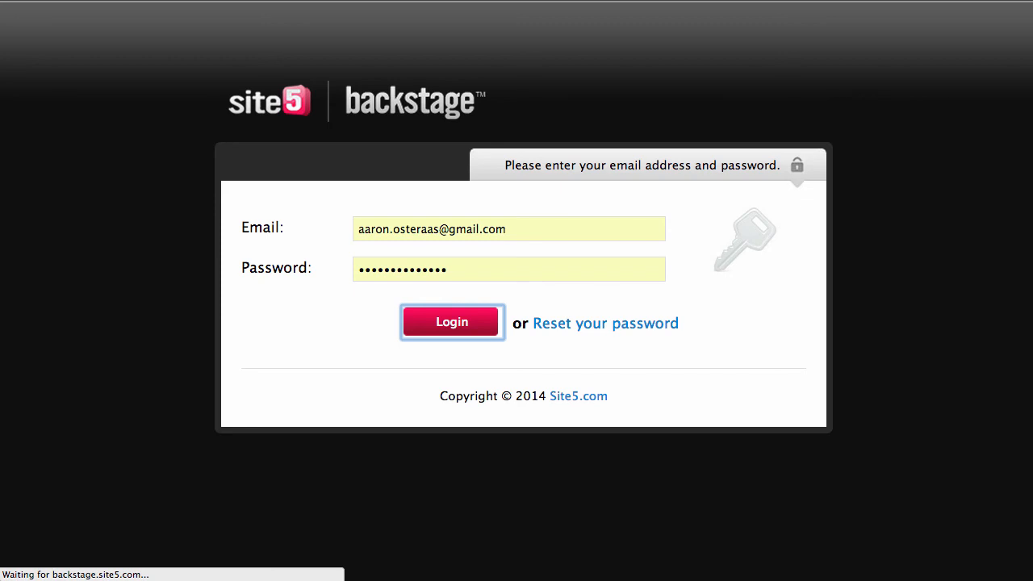
left_click(451, 321)
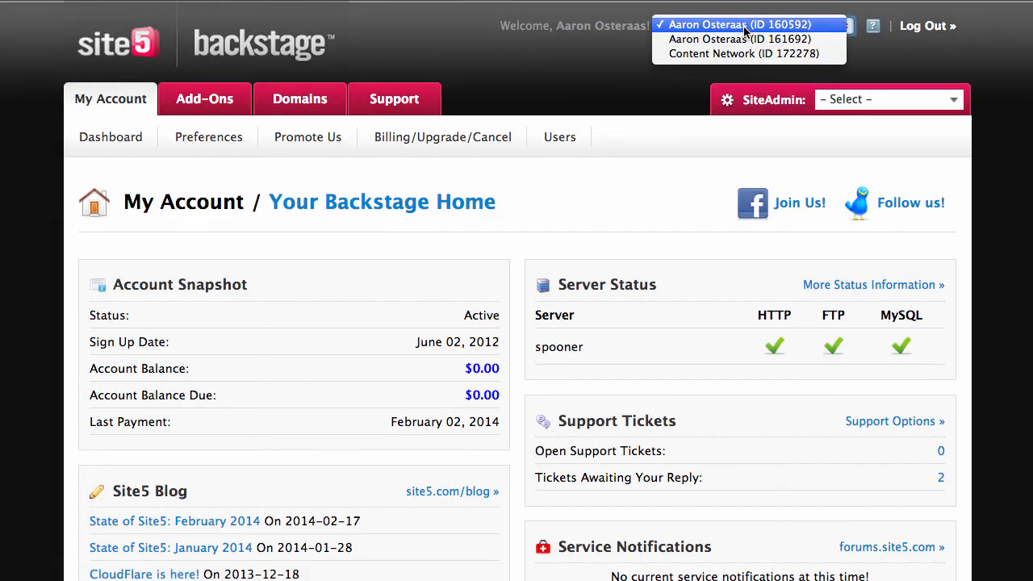
left_click(743, 39)
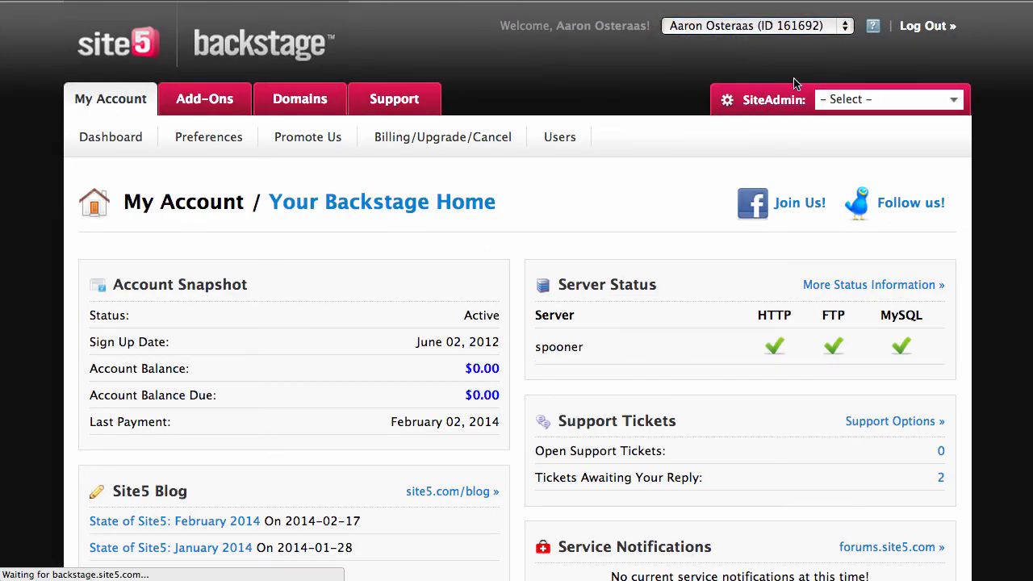
Select ourmusicblog.com in SiteAdmin and open its full-featured File Manager.
left_click(883, 99)
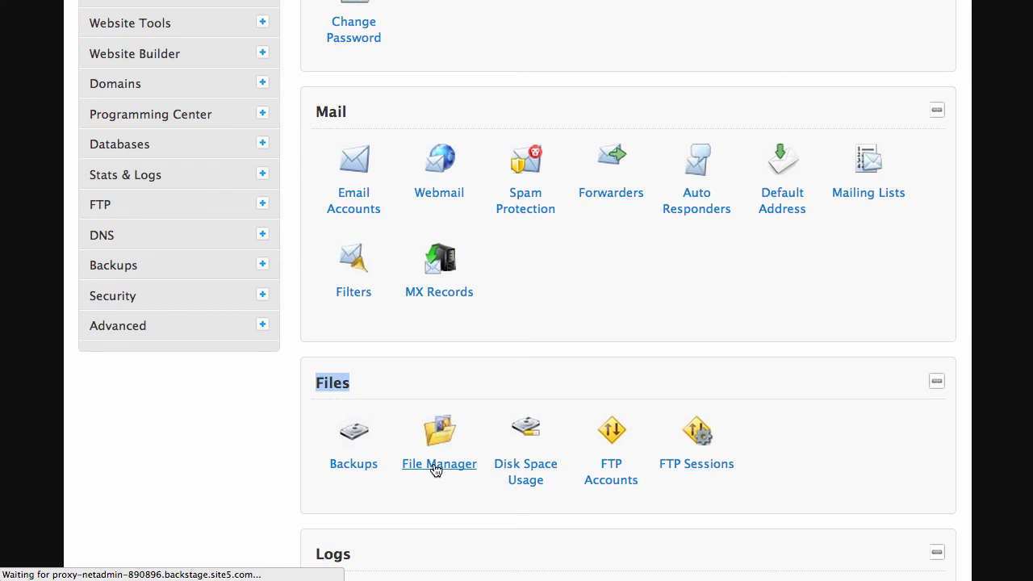
left_click(439, 463)
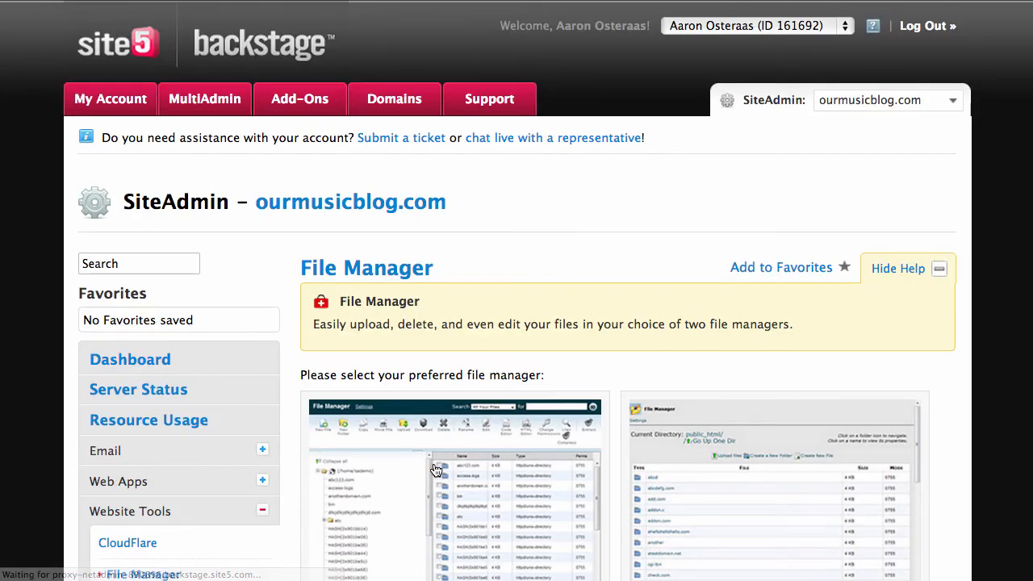
left_click(449, 484)
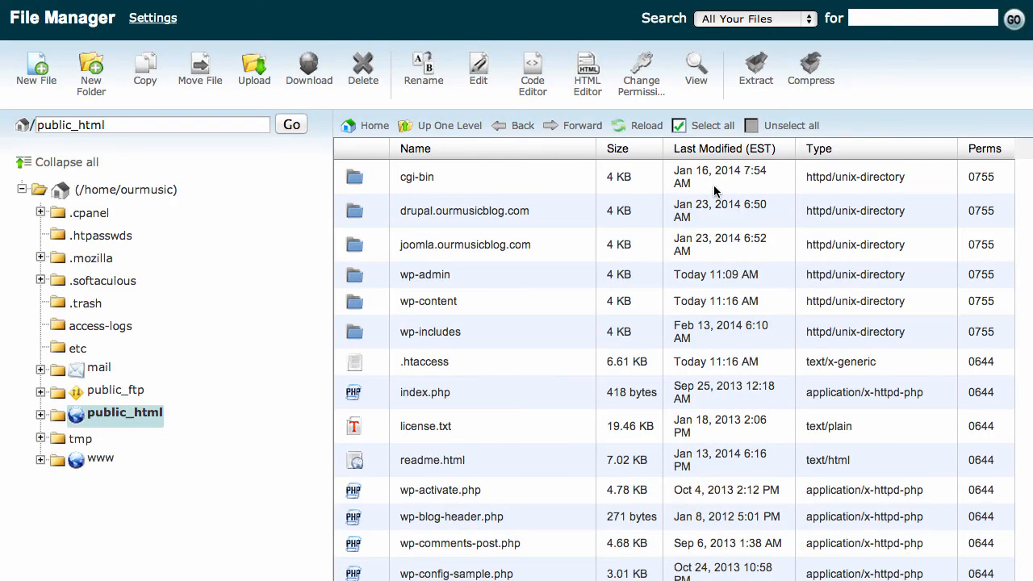
mouse_move(431, 380)
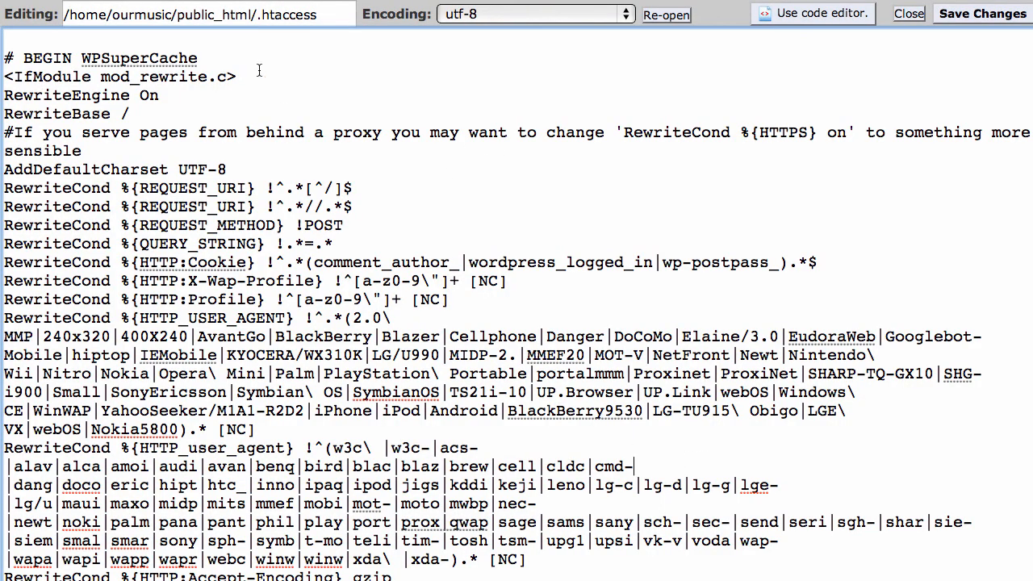
mouse_move(121, 305)
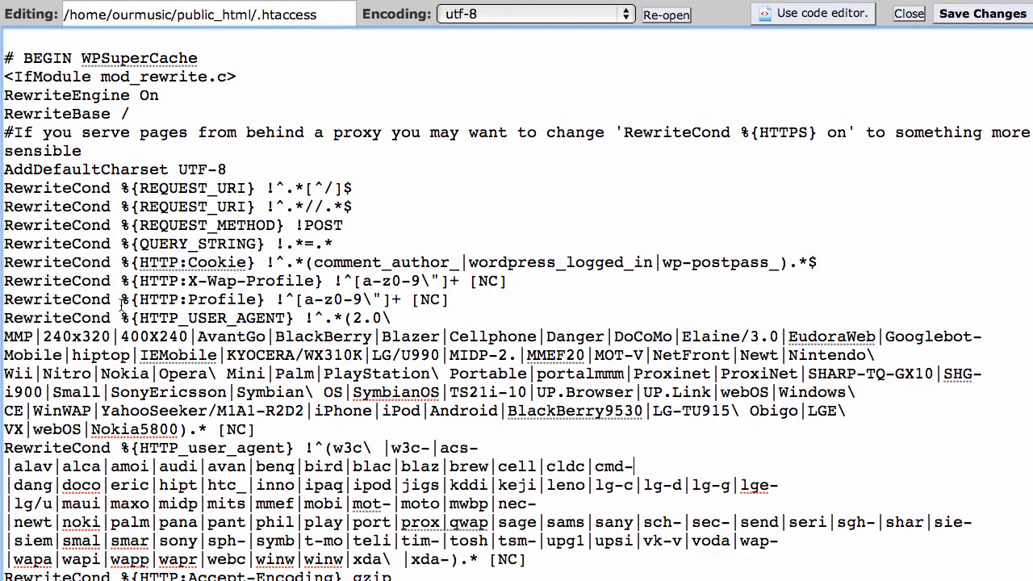
Append the Expires Caching block to public_html/.htaccess and save the changes.
scroll("down", 3)
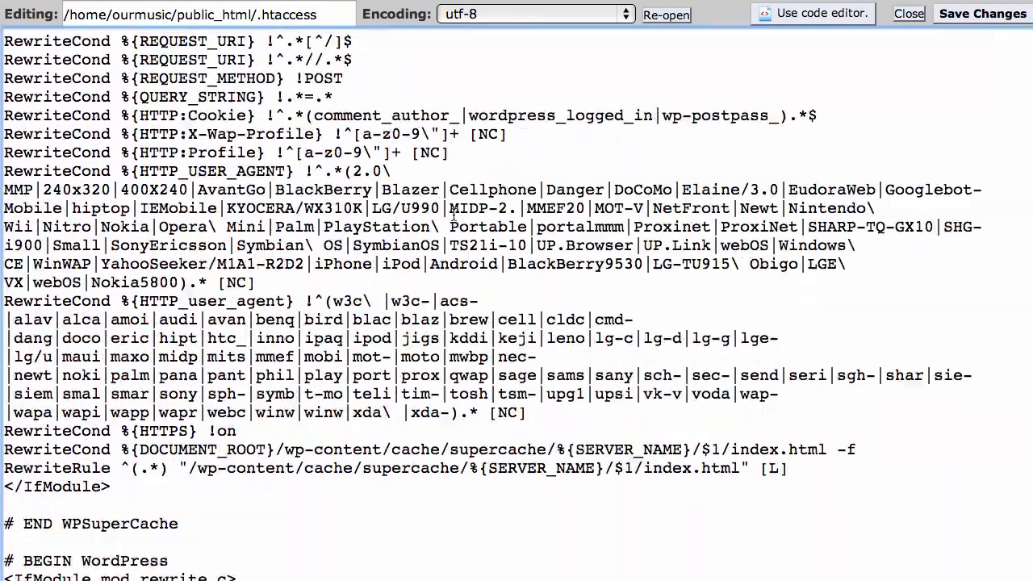
scroll("down", 3)
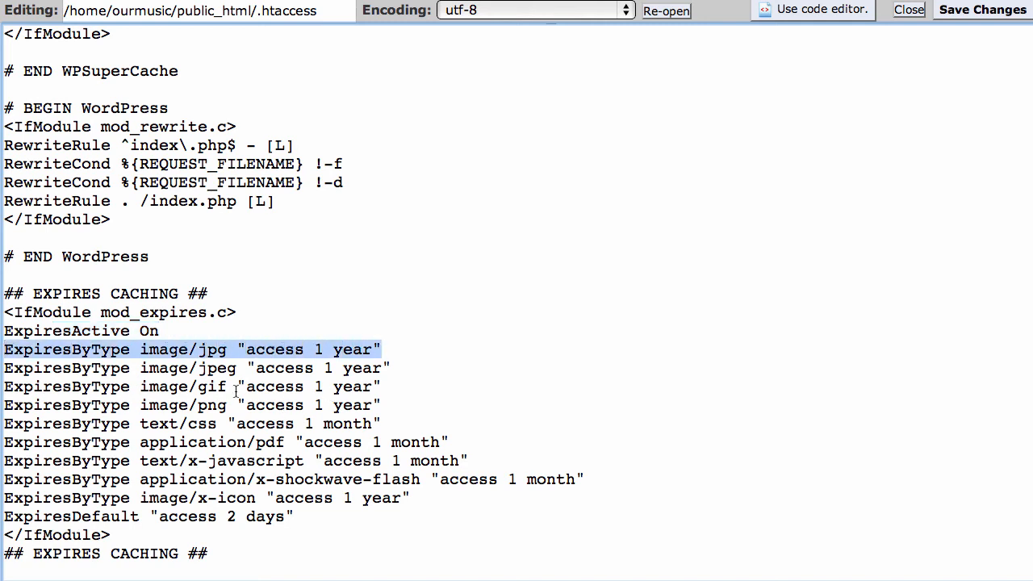
mouse_move(309, 472)
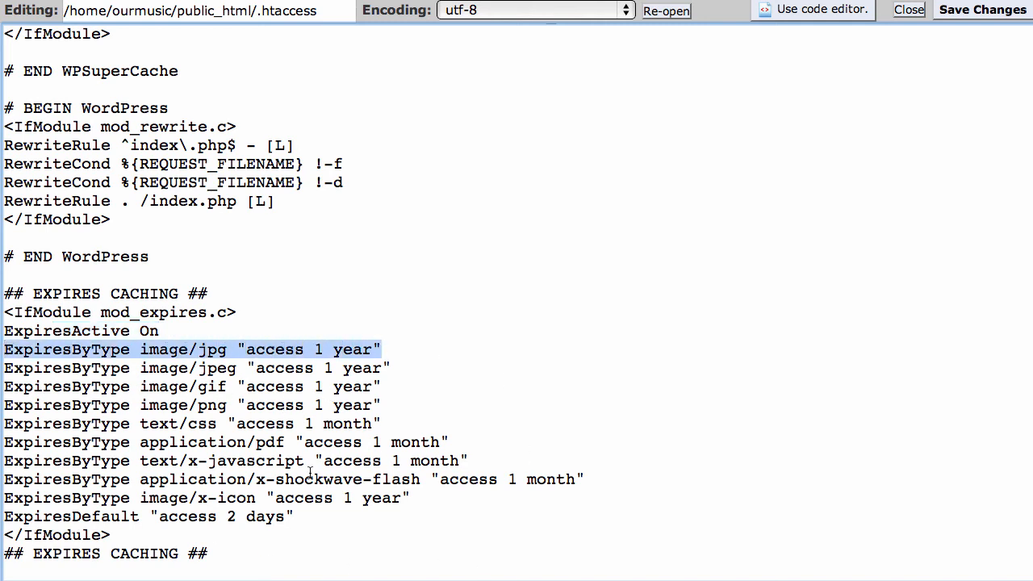
left_click(981, 10)
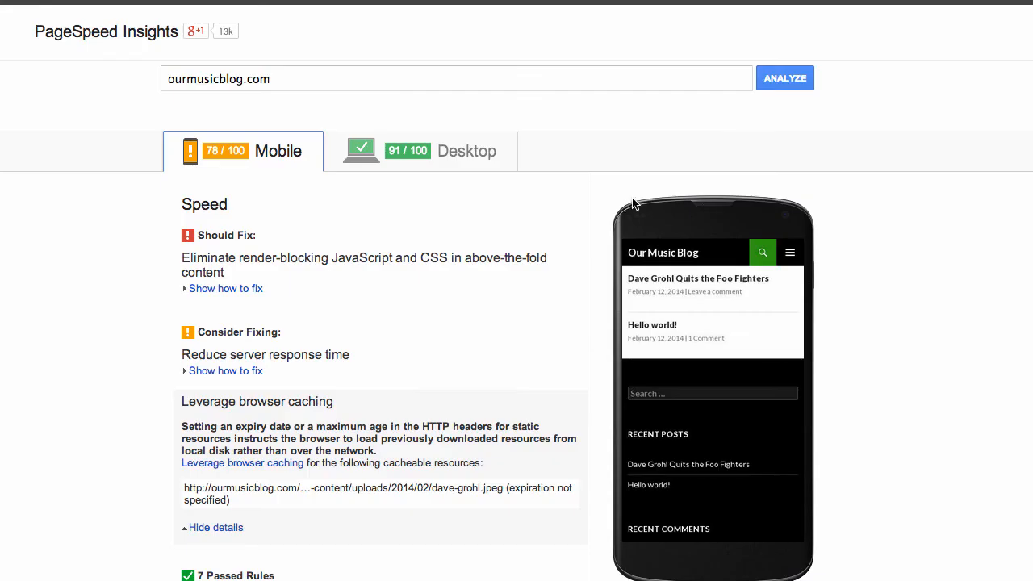
Rerun the test (79 mobile, 94 desktop) and expand render-blocking resources details.
left_click(784, 78)
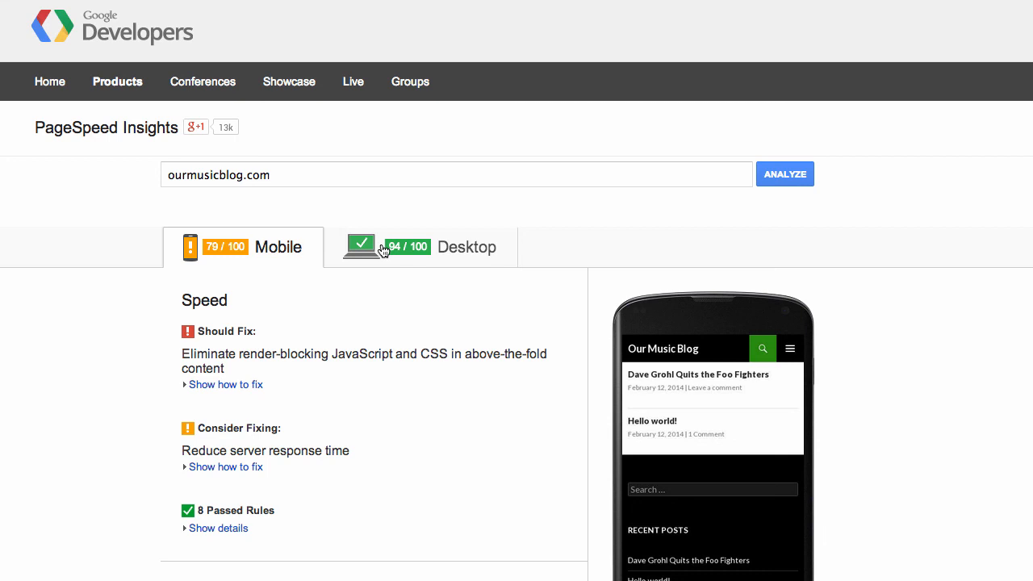
mouse_move(198, 216)
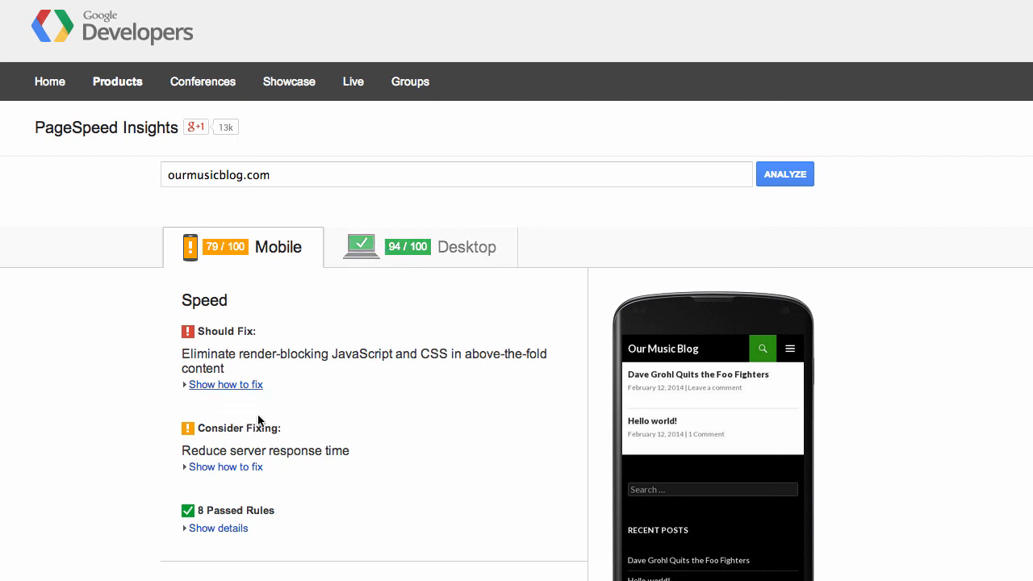
mouse_move(410, 411)
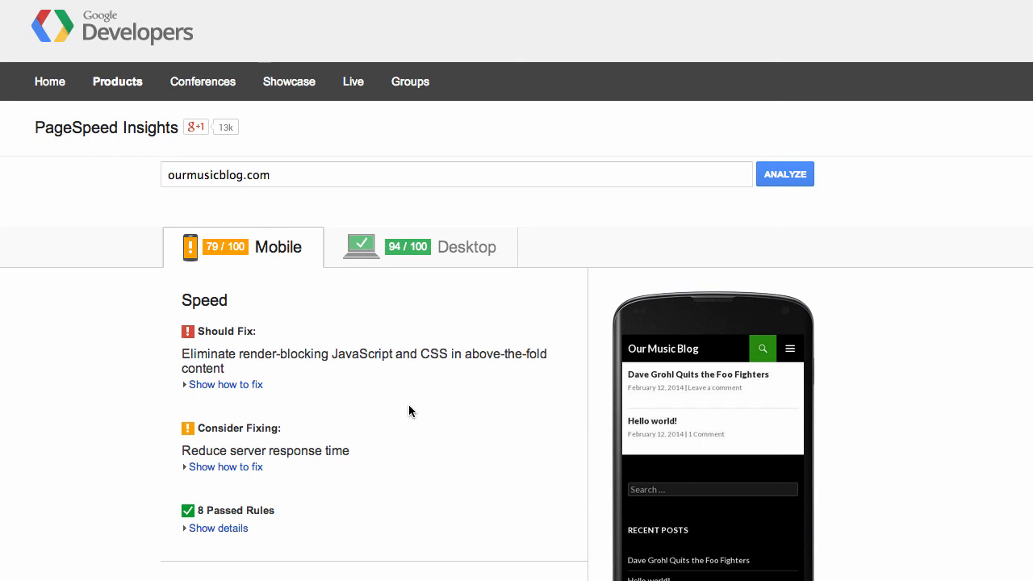
mouse_move(305, 394)
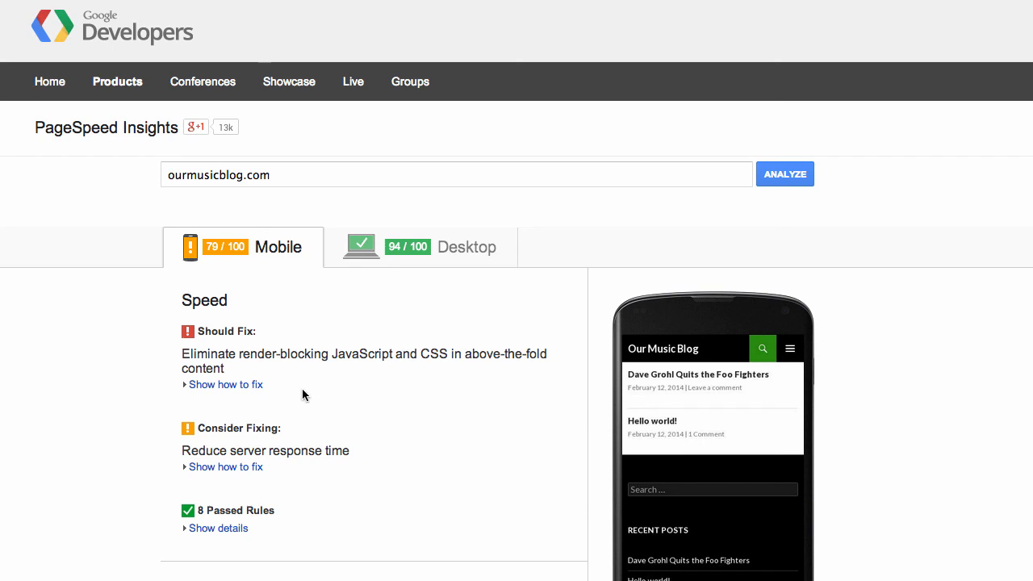
left_click(225, 384)
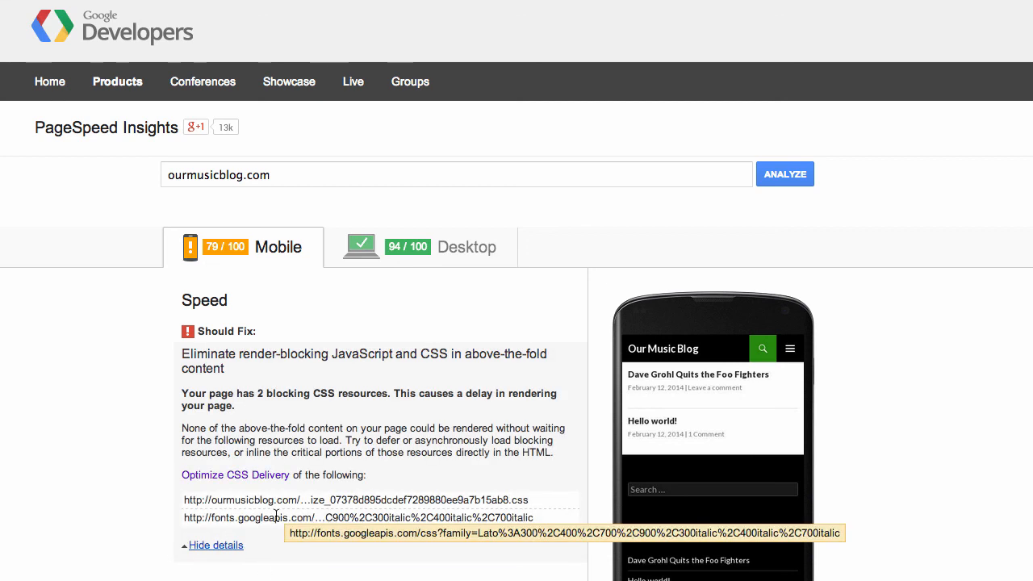
mouse_move(45, 372)
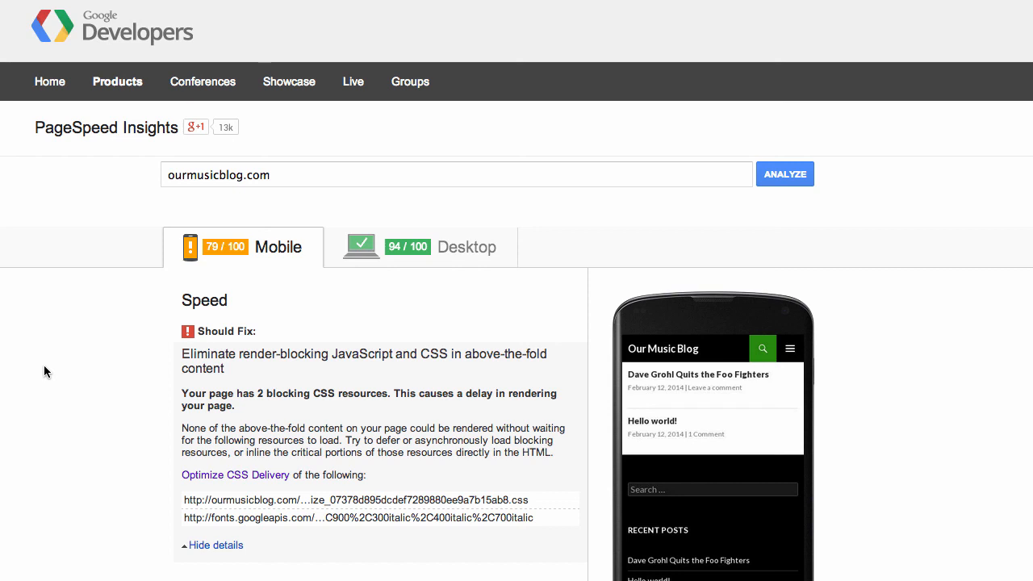
mouse_move(449, 239)
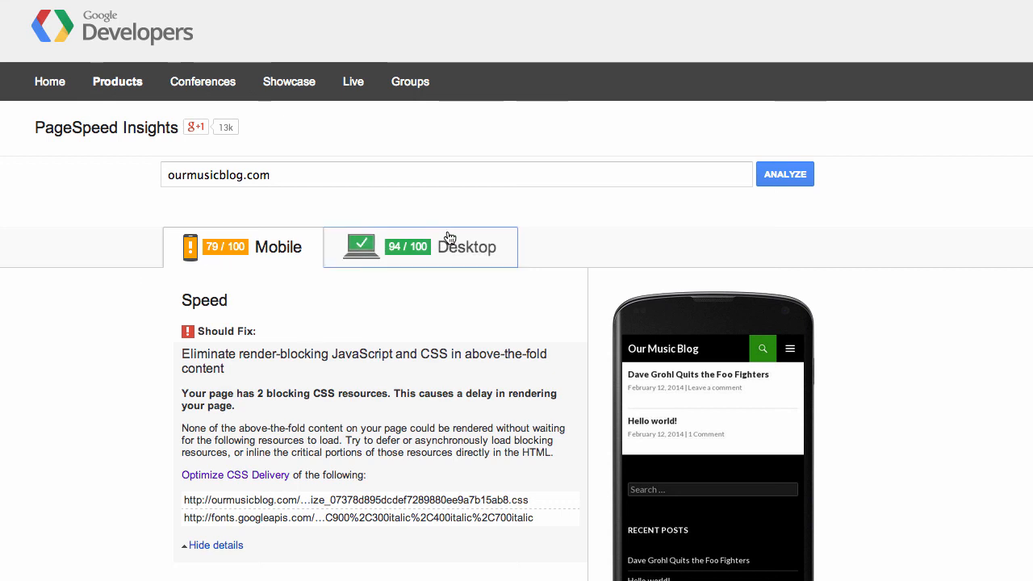
Switch to the Desktop tab to view the 94/100 desktop report.
left_click(420, 247)
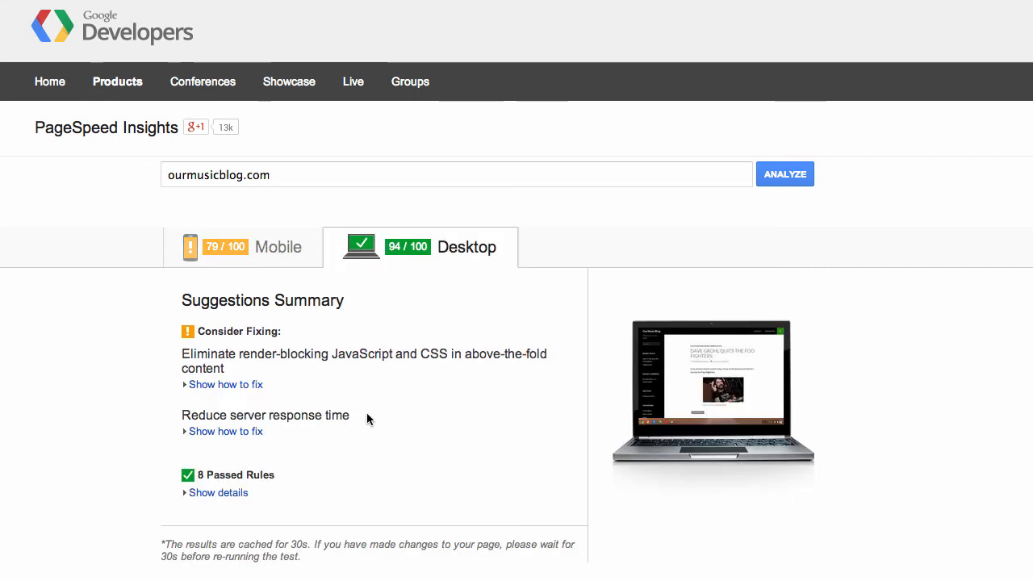